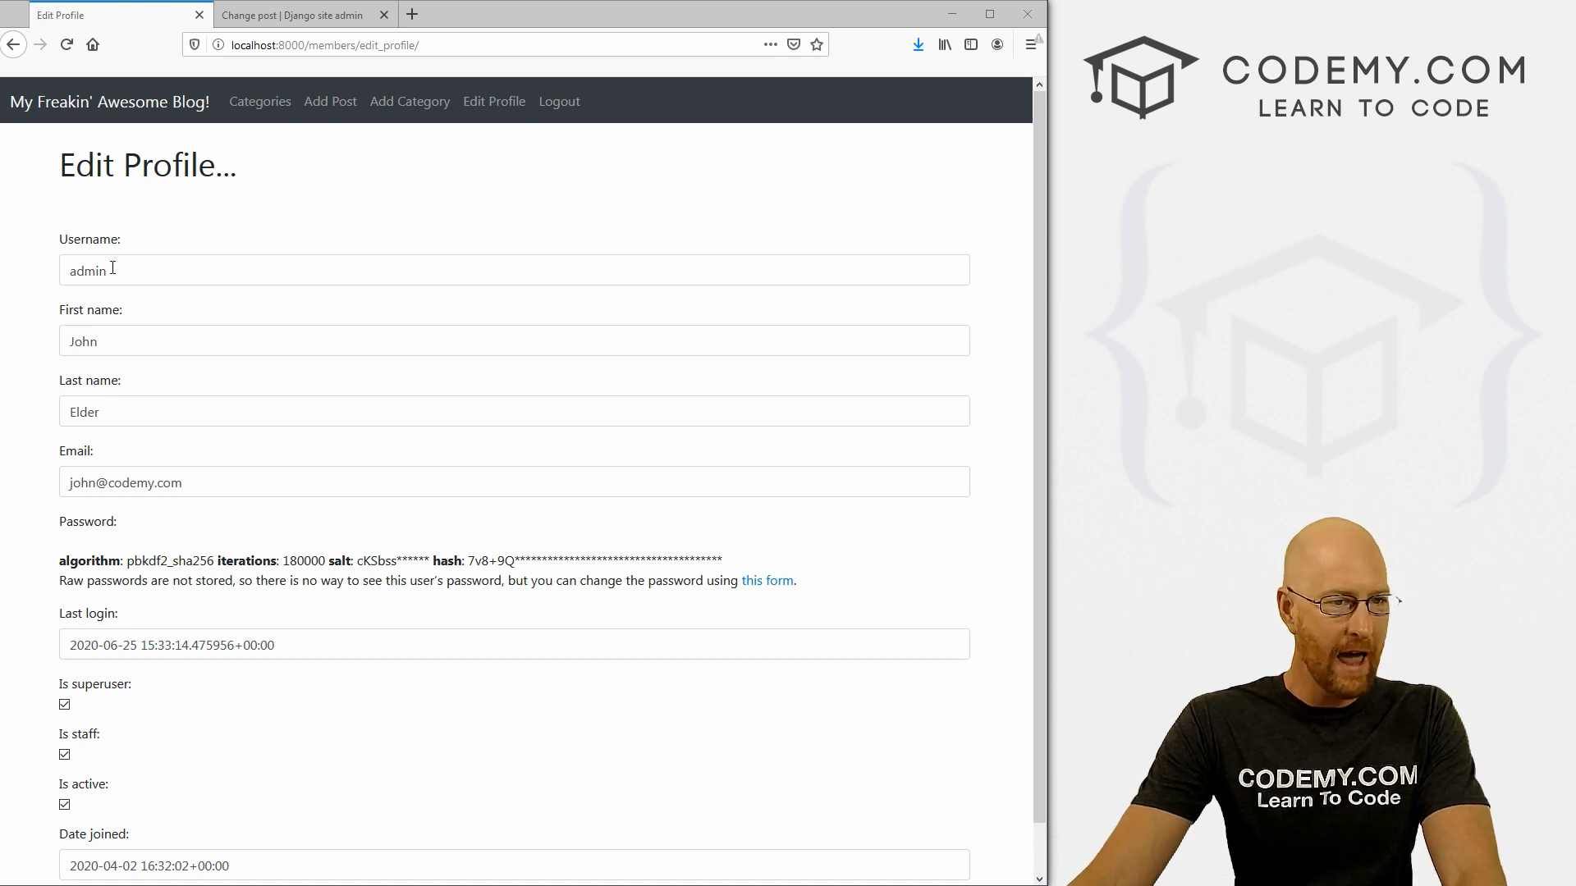
# Scroll down through the blog's Edit Profile page in Firefox.
pyautogui.scroll(-3)
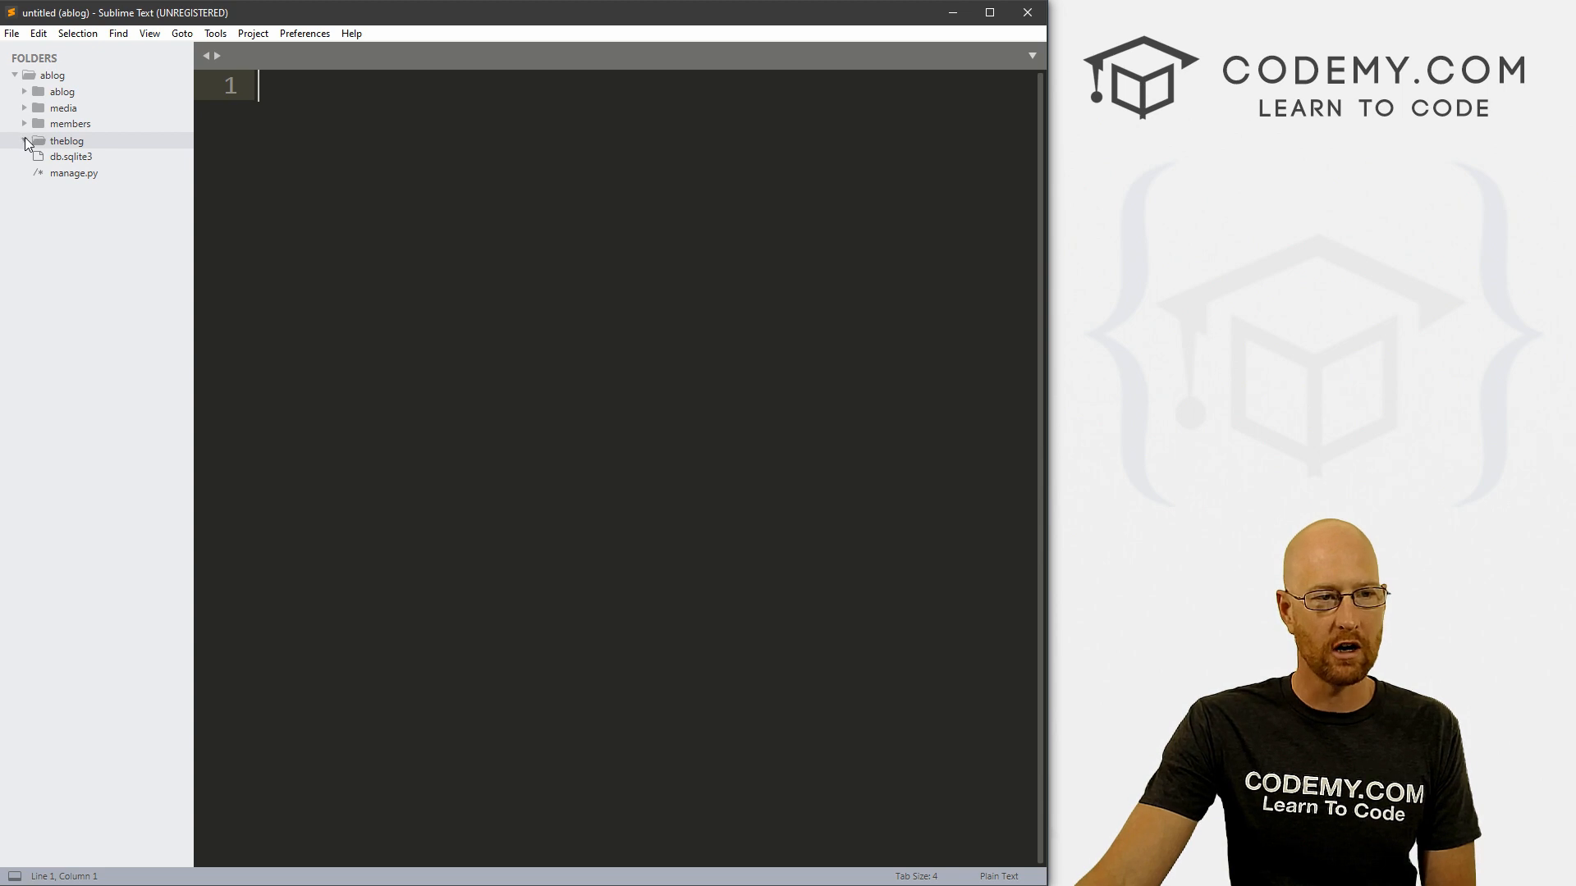
# Open theblog/models.py and make room between the Category and Post classes.
pyautogui.click(26, 141)
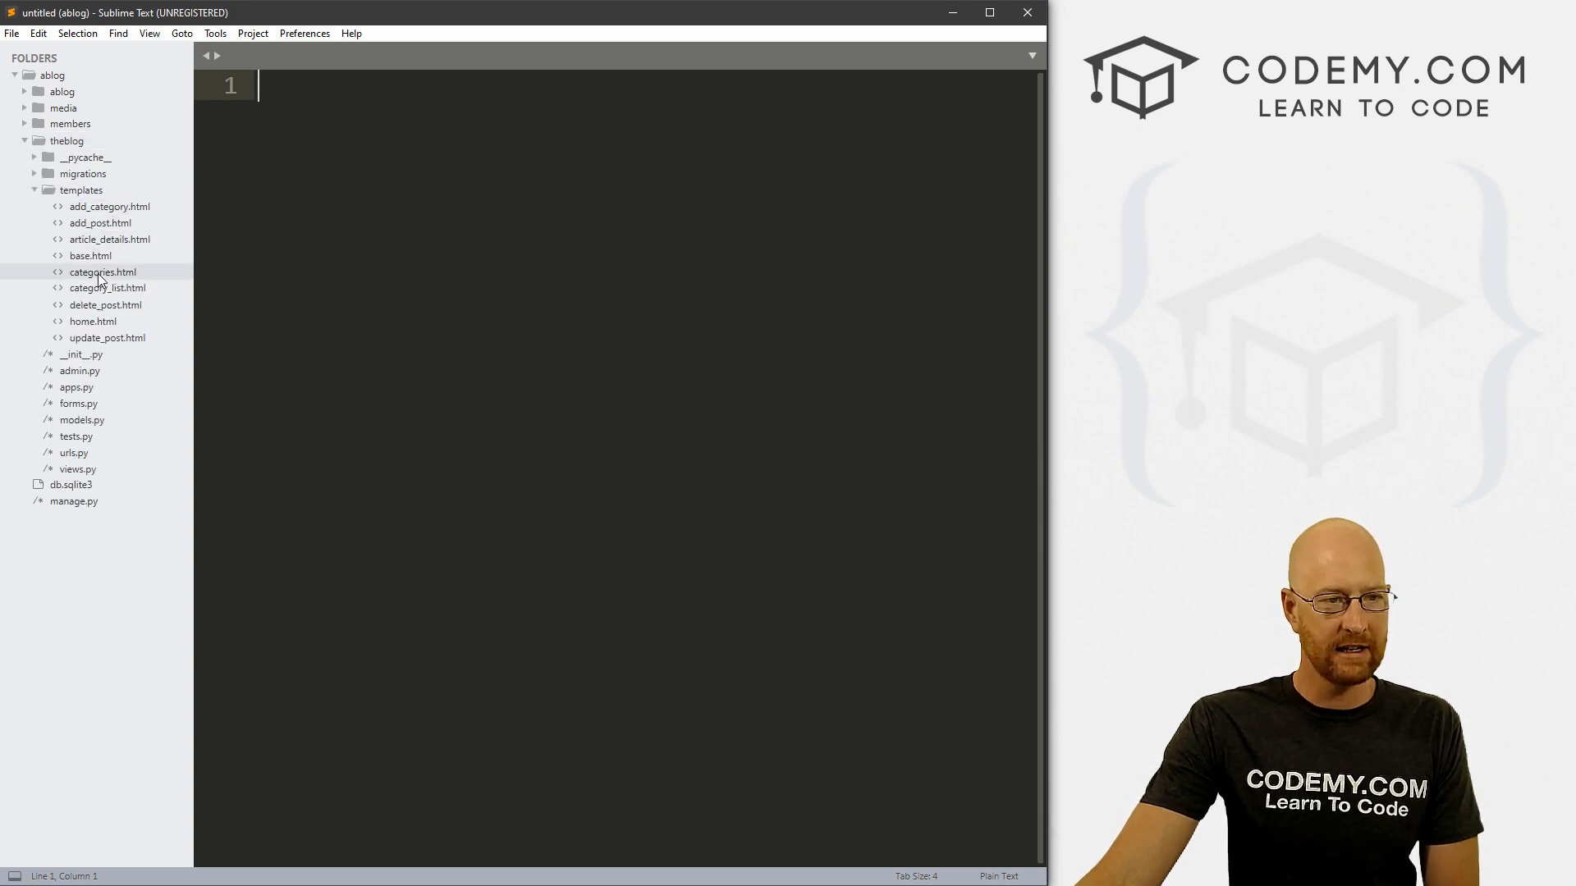
pyautogui.click(33, 190)
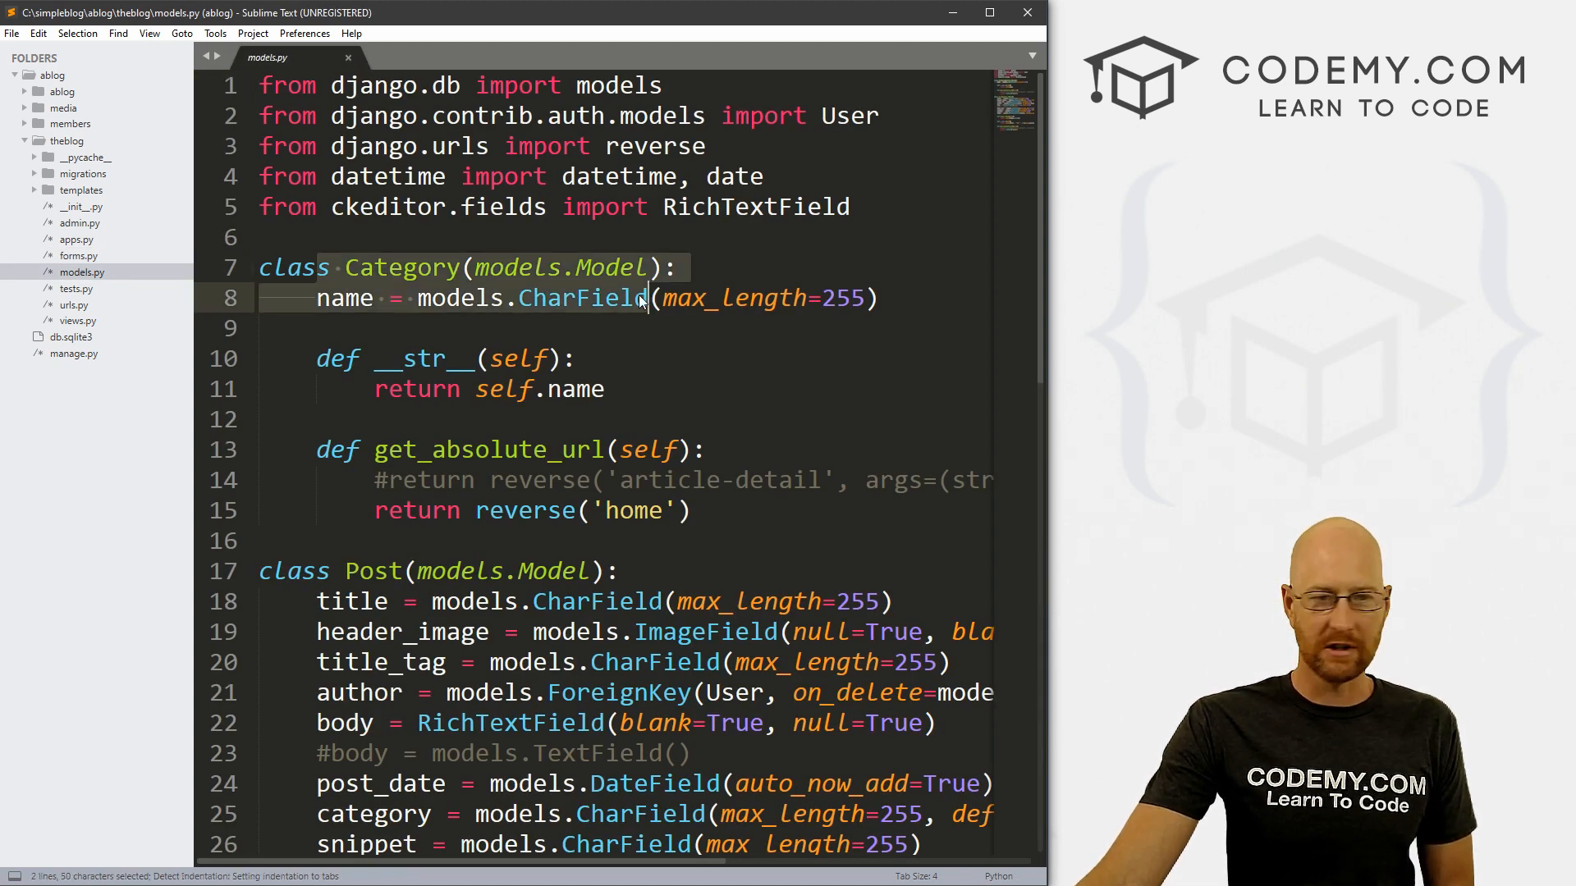
pyautogui.scroll(-3)
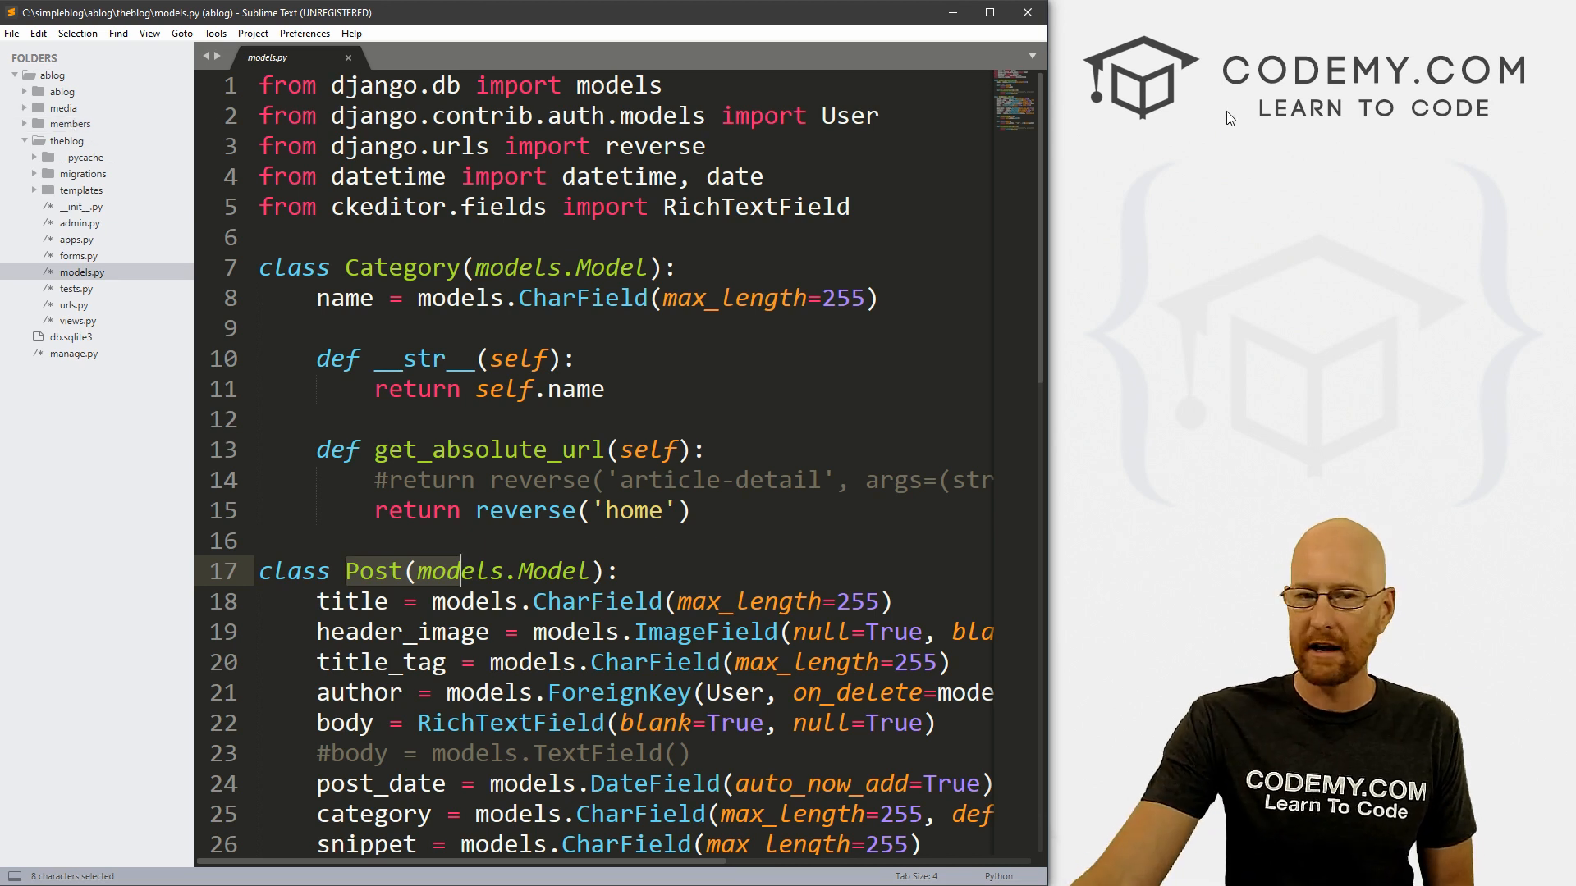
pyautogui.scroll(-3)
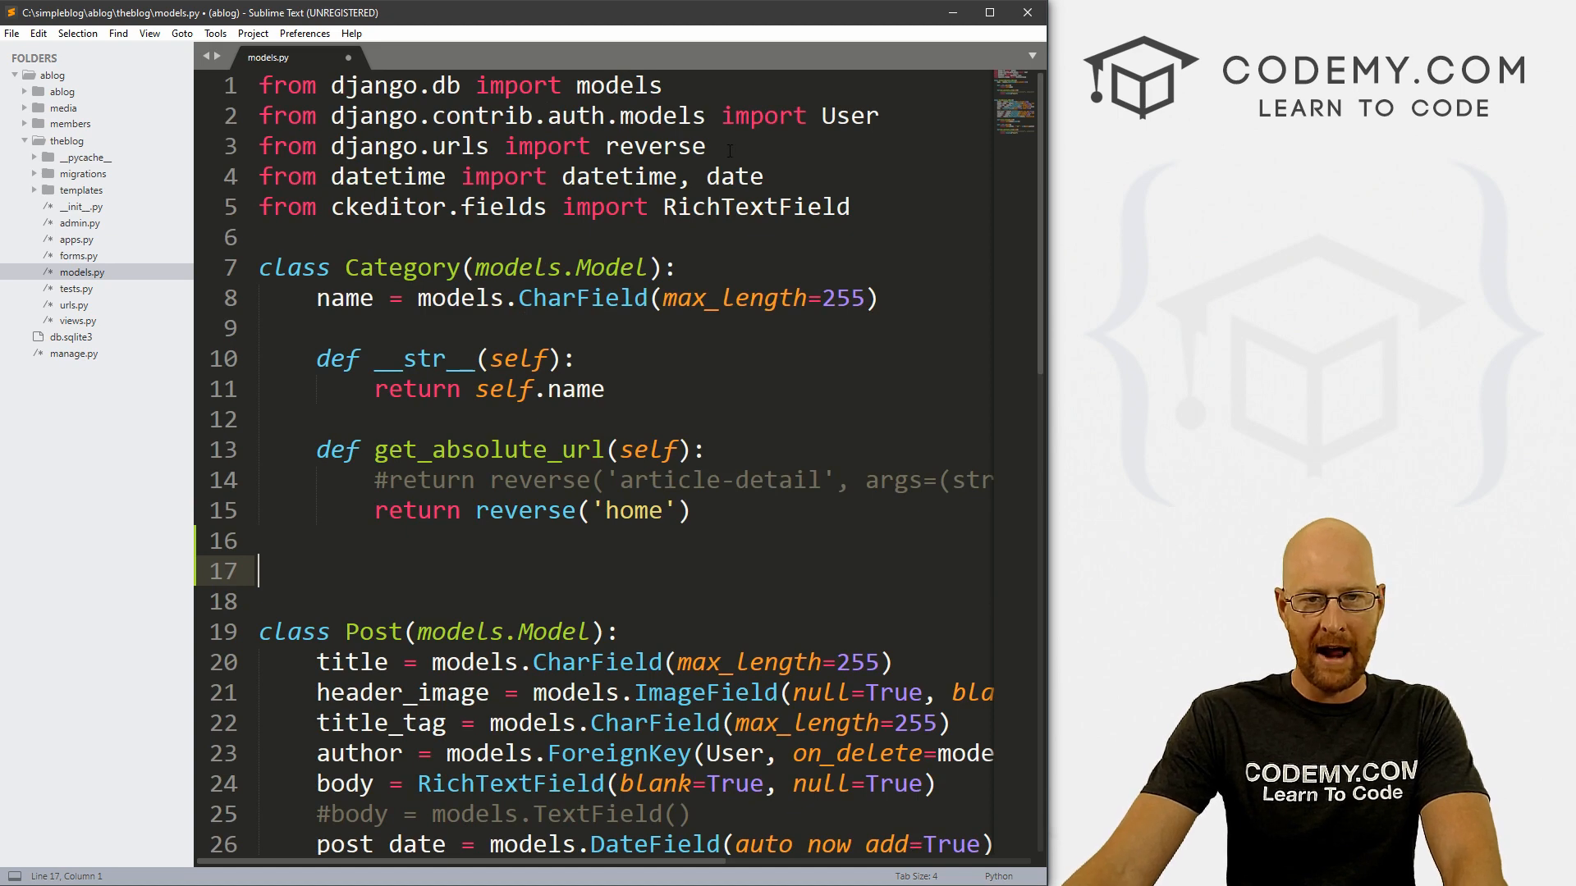
pyautogui.doubleClick(850, 114)
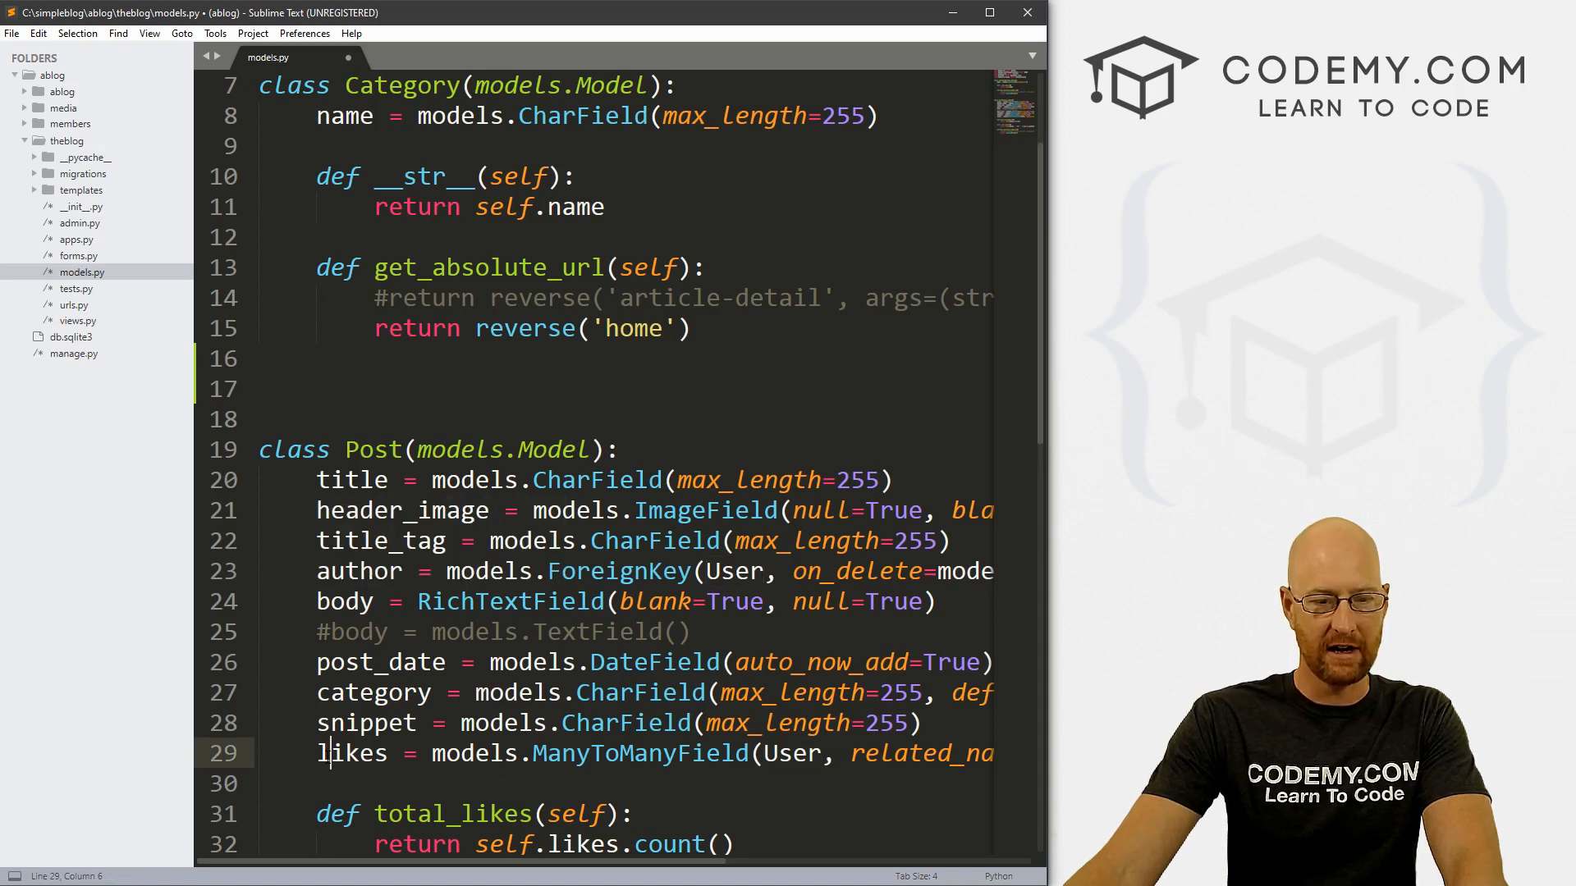
pyautogui.moveTo(317, 752); pyautogui.dragTo(773, 753)
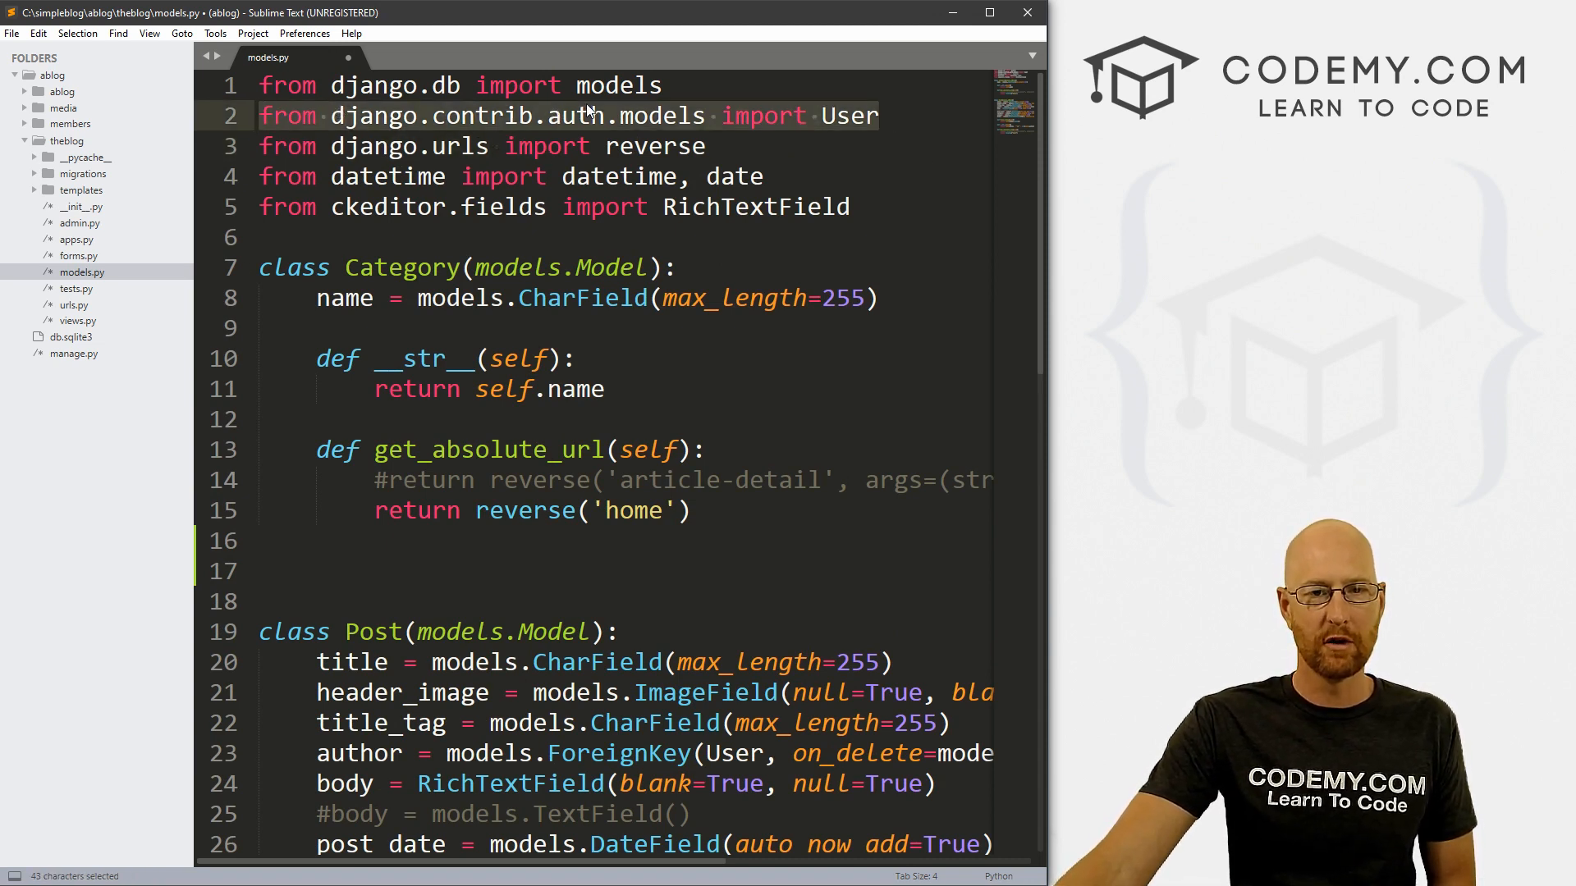
pyautogui.moveTo(919, 115)
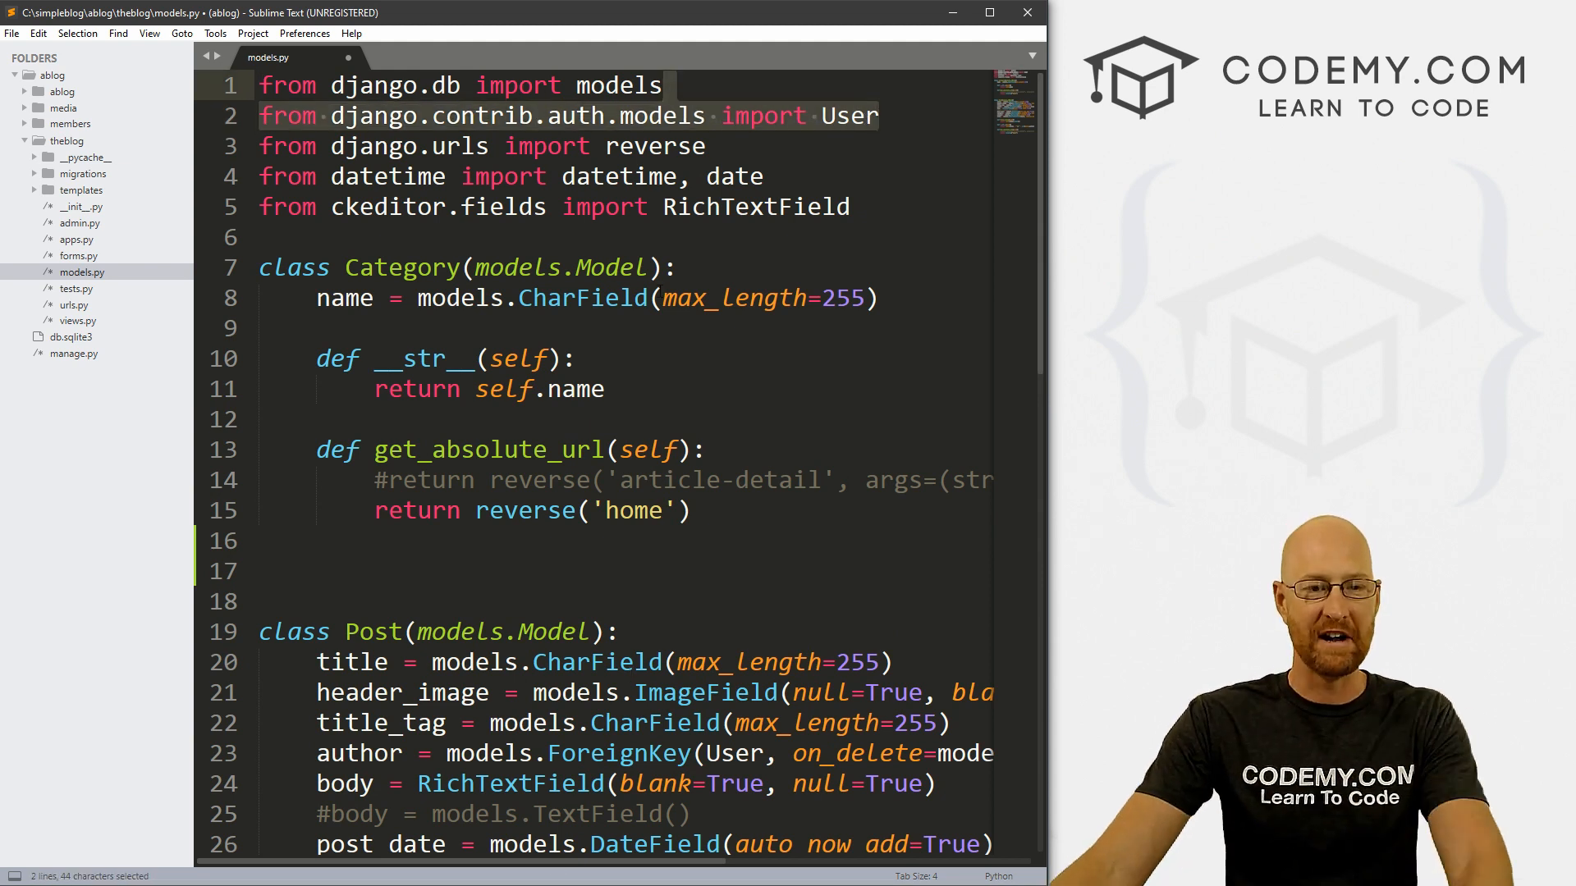
# Declare class Profile(models.Model): on line 17 with an indented body line.
pyautogui.click(287, 569)
pyautogui.write('class')
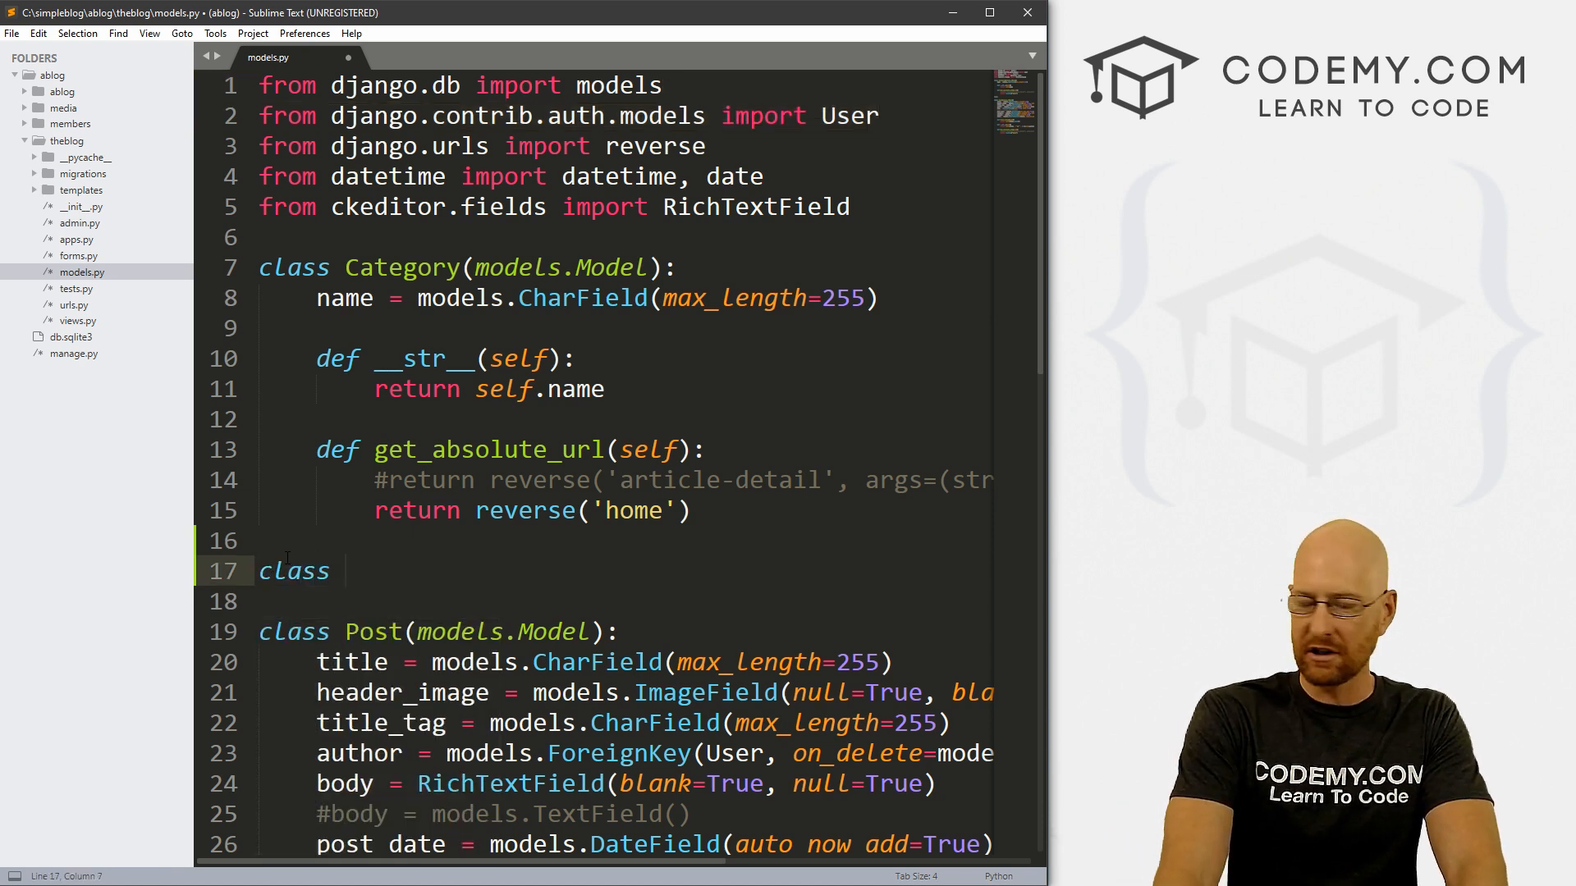
pyautogui.write('Profile')
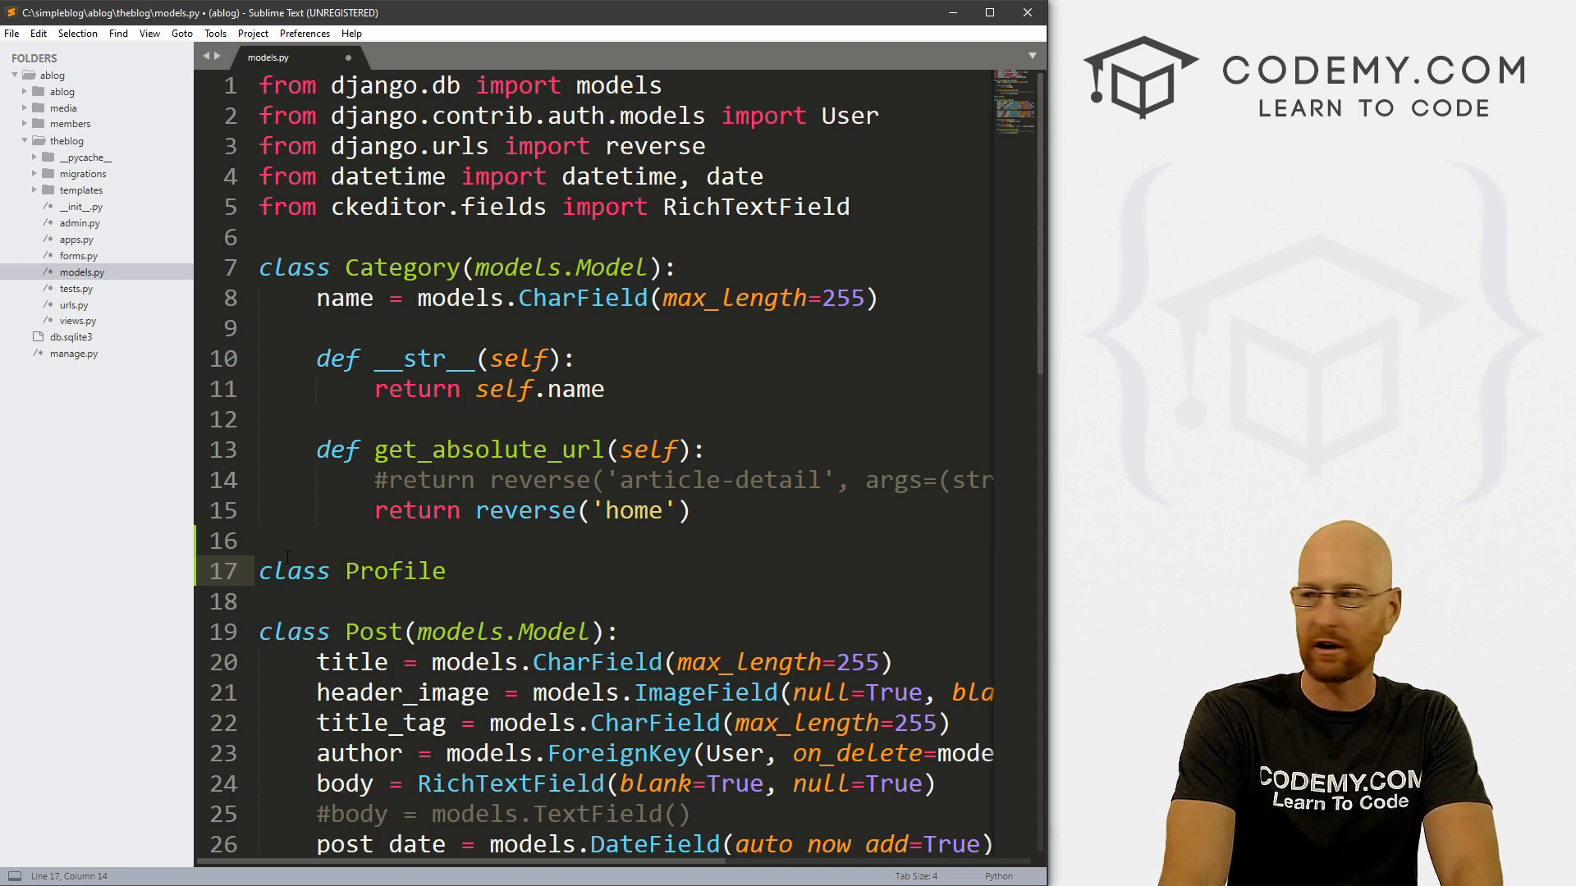
pyautogui.write('(models.Mo')
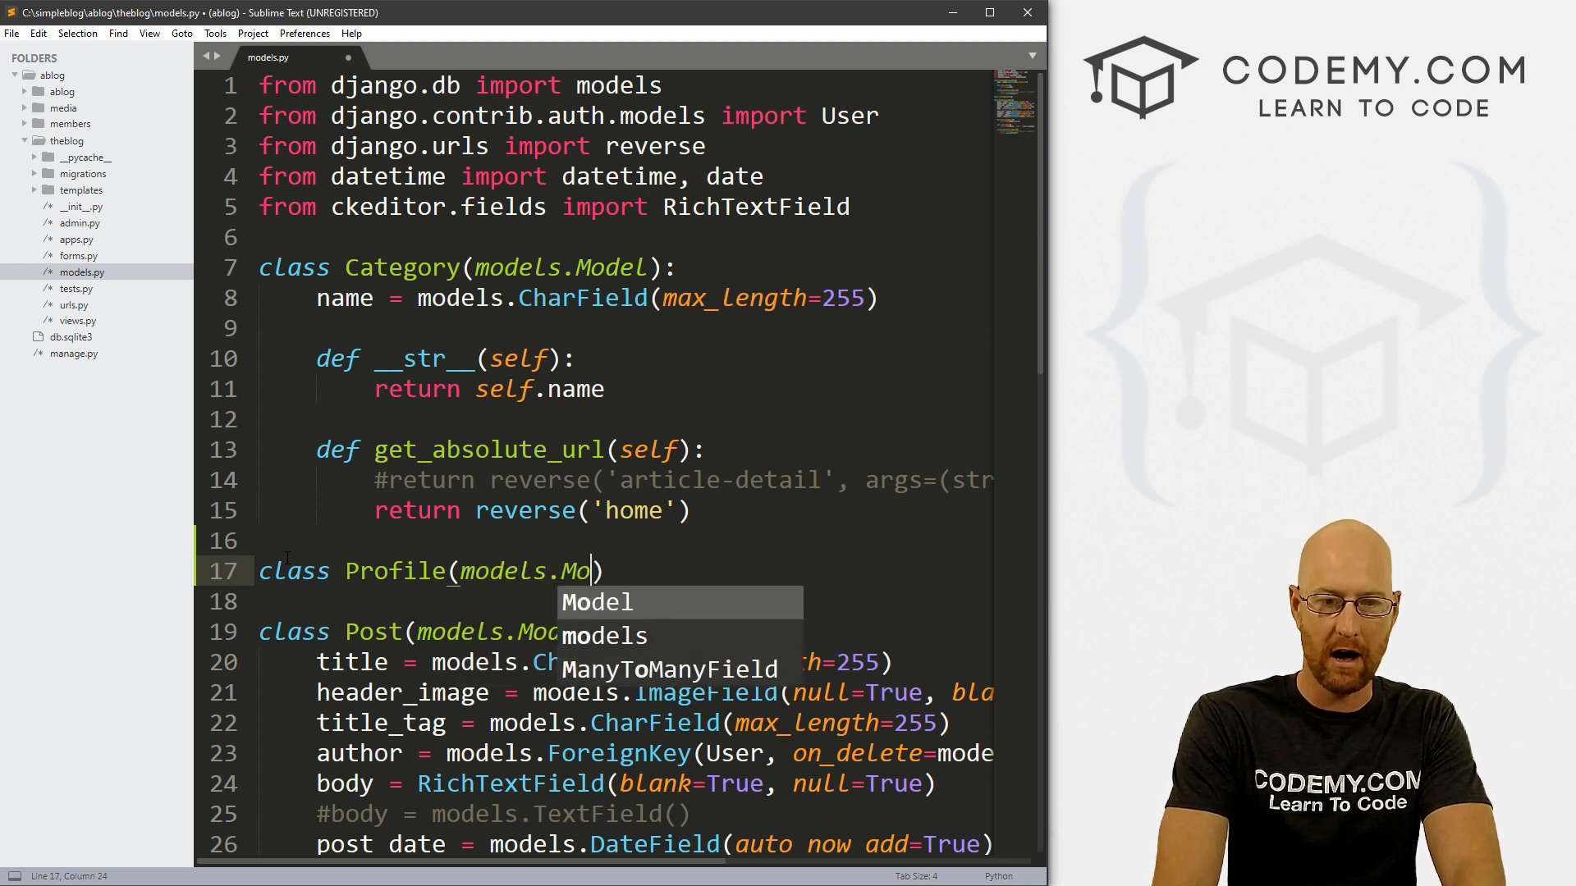
pyautogui.press('enter')
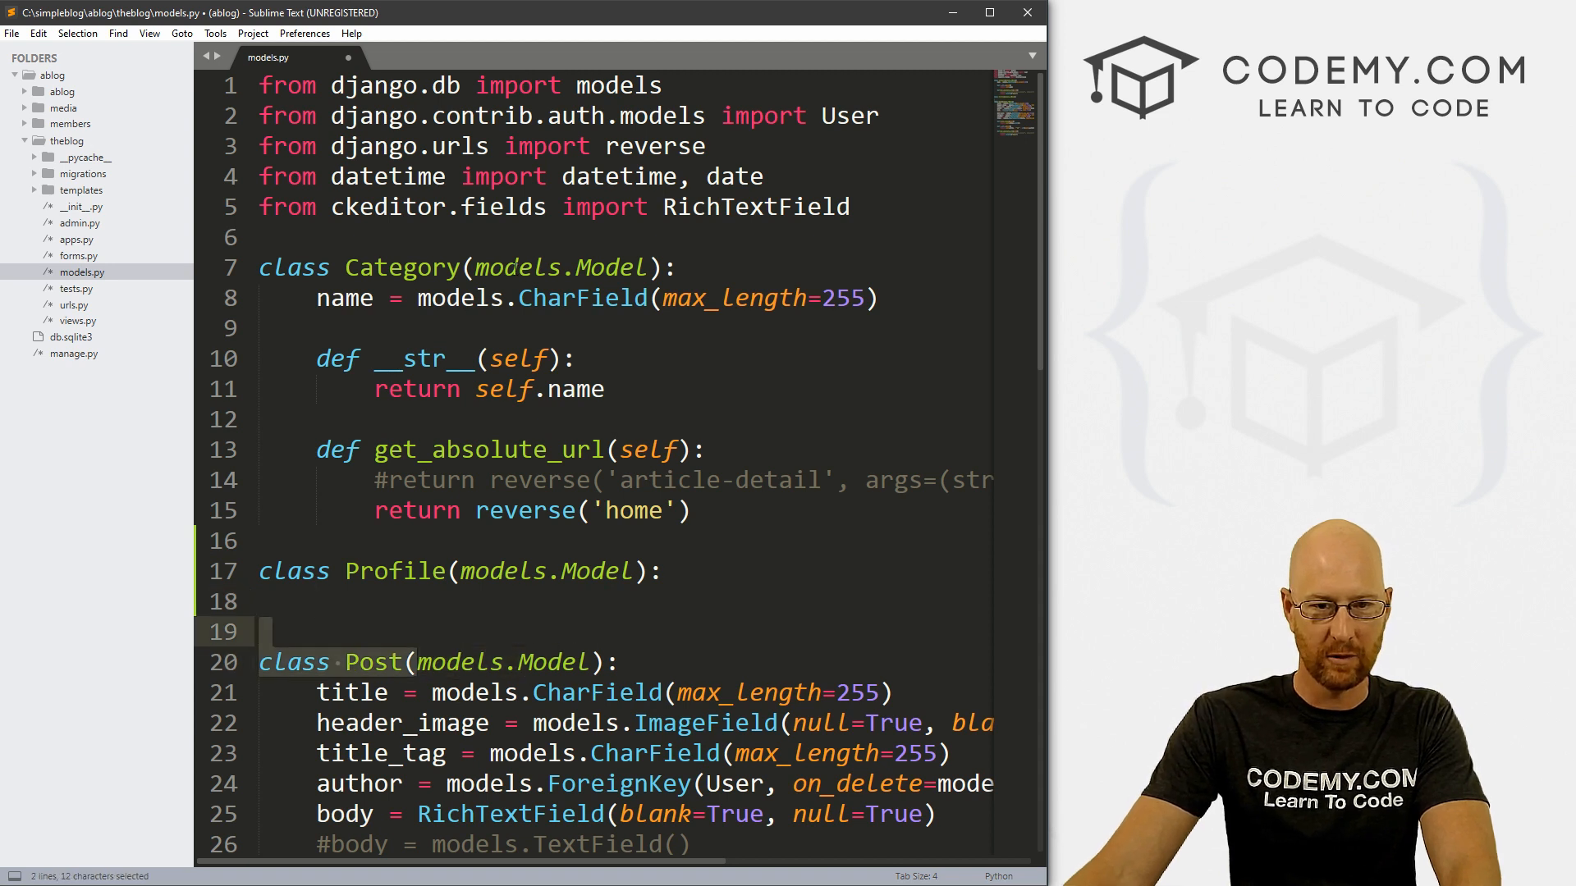
pyautogui.press('backspace')
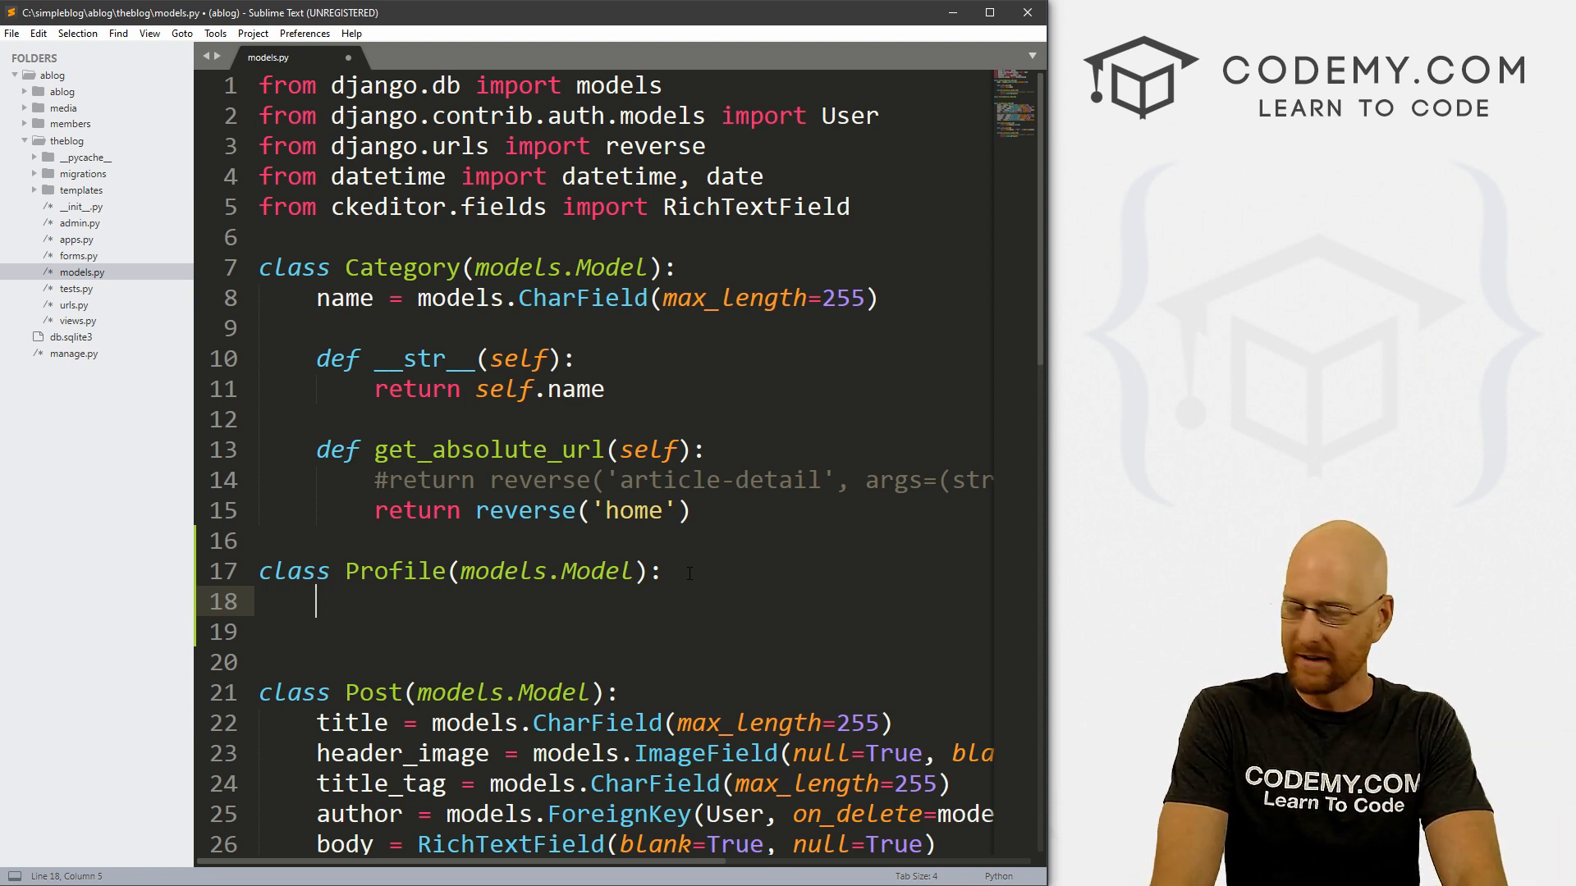
# Add user = models.OneToOneField(User, null=True, on_delete=models.CASCADE) to Profile.
pyautogui.write('user')
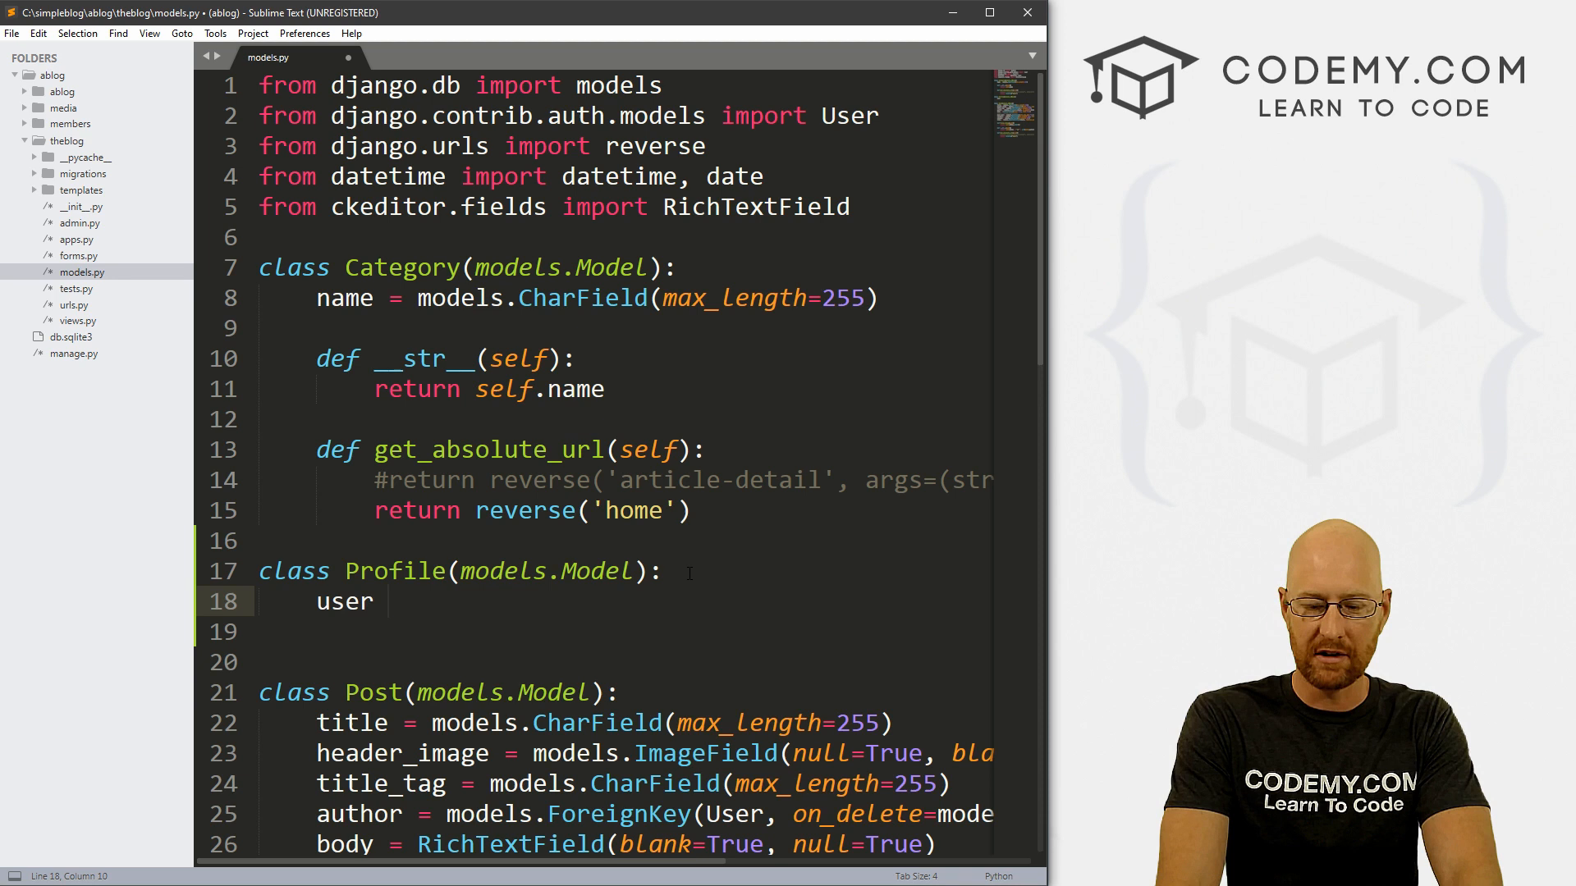
pyautogui.write('= model')
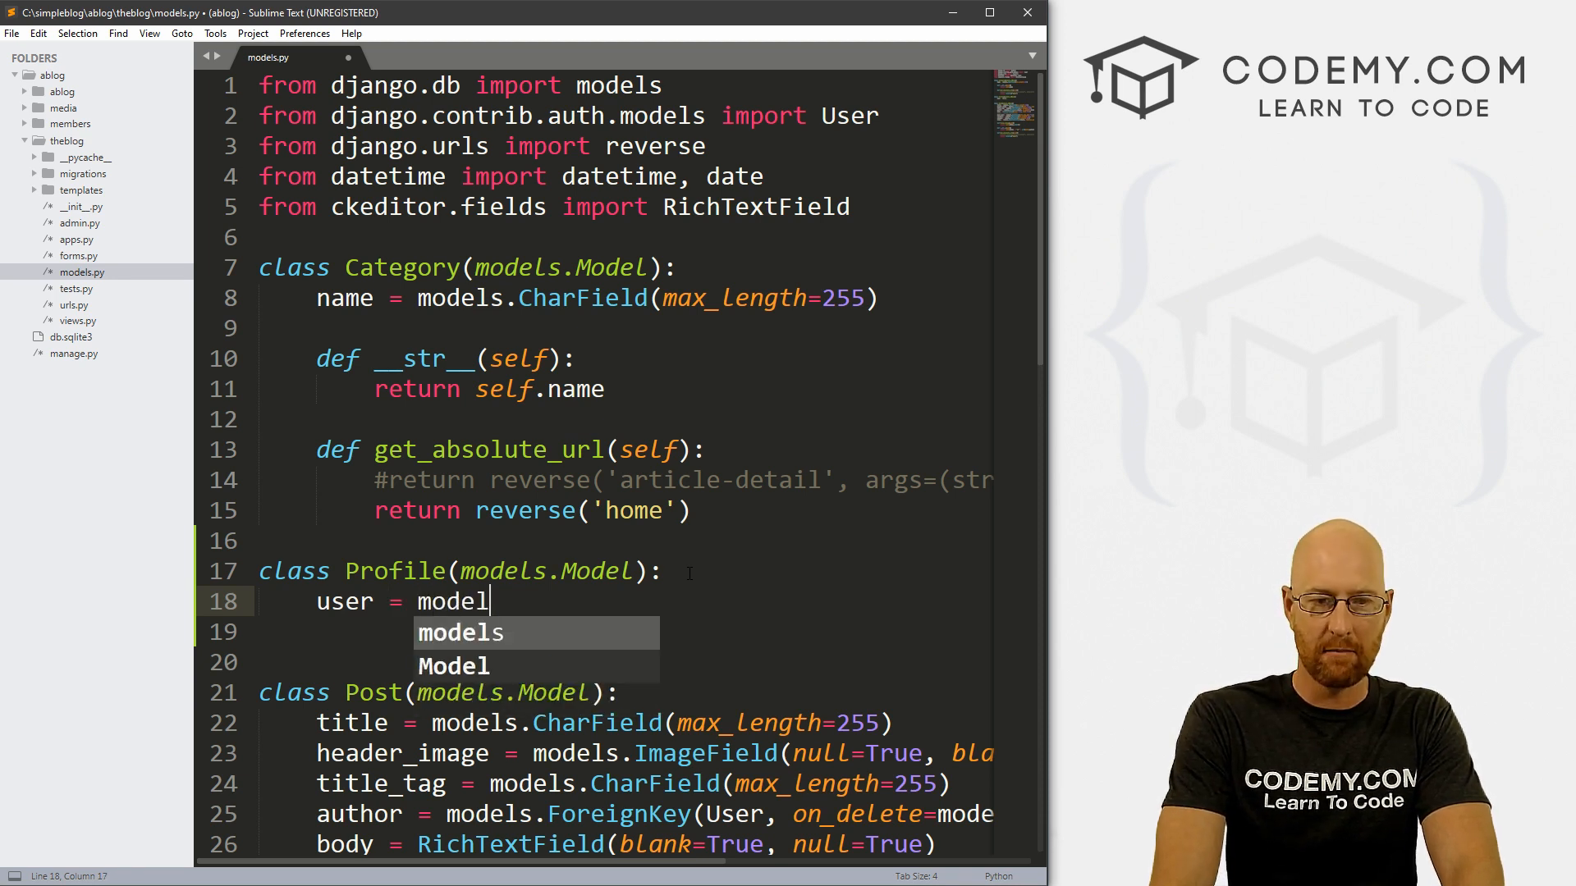
pyautogui.write('s.O')
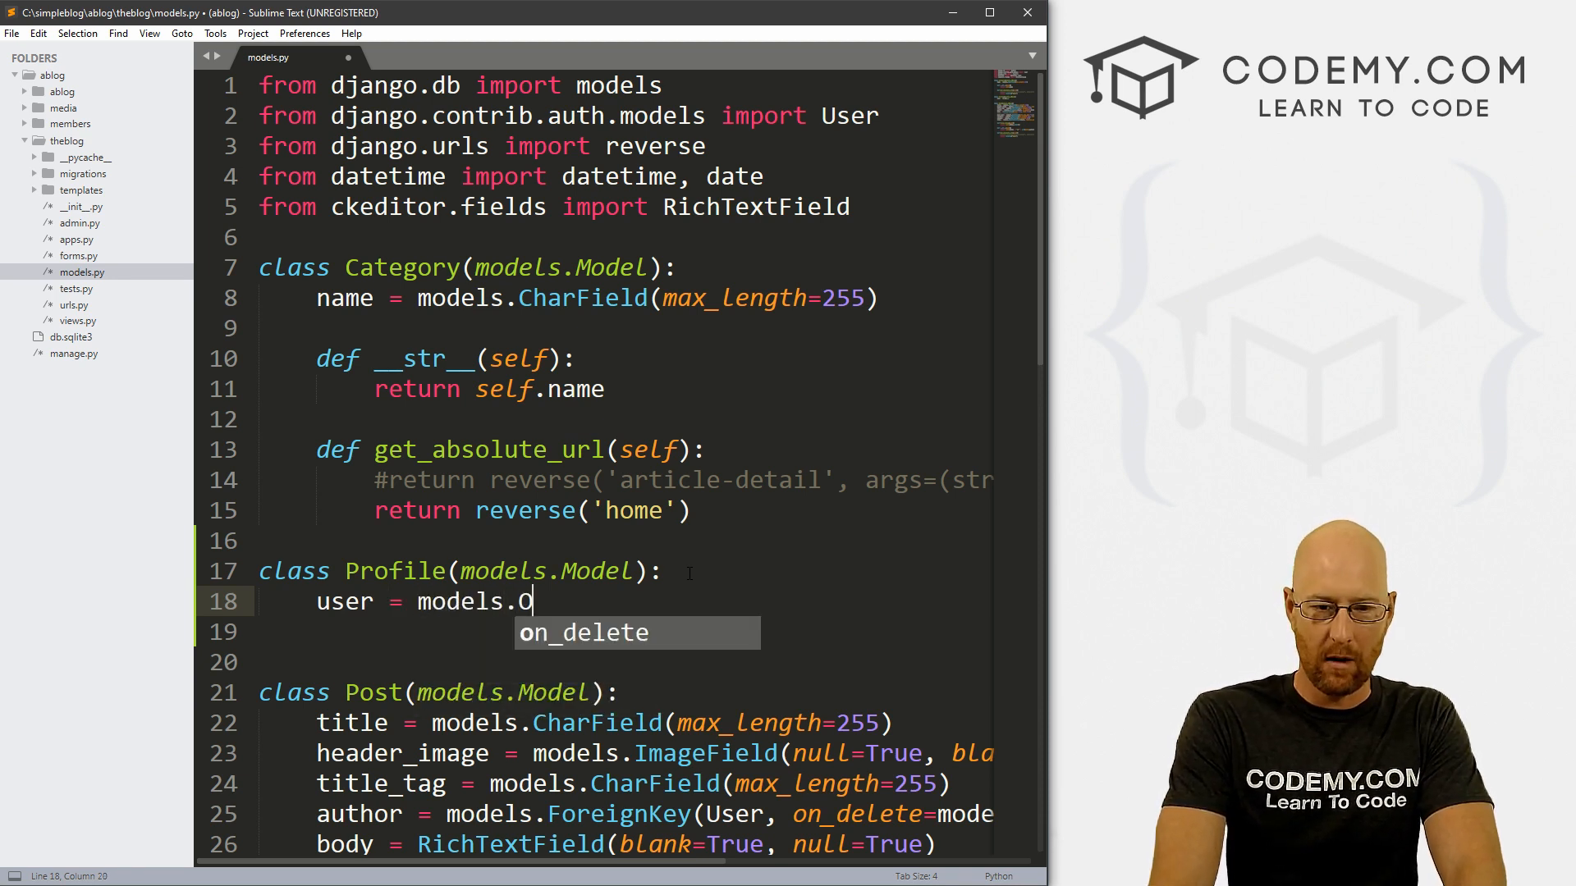
pyautogui.write('neTo')
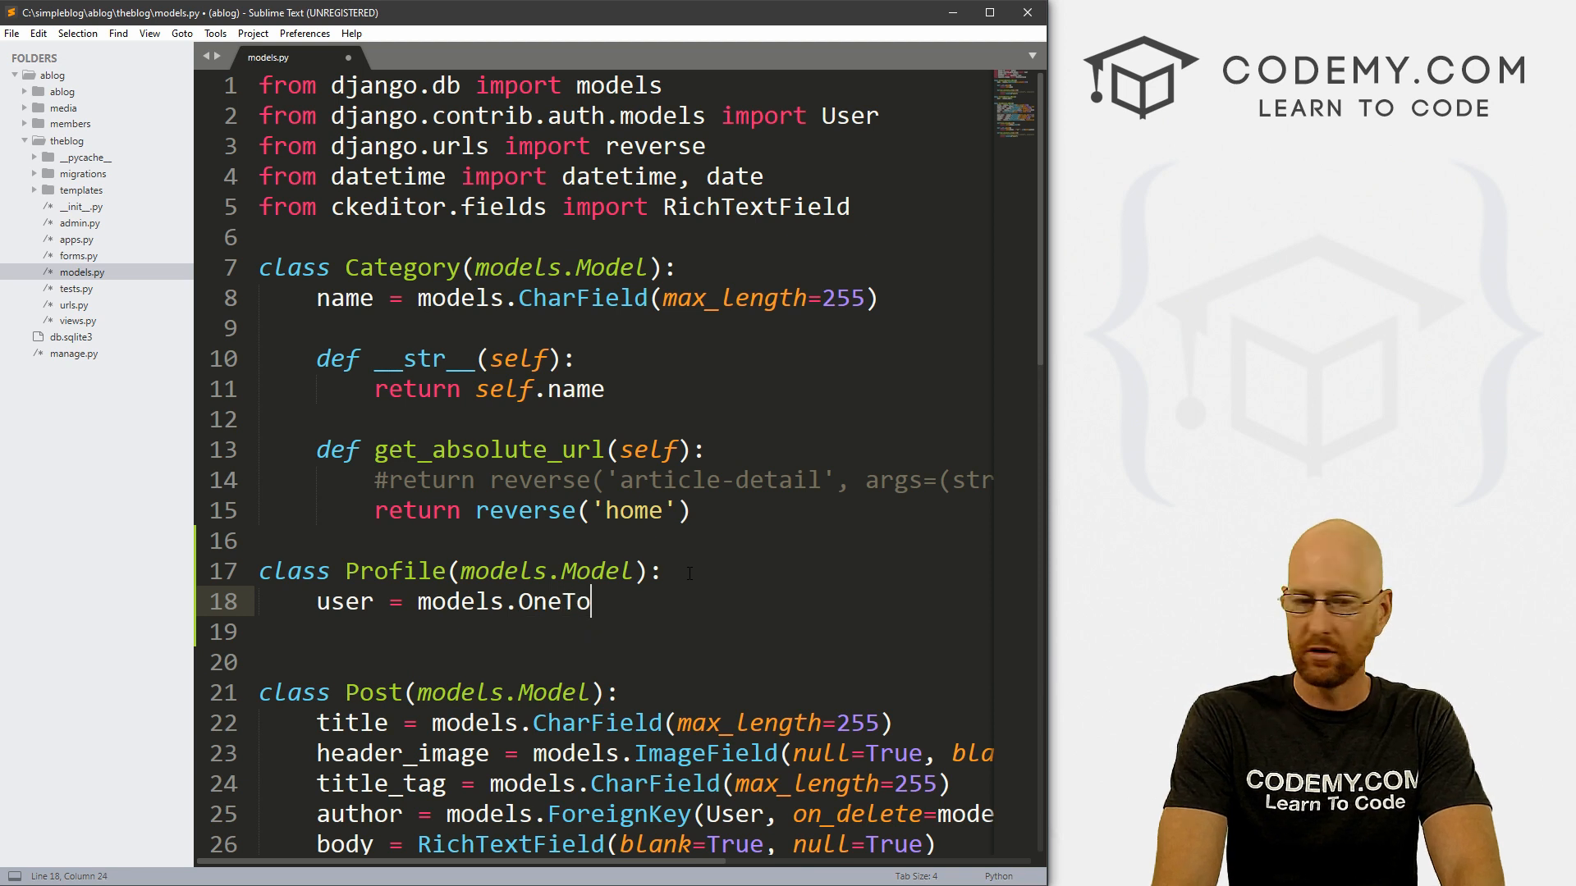
pyautogui.write('OneField')
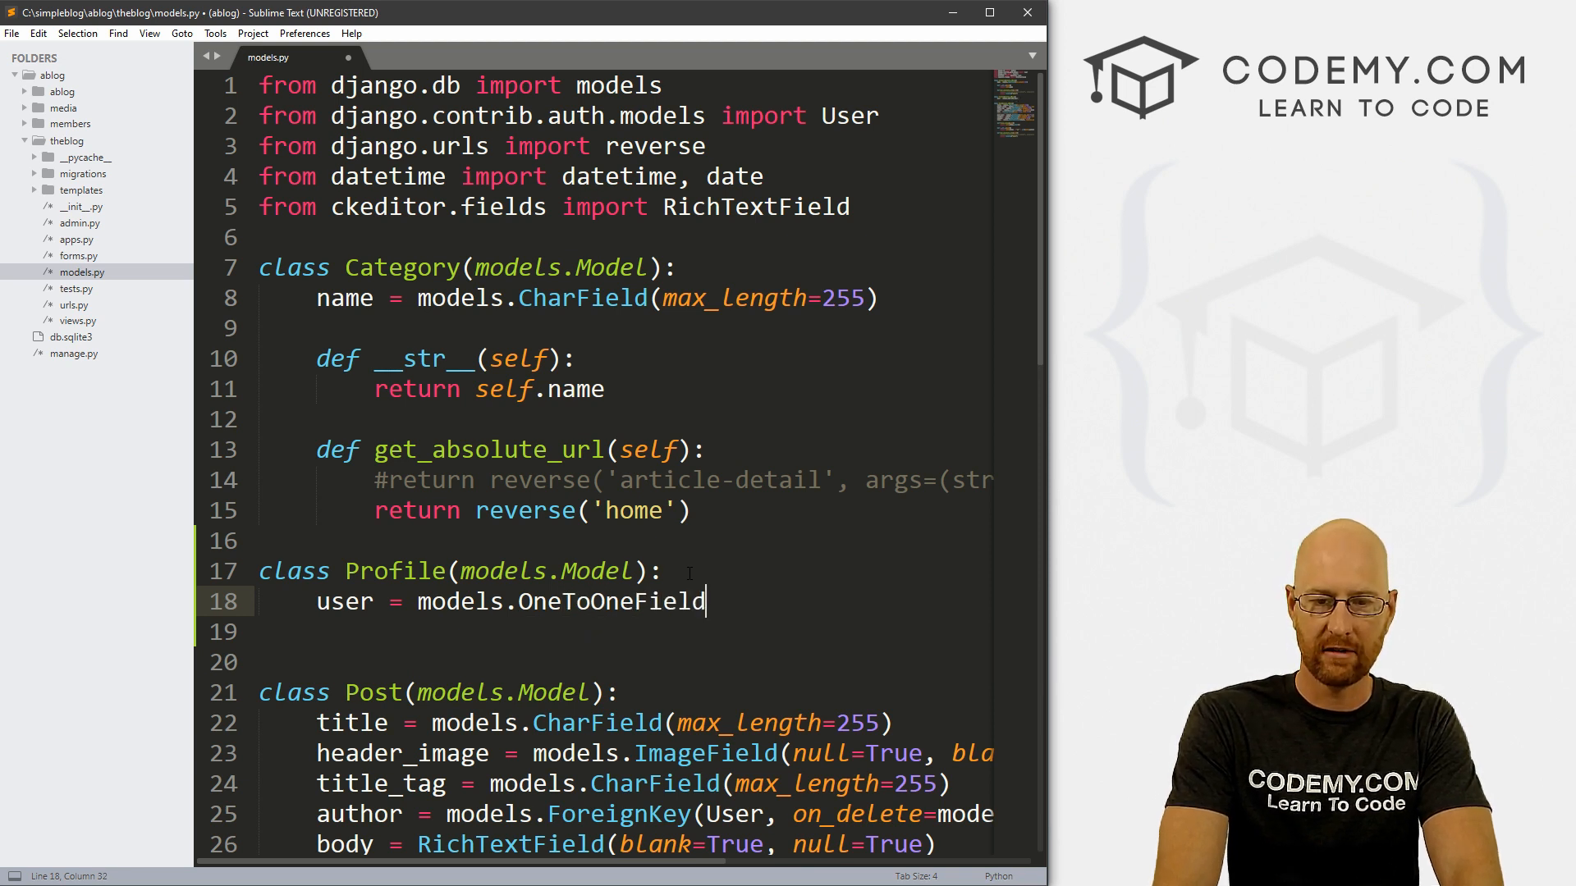
pyautogui.write('()')
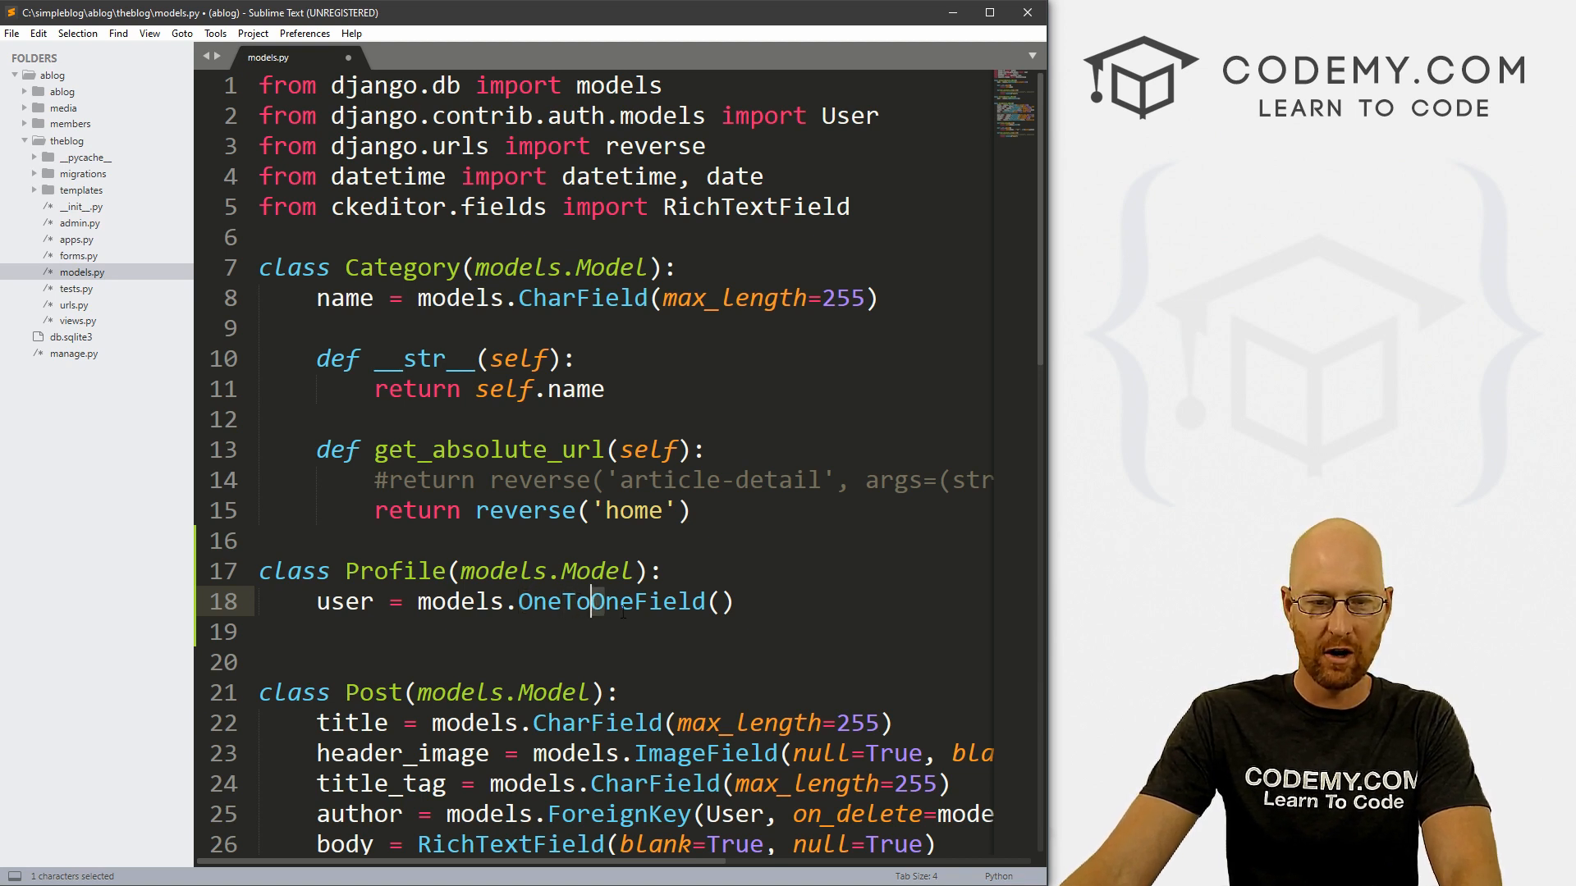
pyautogui.moveTo(631, 608)
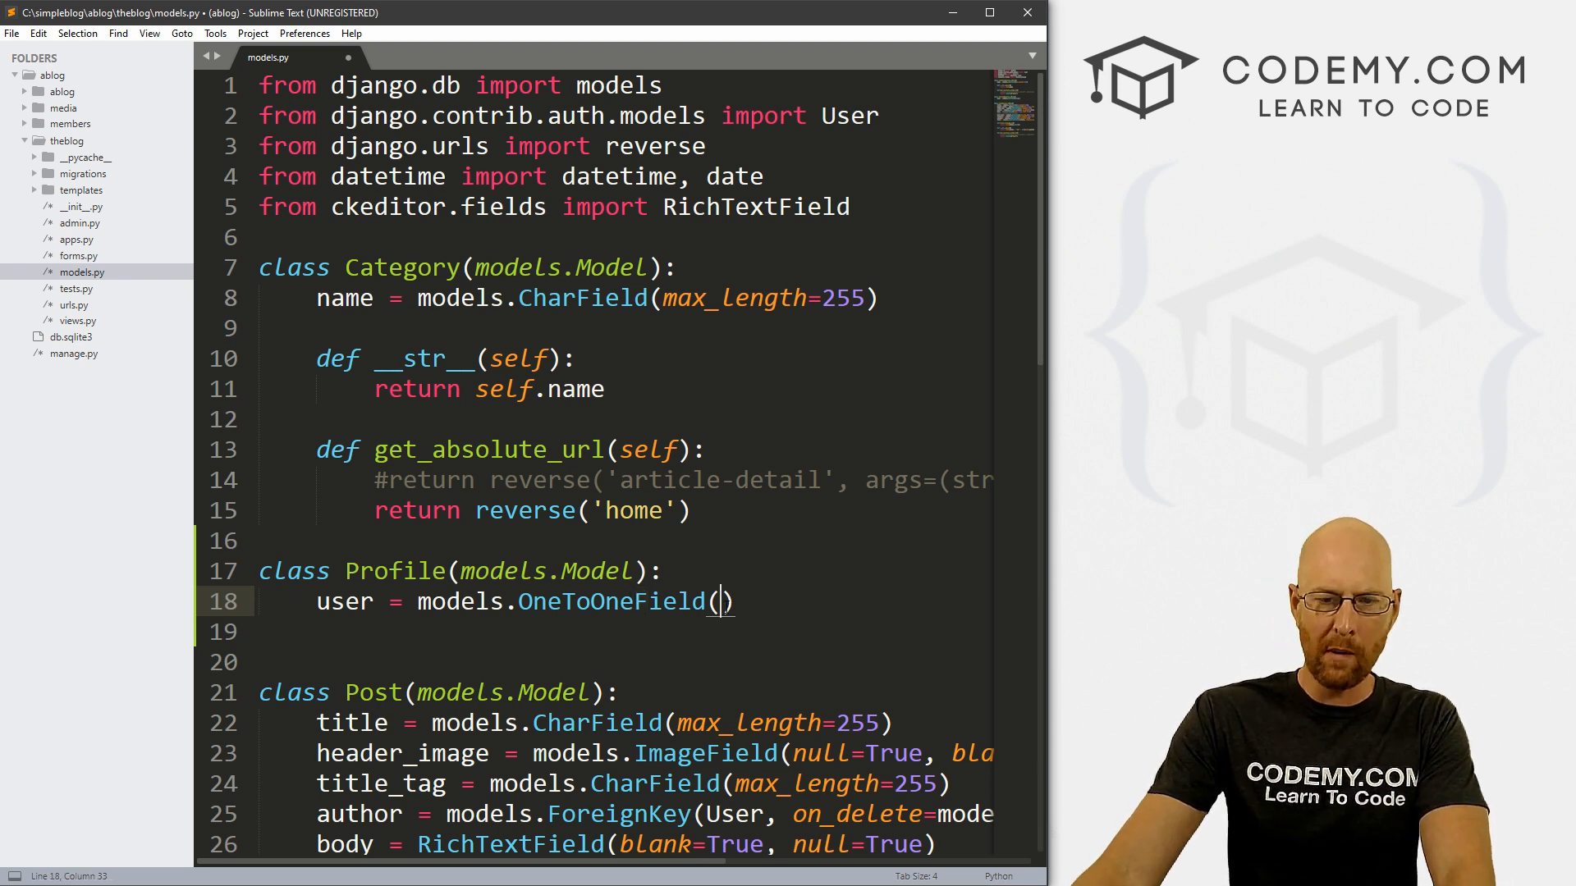
pyautogui.write('User')
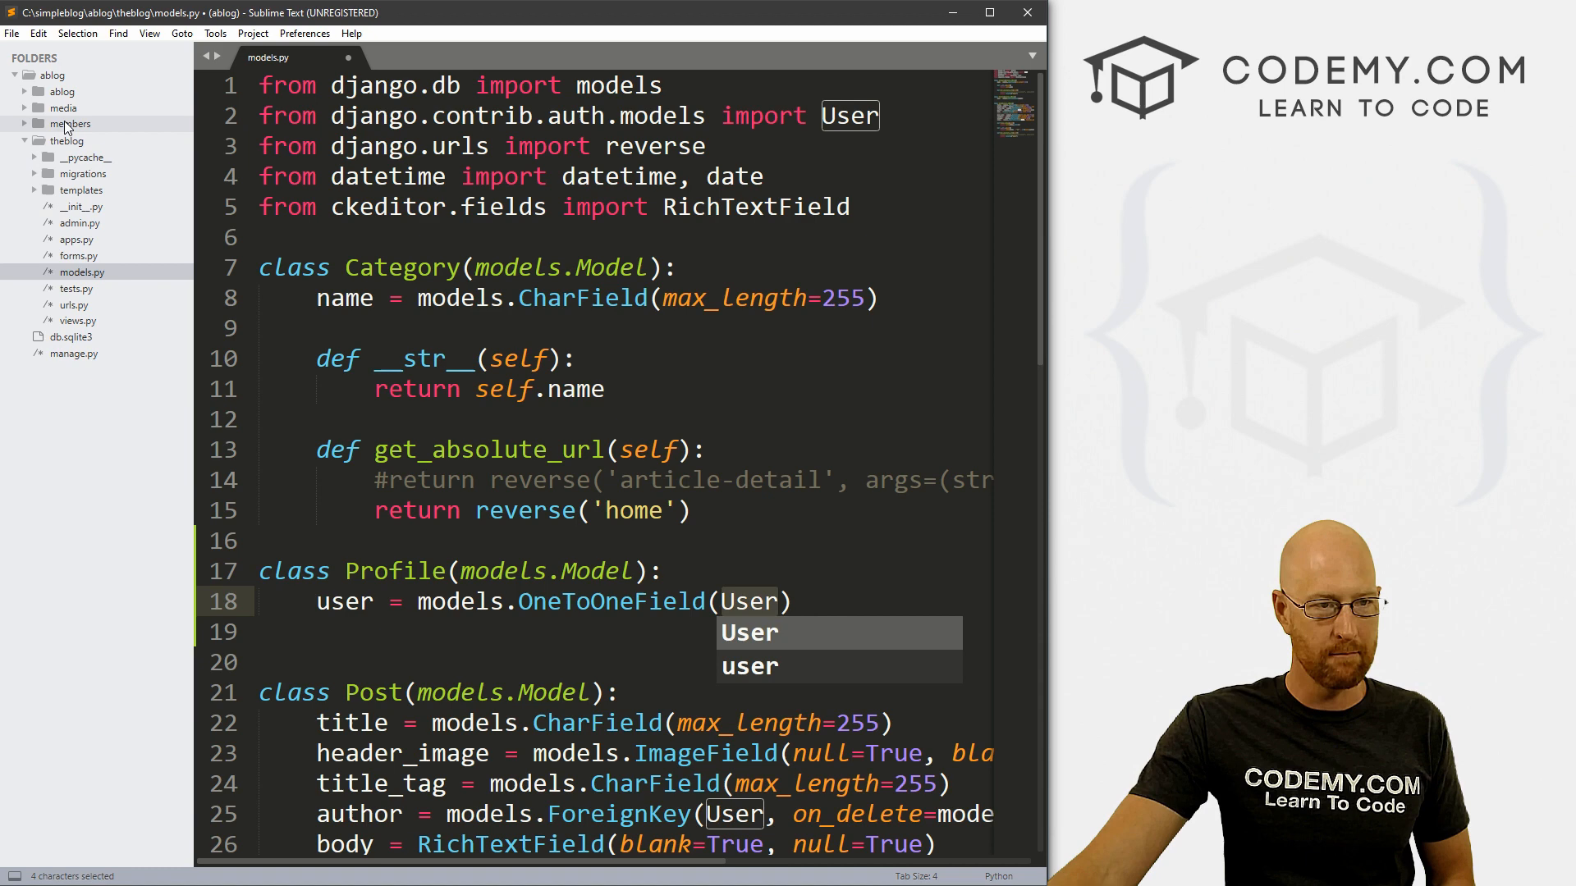
pyautogui.click(69, 123)
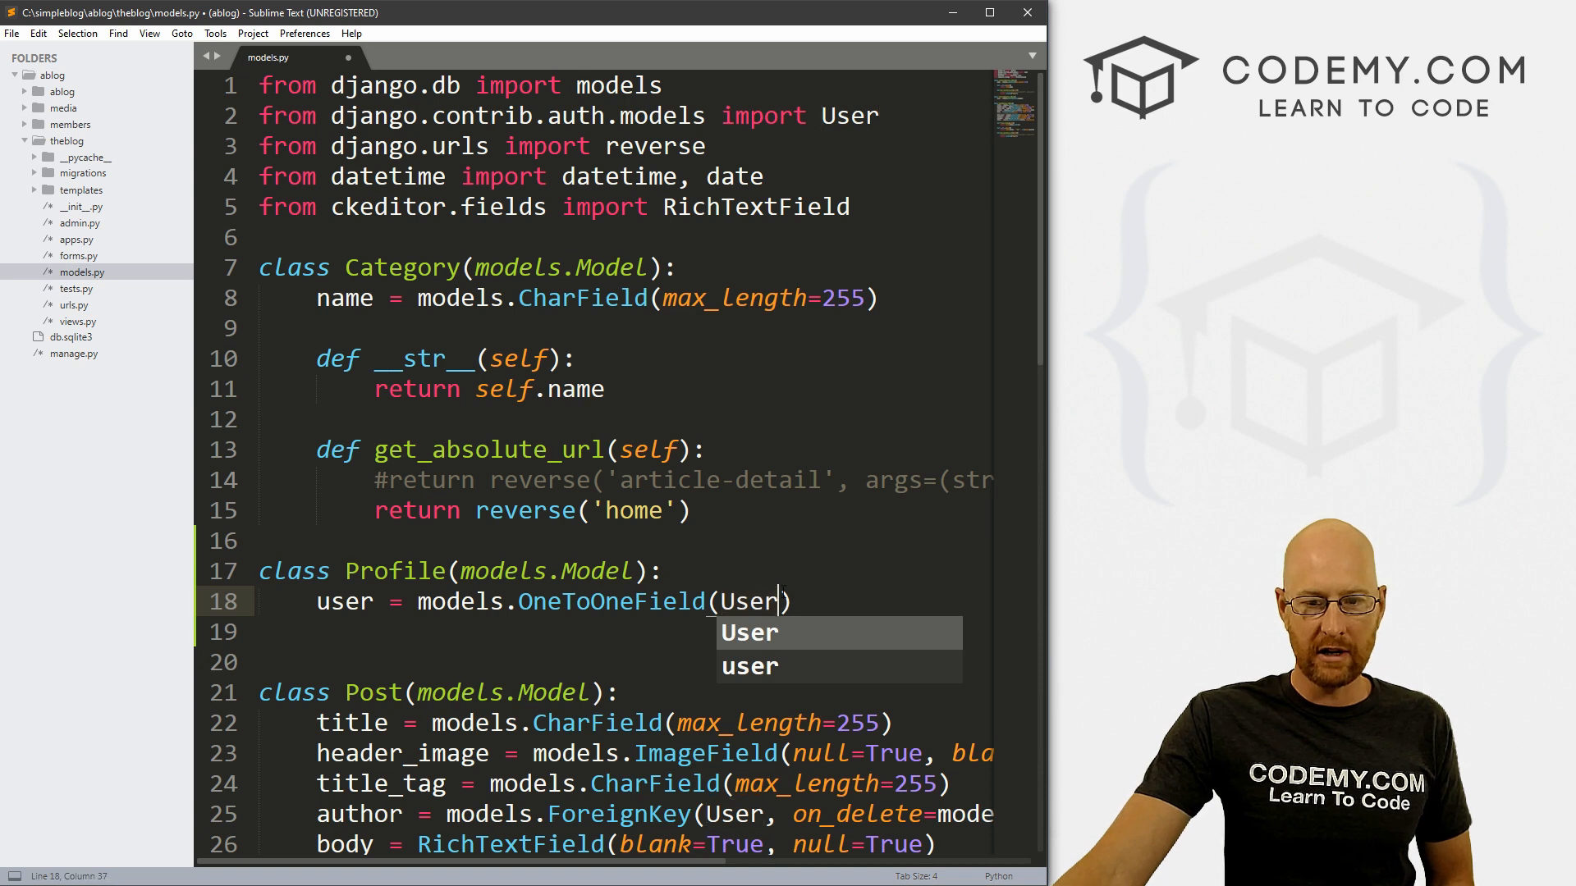
pyautogui.write(',')
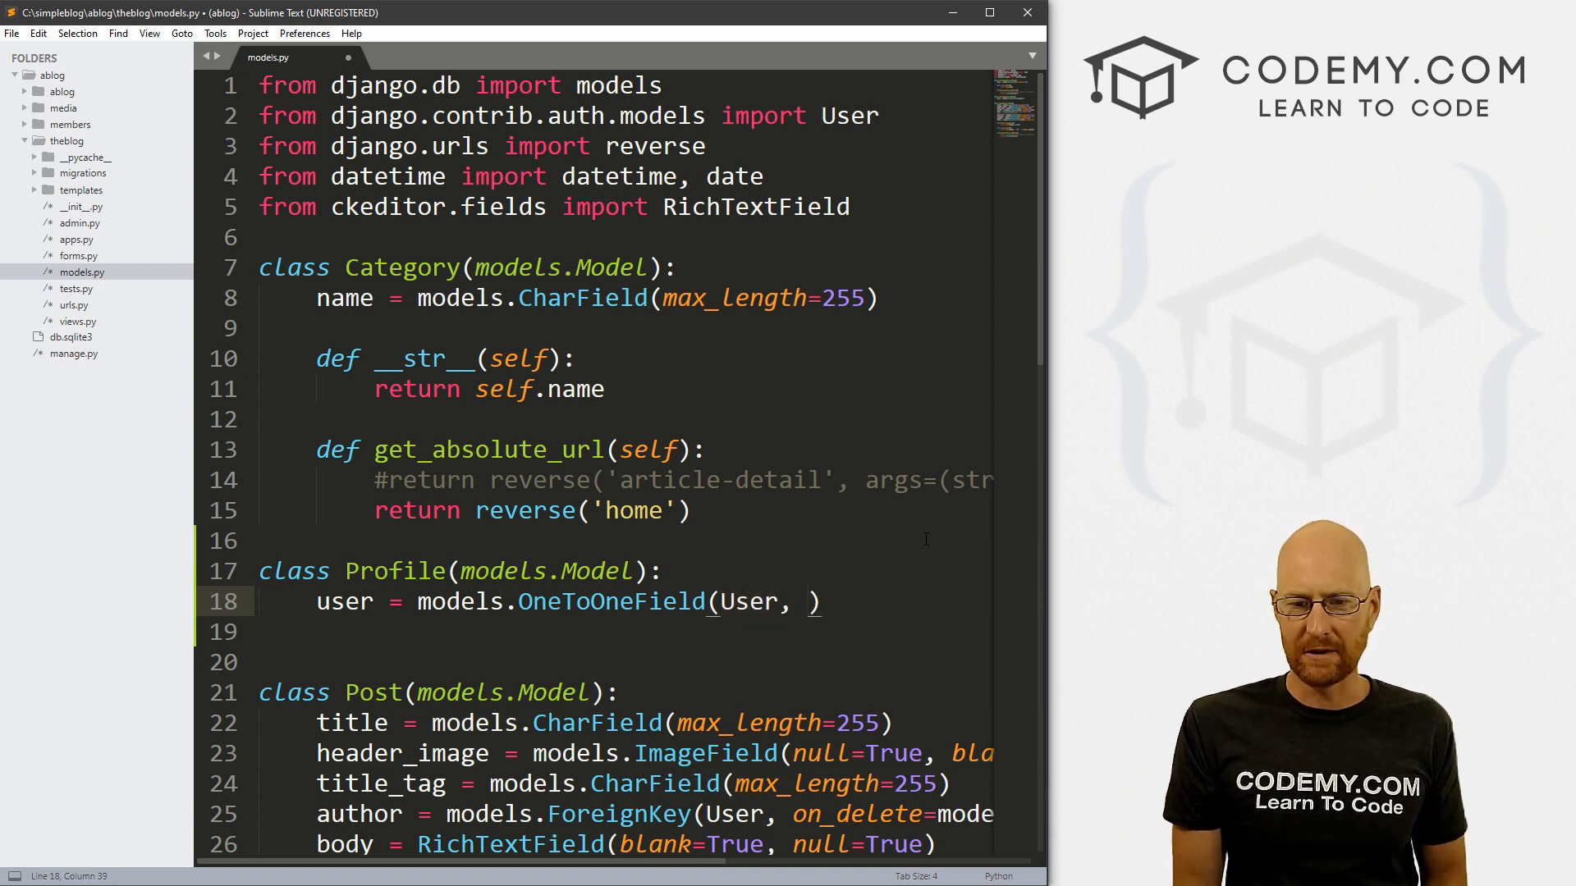
pyautogui.write('null=True,')
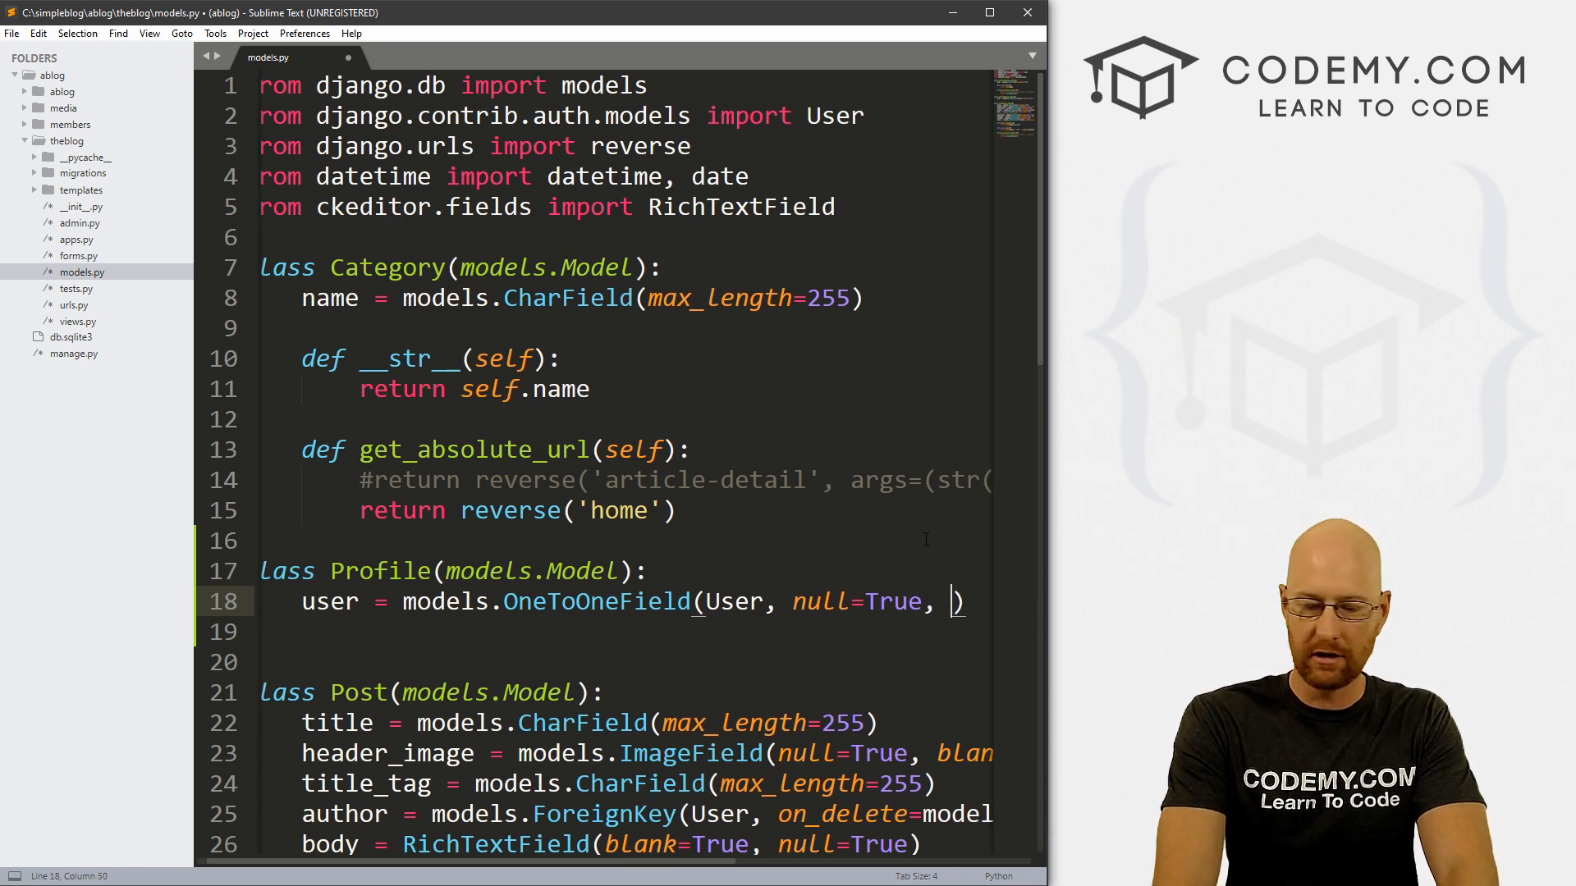
pyautogui.write('on_delete')
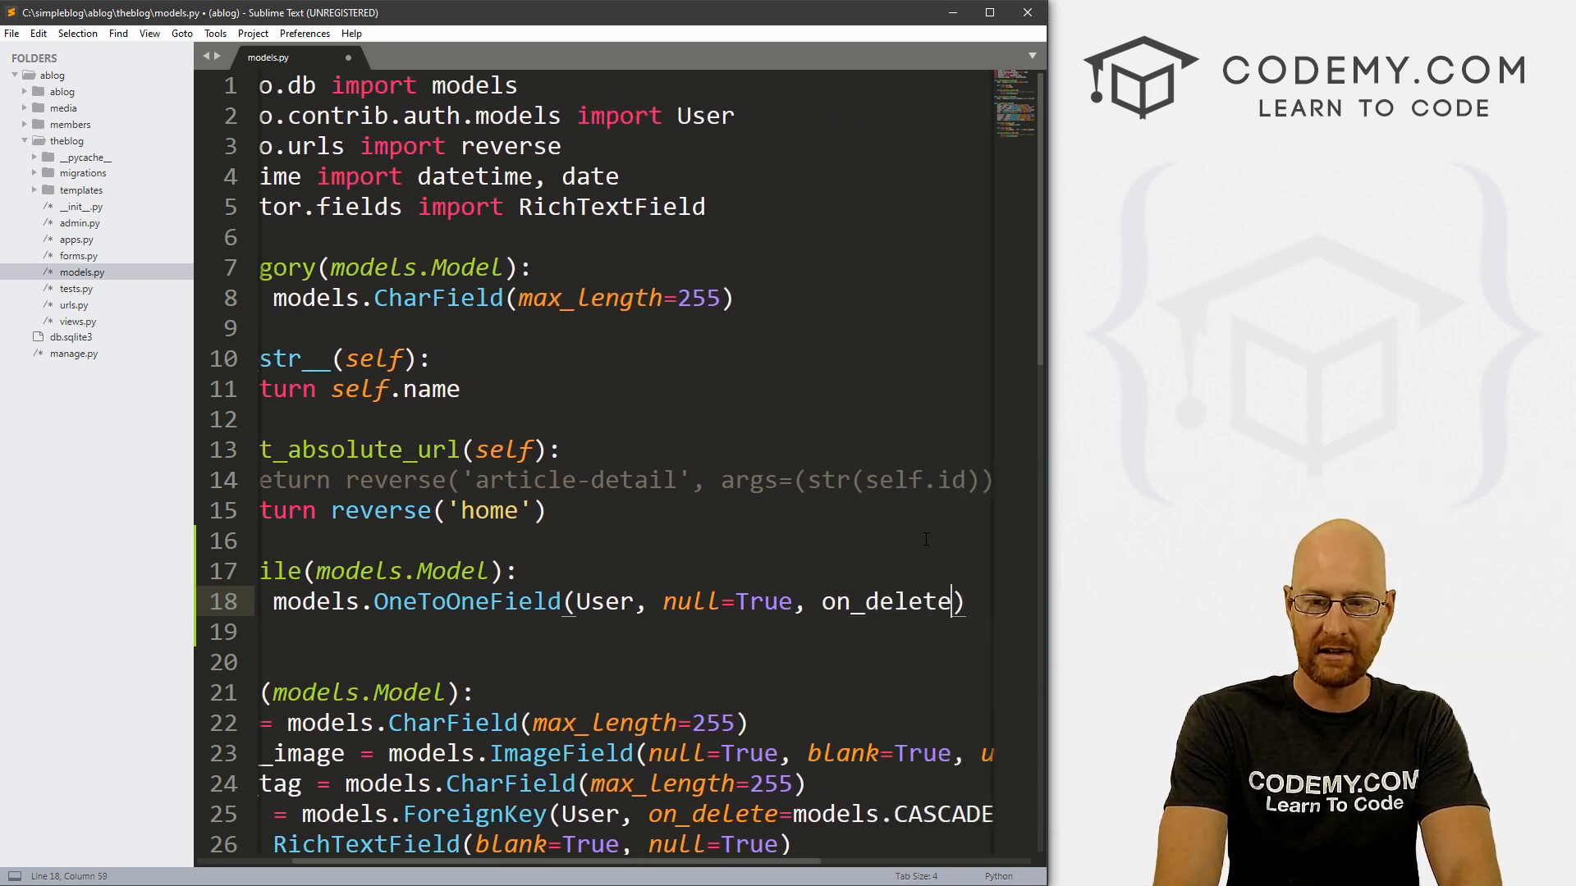
pyautogui.write('=')
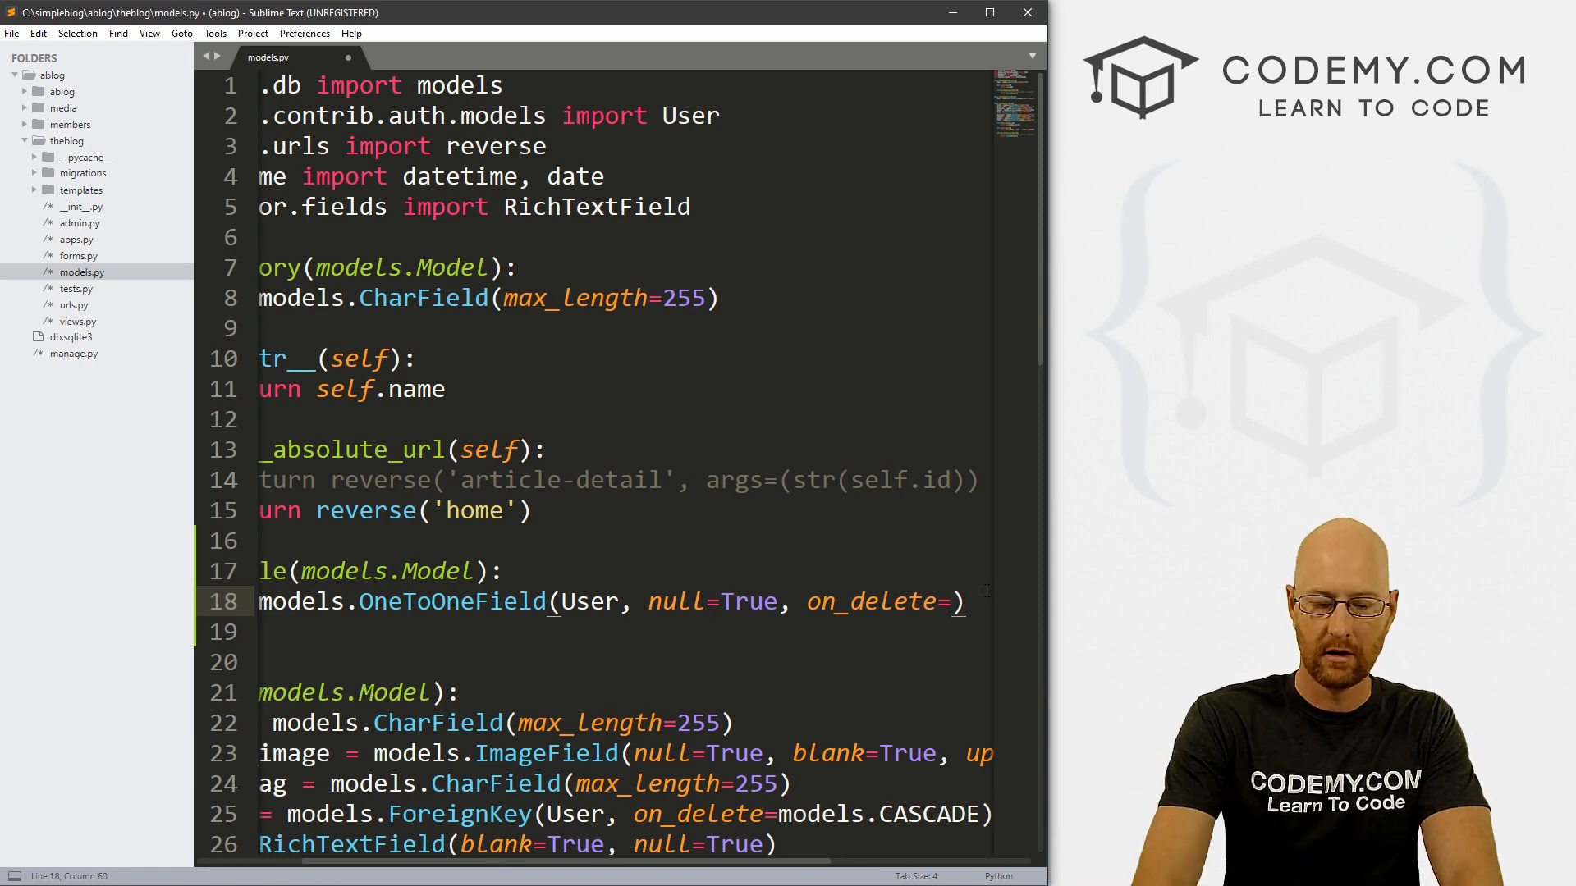
pyautogui.write('models.CASCADE')
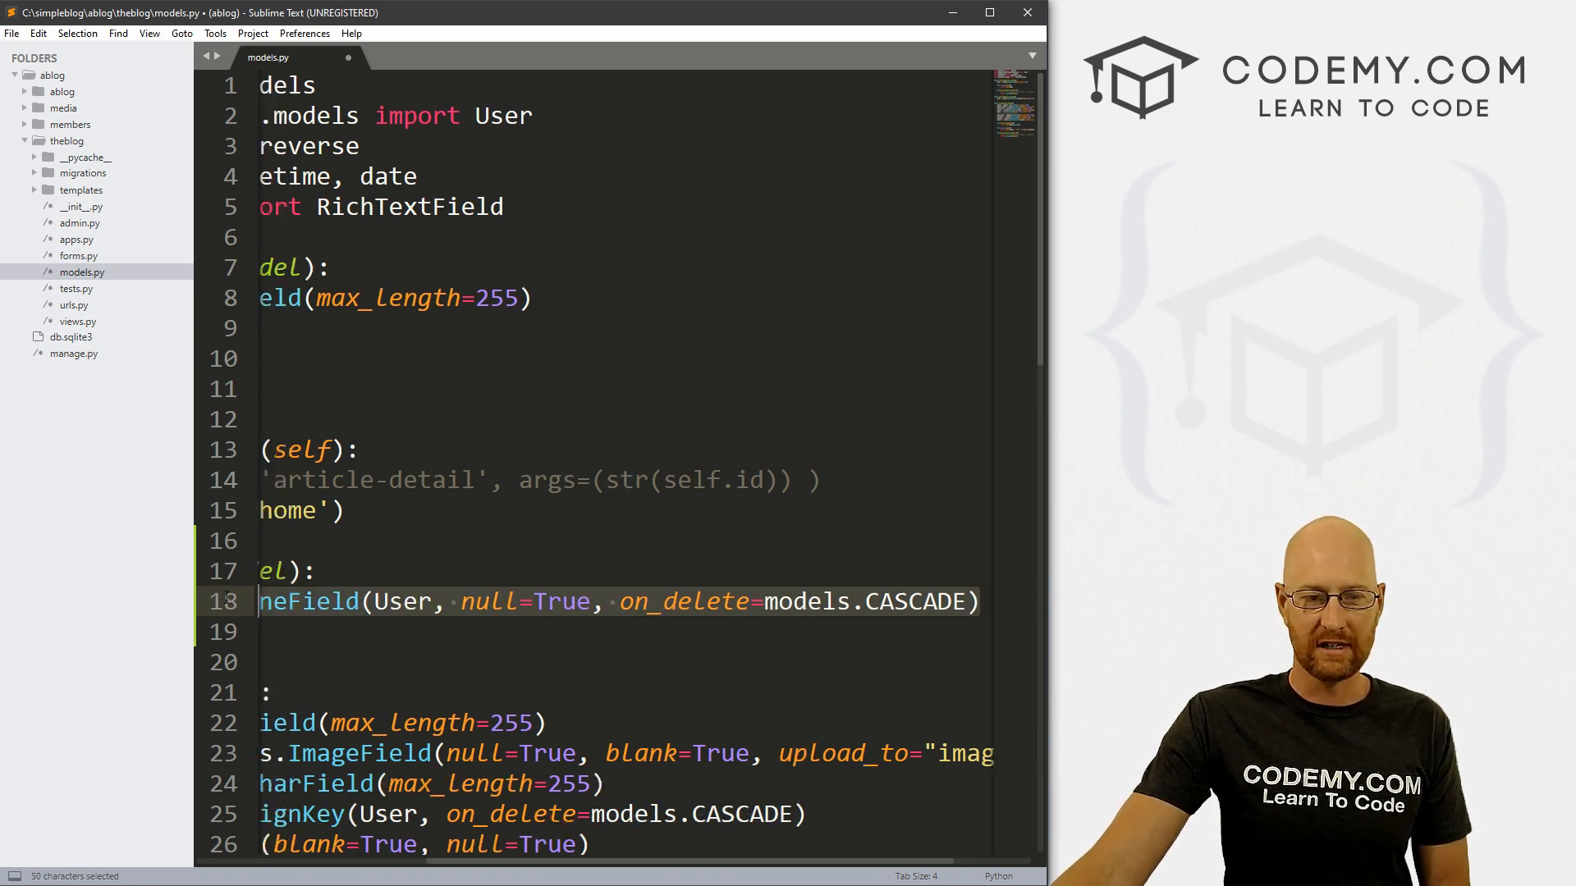
pyautogui.hscroll(-3)
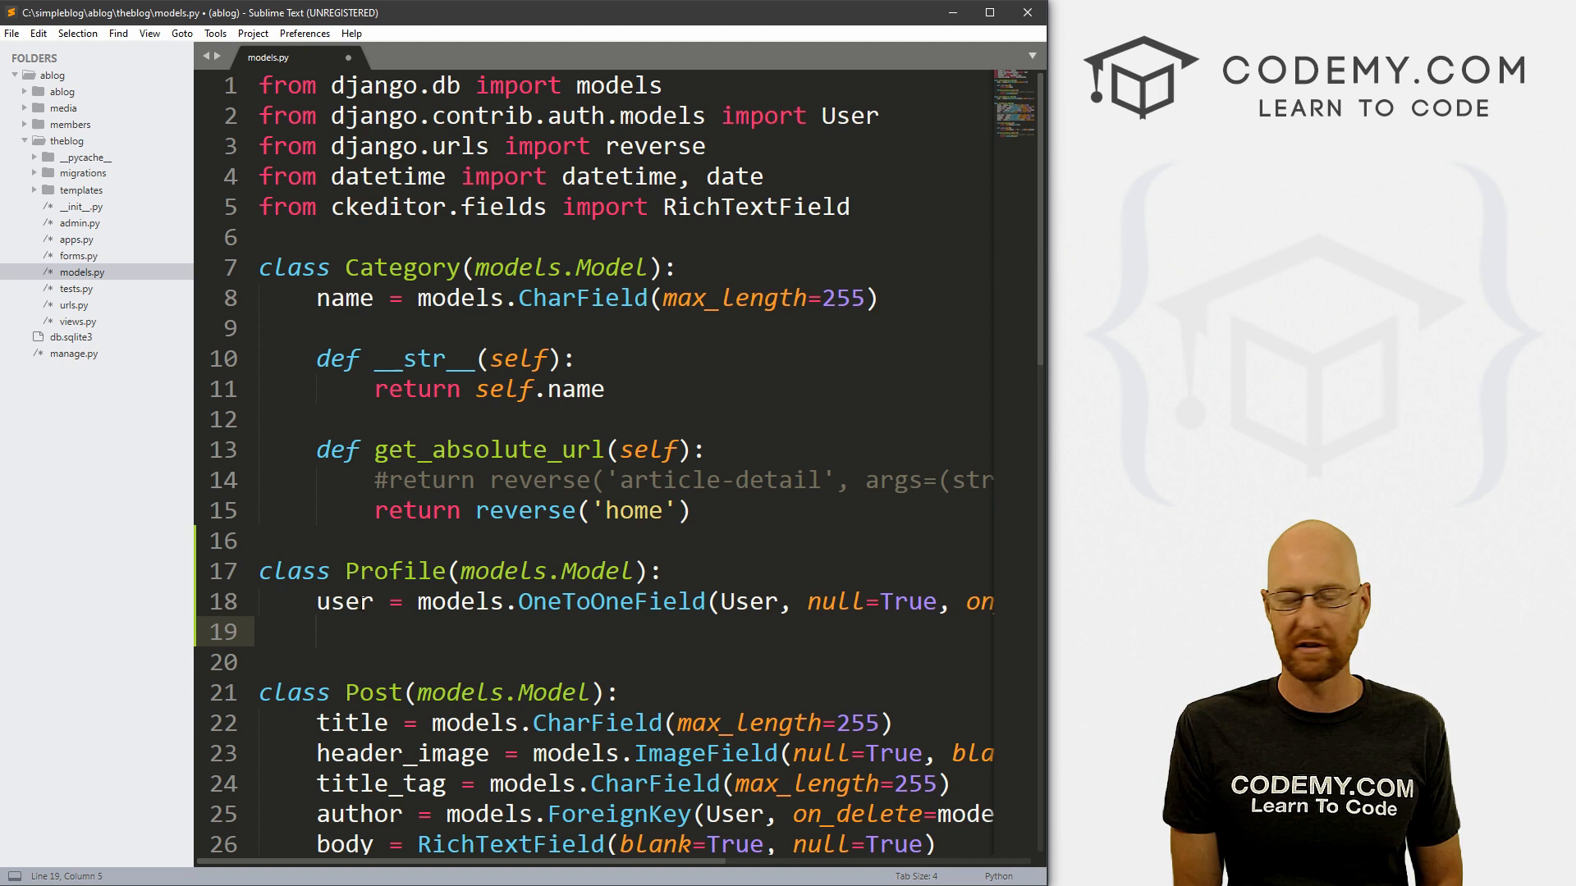
# Add bio = models.TextField() to Profile and paste a __str__ method below it.
pyautogui.write('bio =')
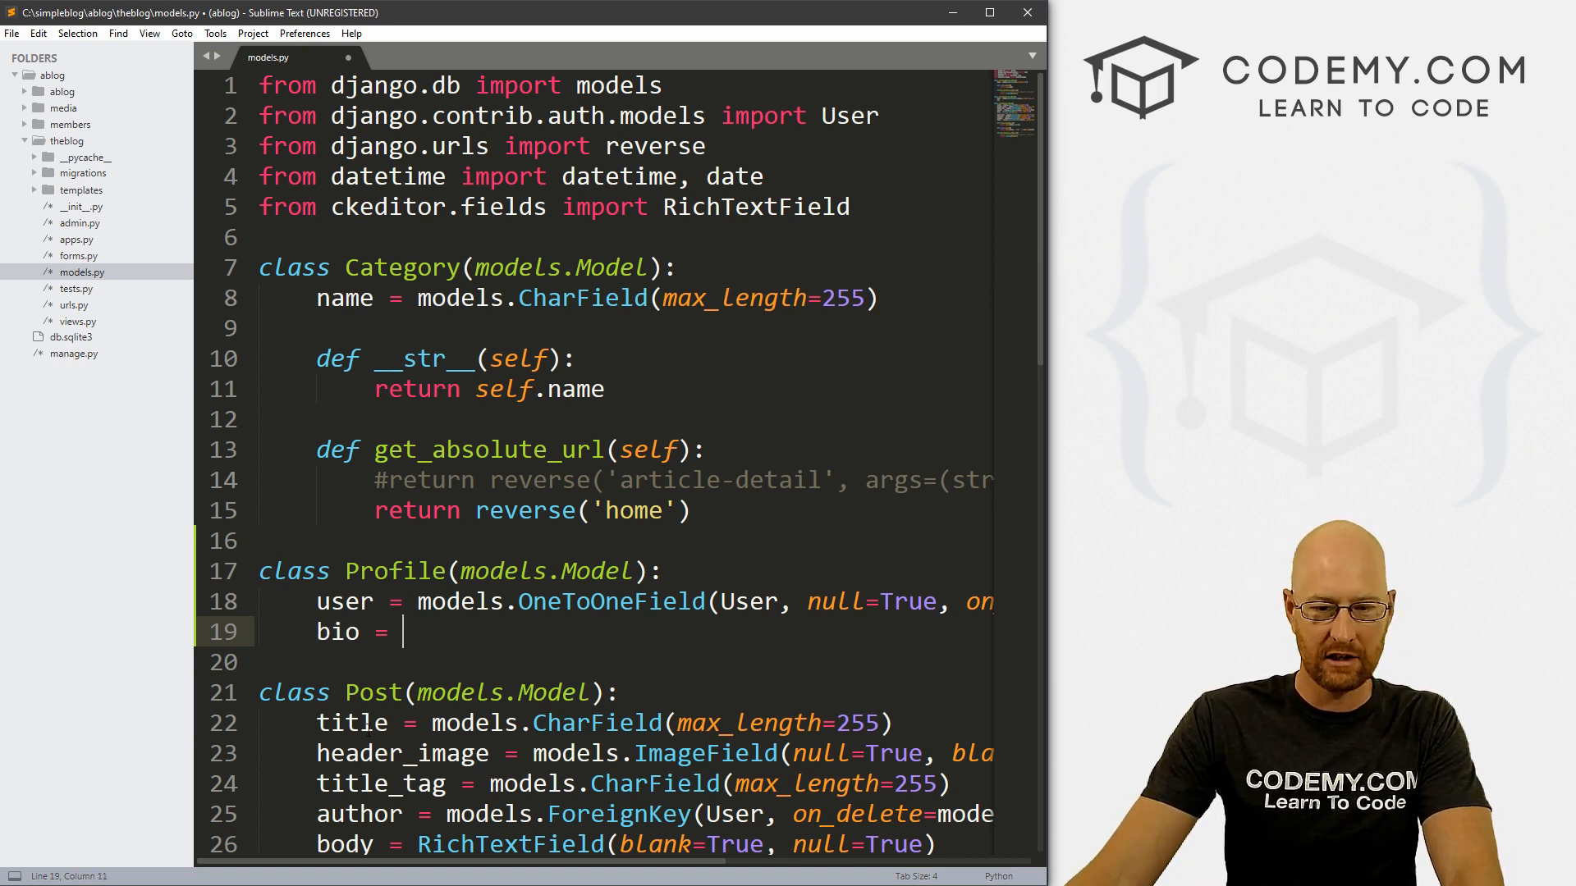
pyautogui.scroll(-3)
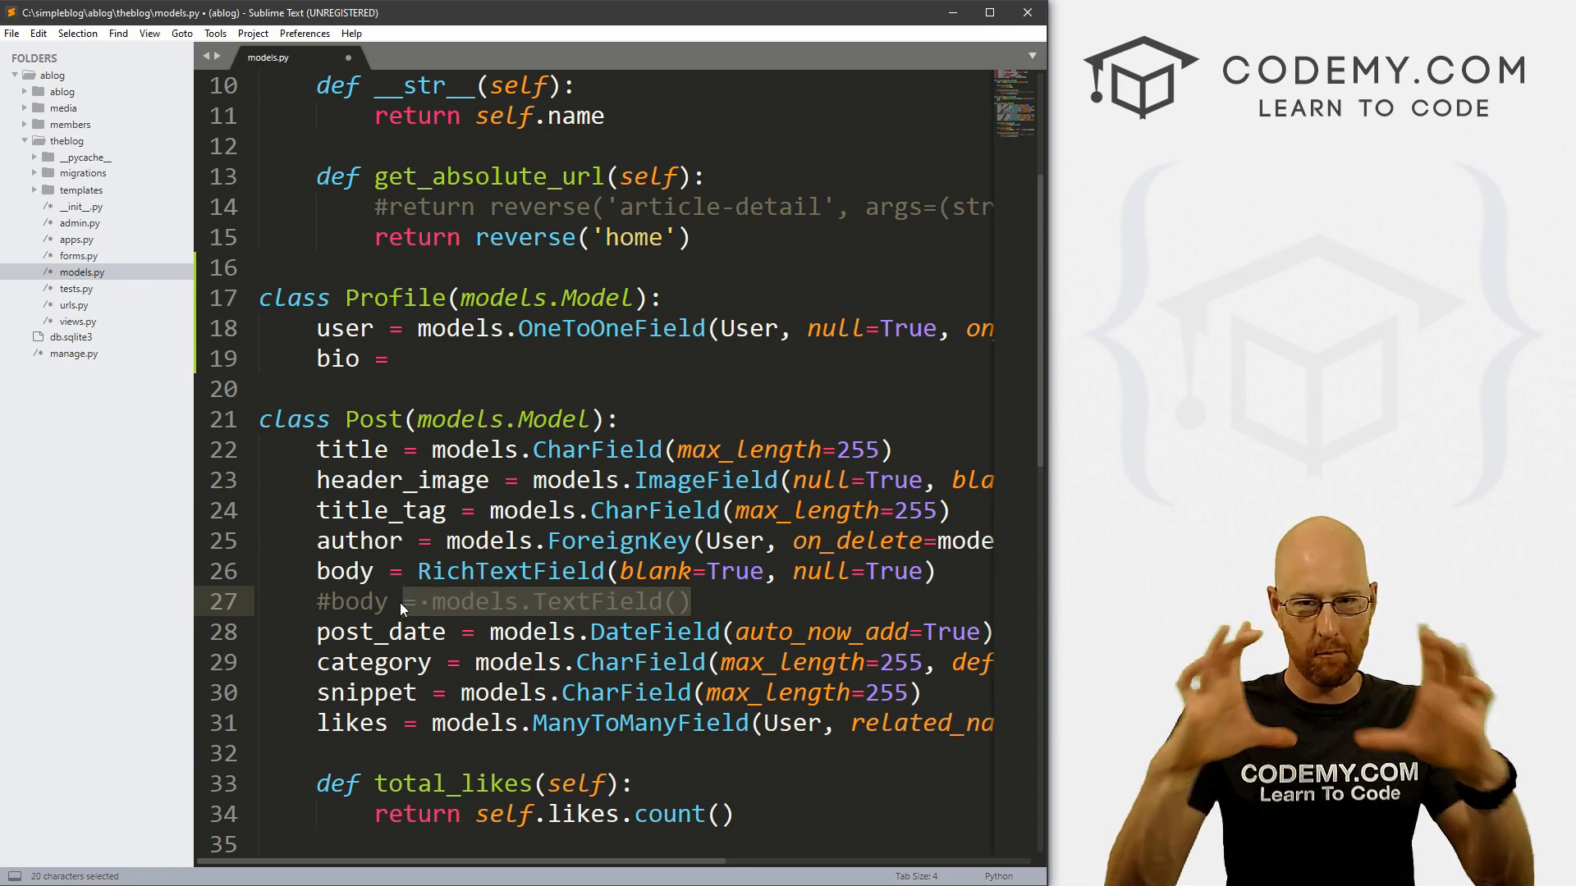
pyautogui.press('ctrl+c')
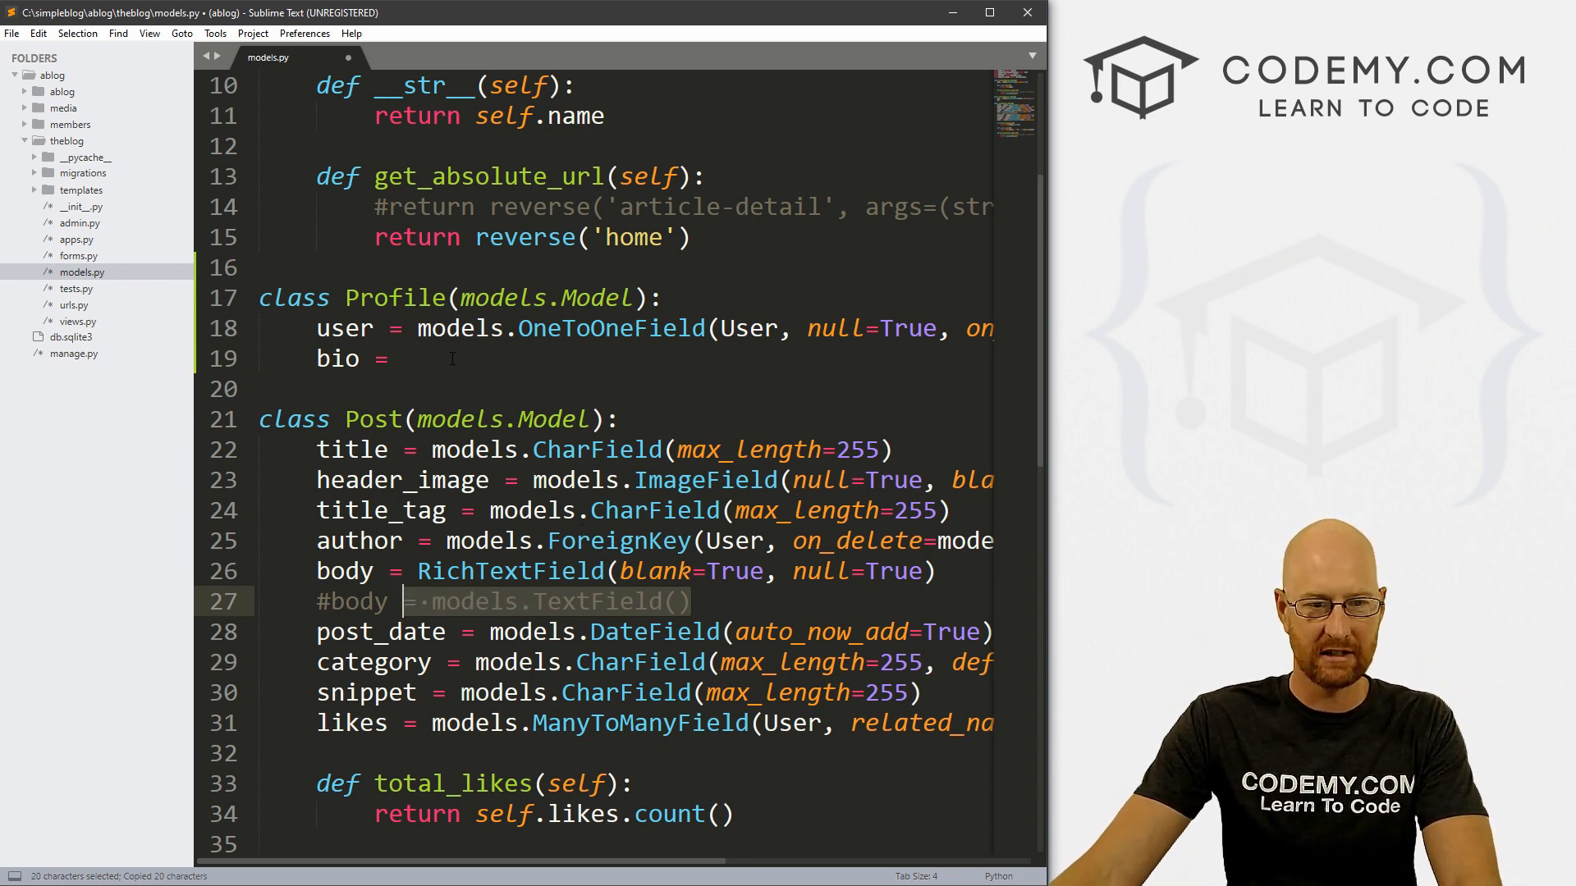
pyautogui.write('= models.TextField()')
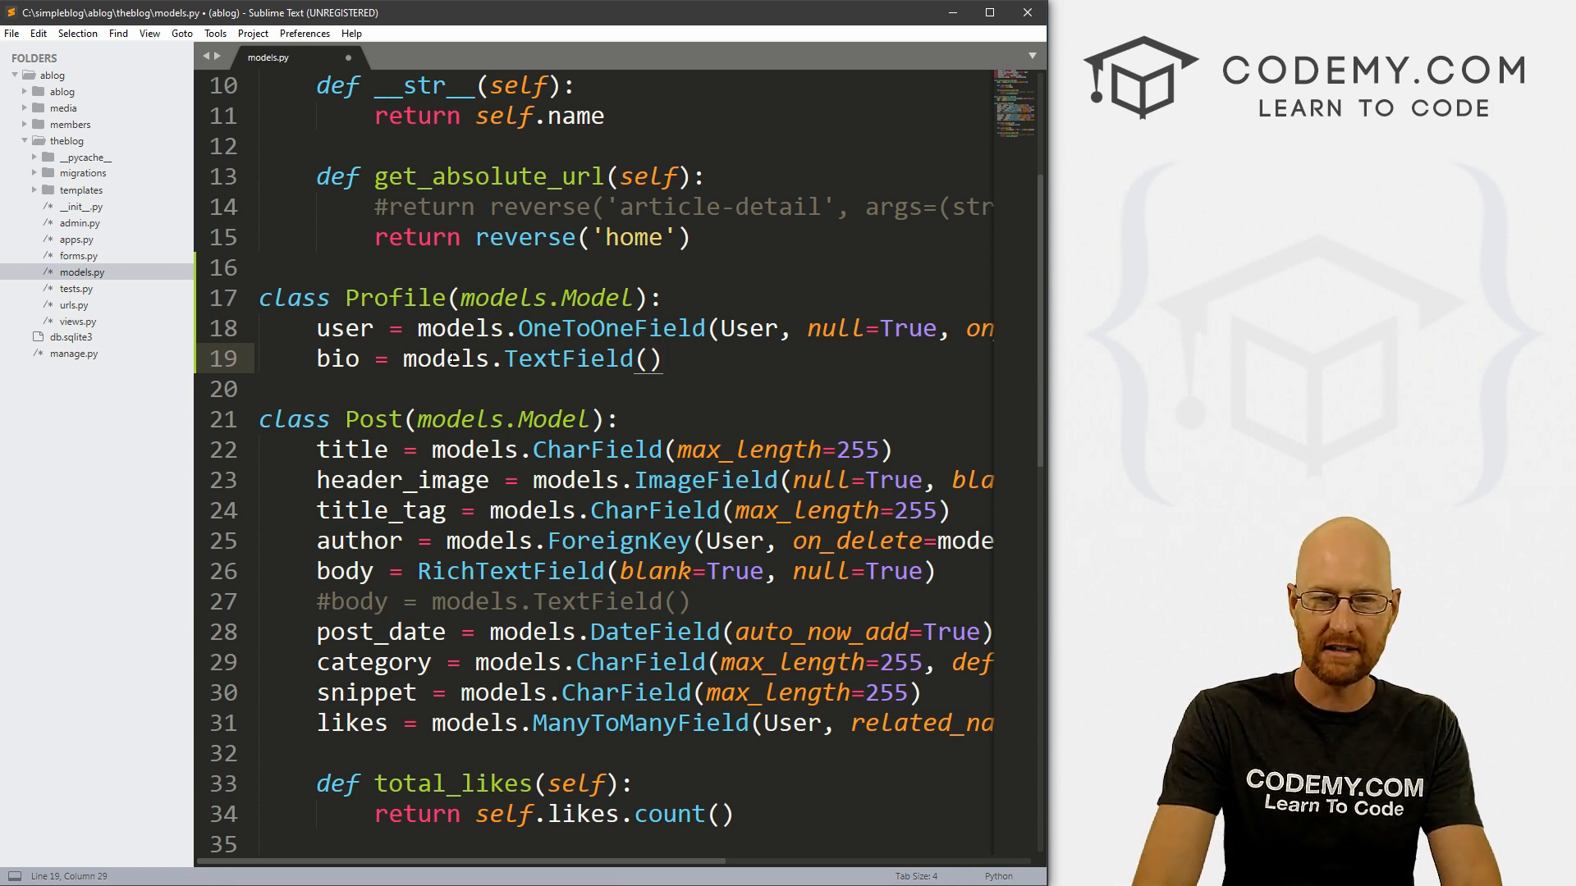
pyautogui.press('enter')
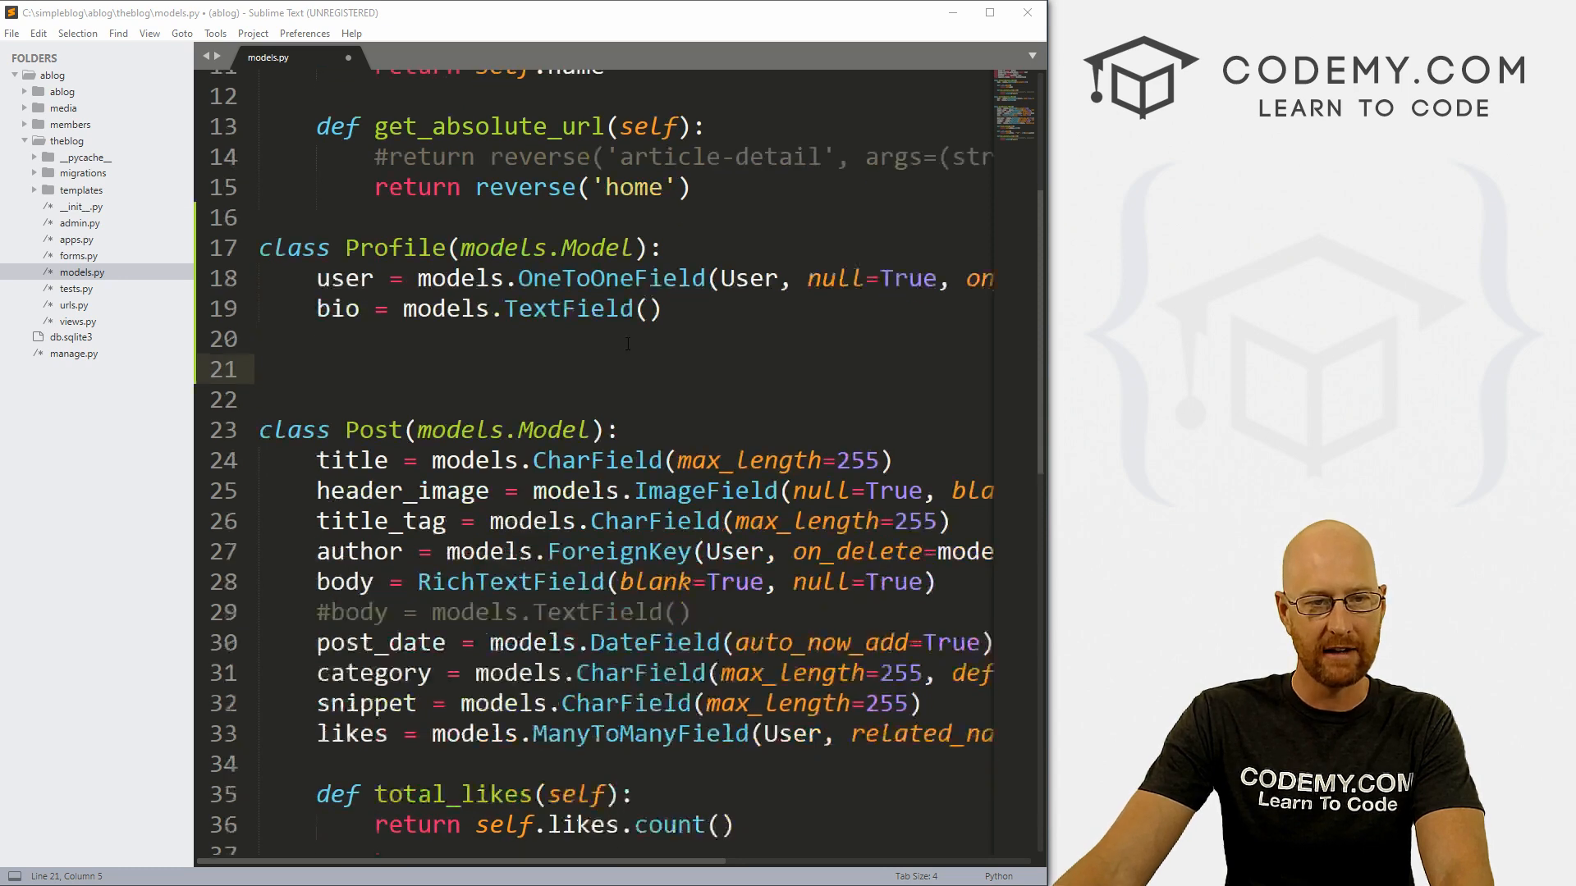
pyautogui.scroll(-3)
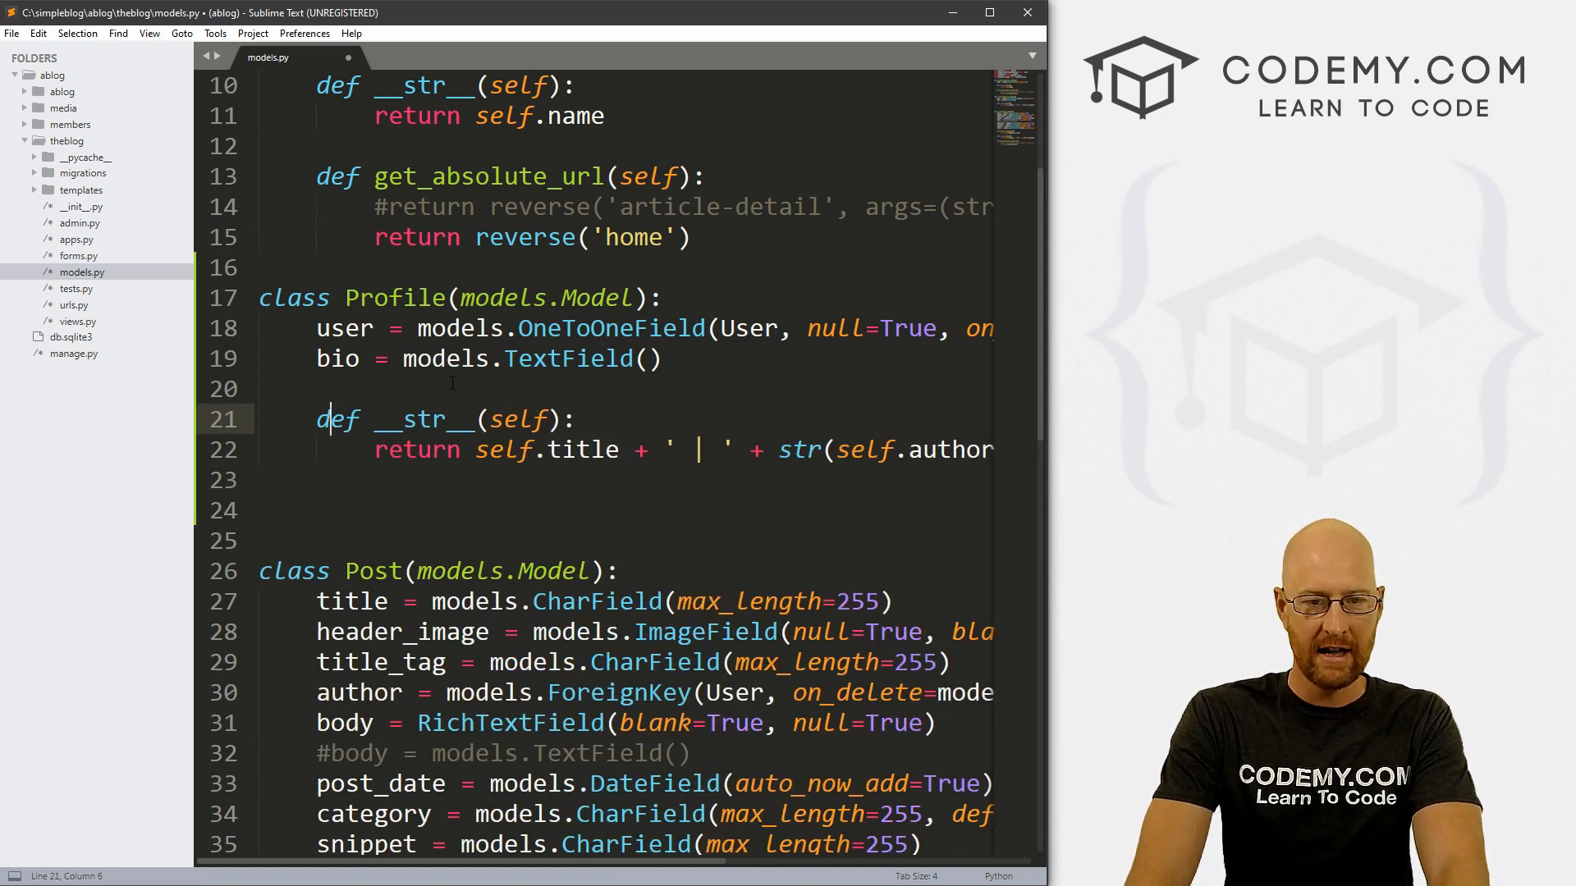
# Change Profile's __str__ to return str(self.user), save models.py, and open admin.py.
pyautogui.click(545, 449)
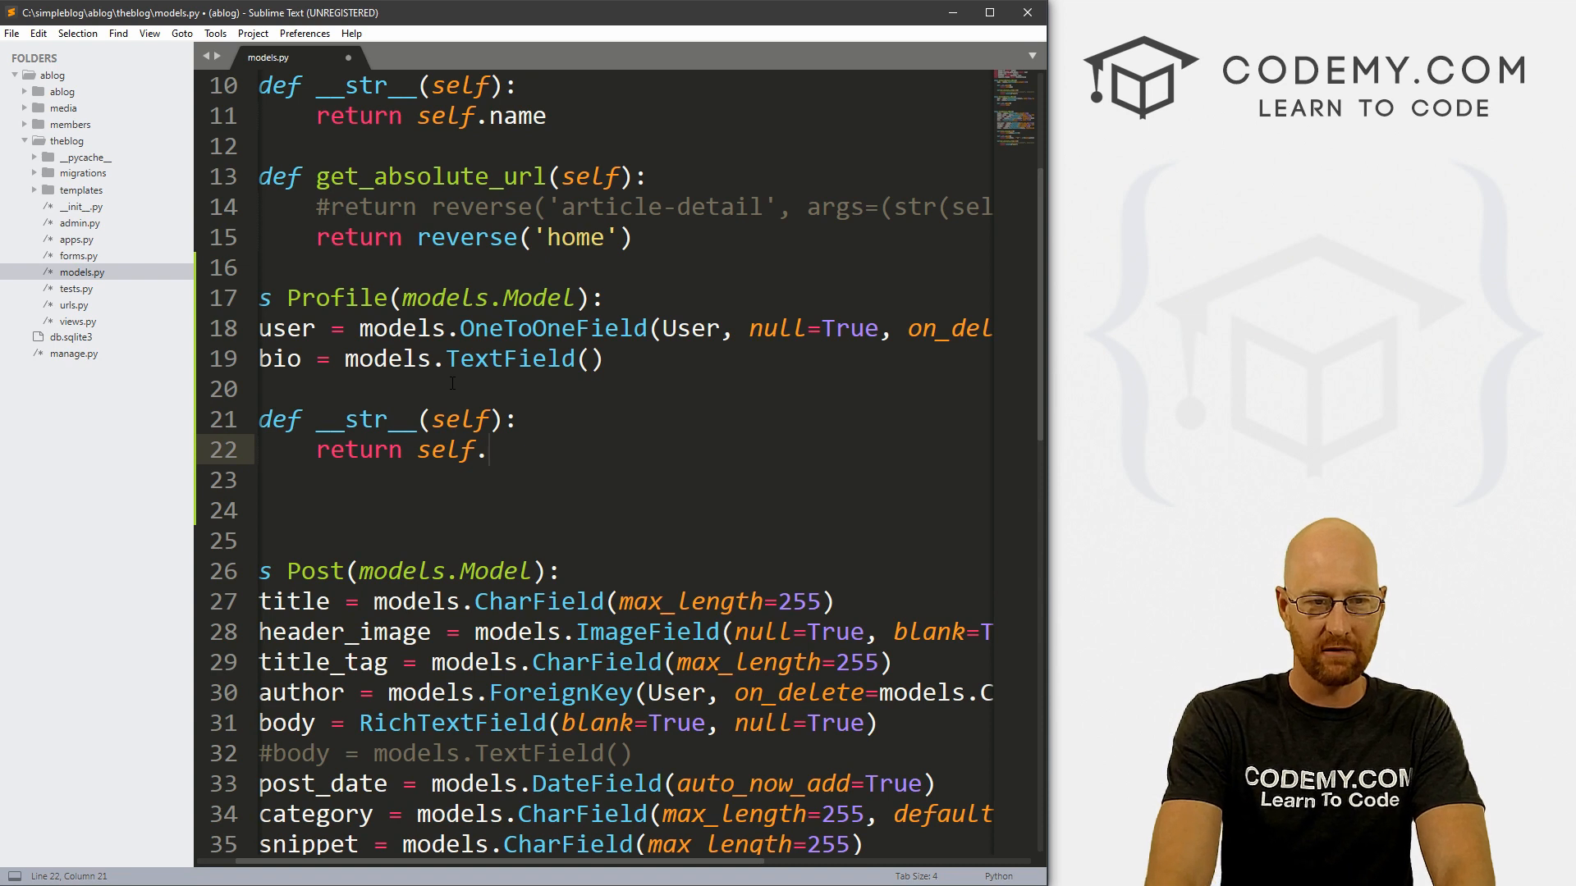
pyautogui.write('user)')
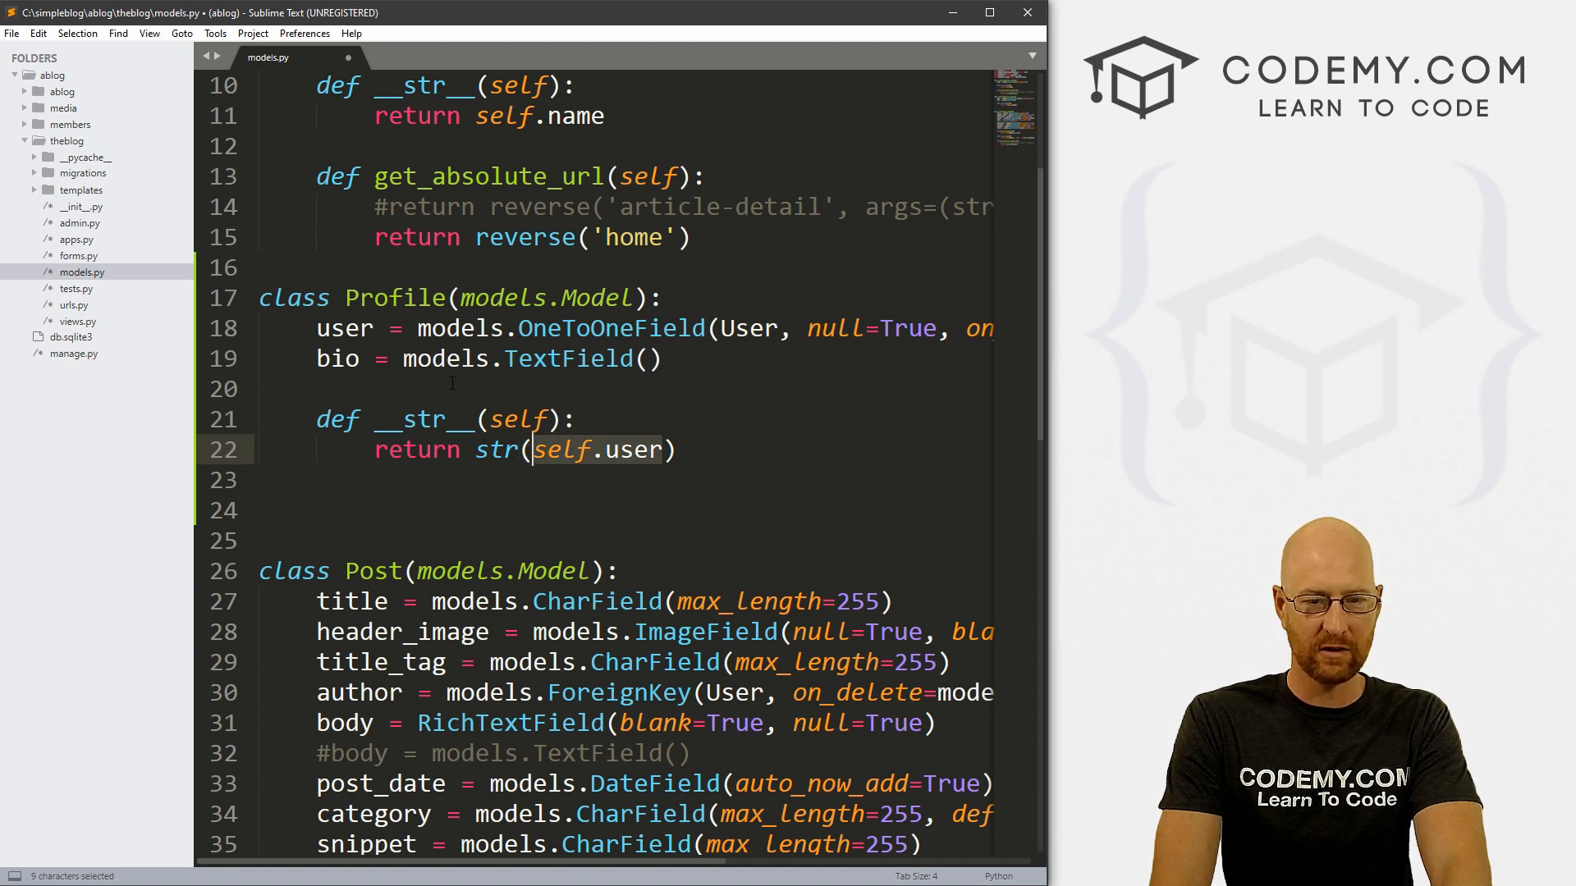
pyautogui.click(502, 449)
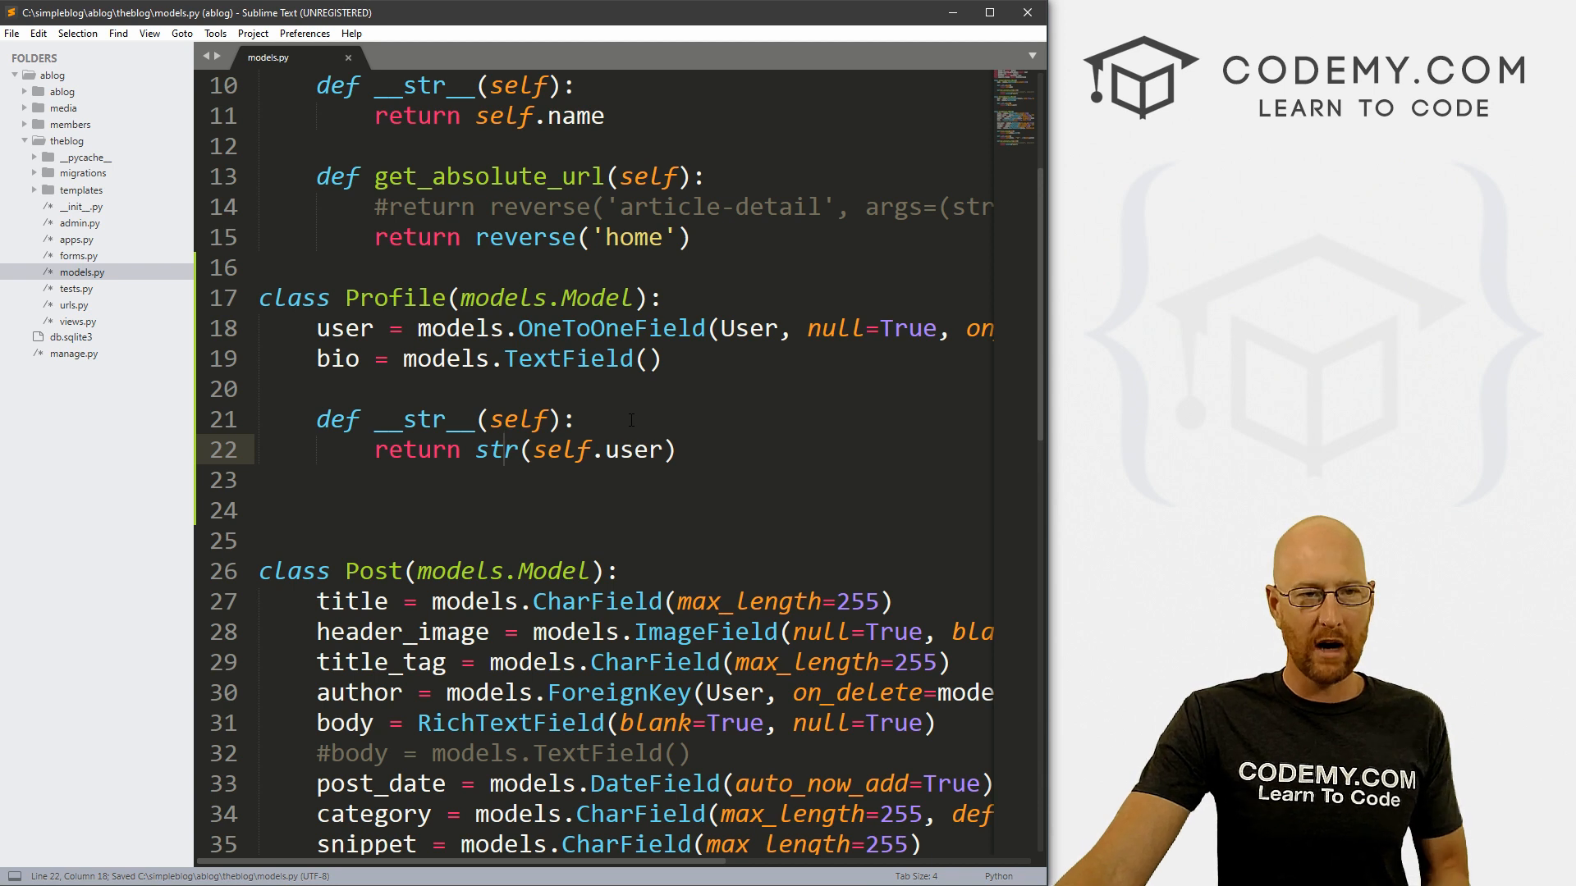
pyautogui.moveTo(352, 419); pyautogui.dragTo(676, 450)
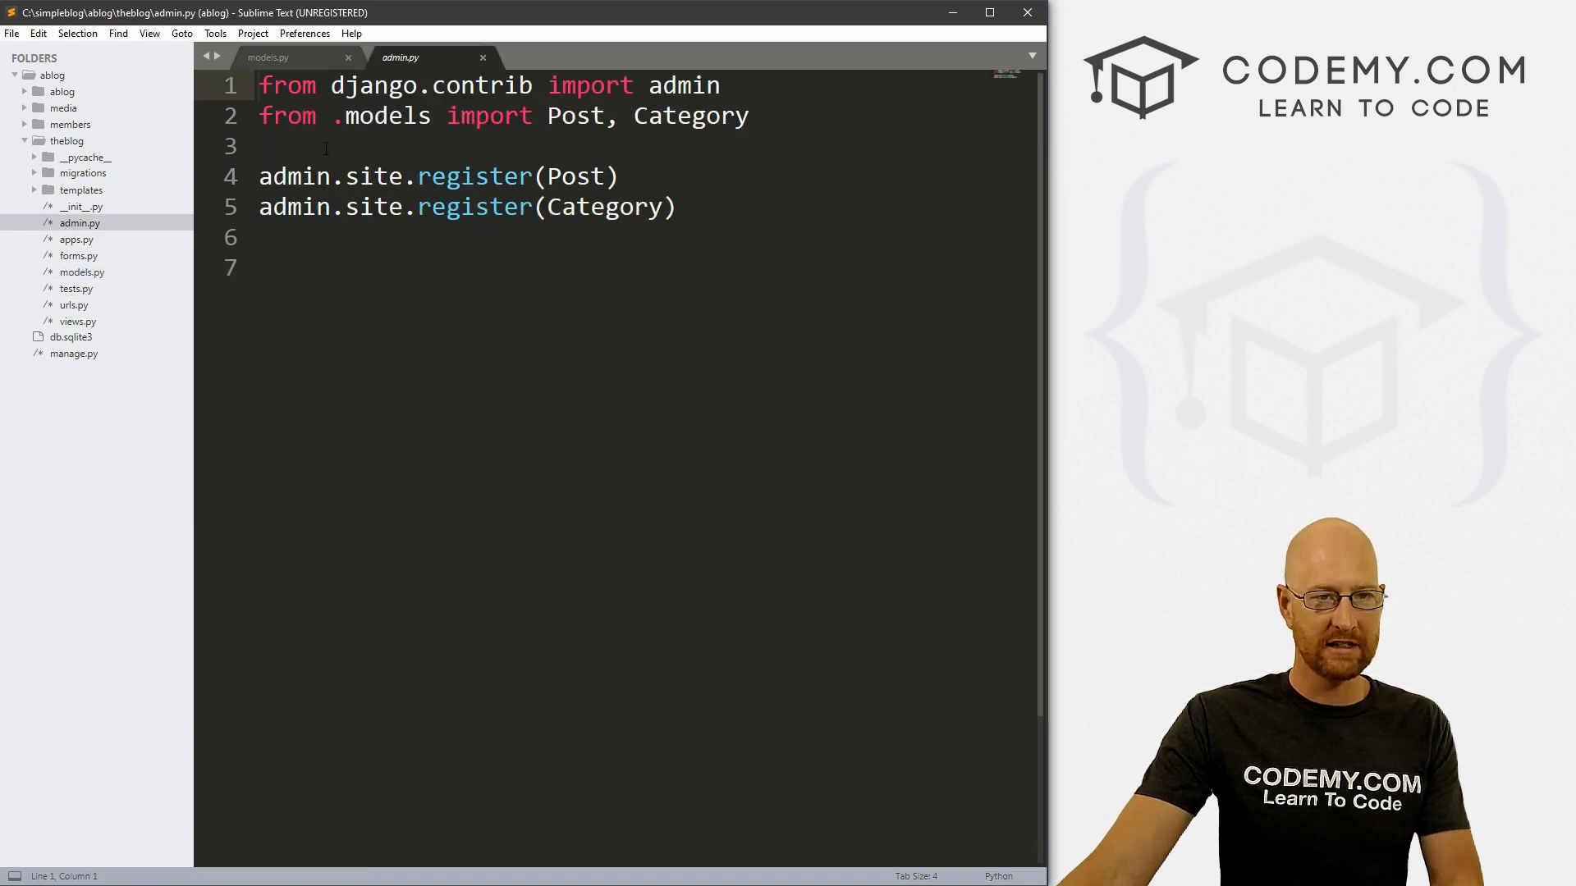
# Append Profile to the models import and add admin.site.register(Profile).
pyautogui.click(745, 115)
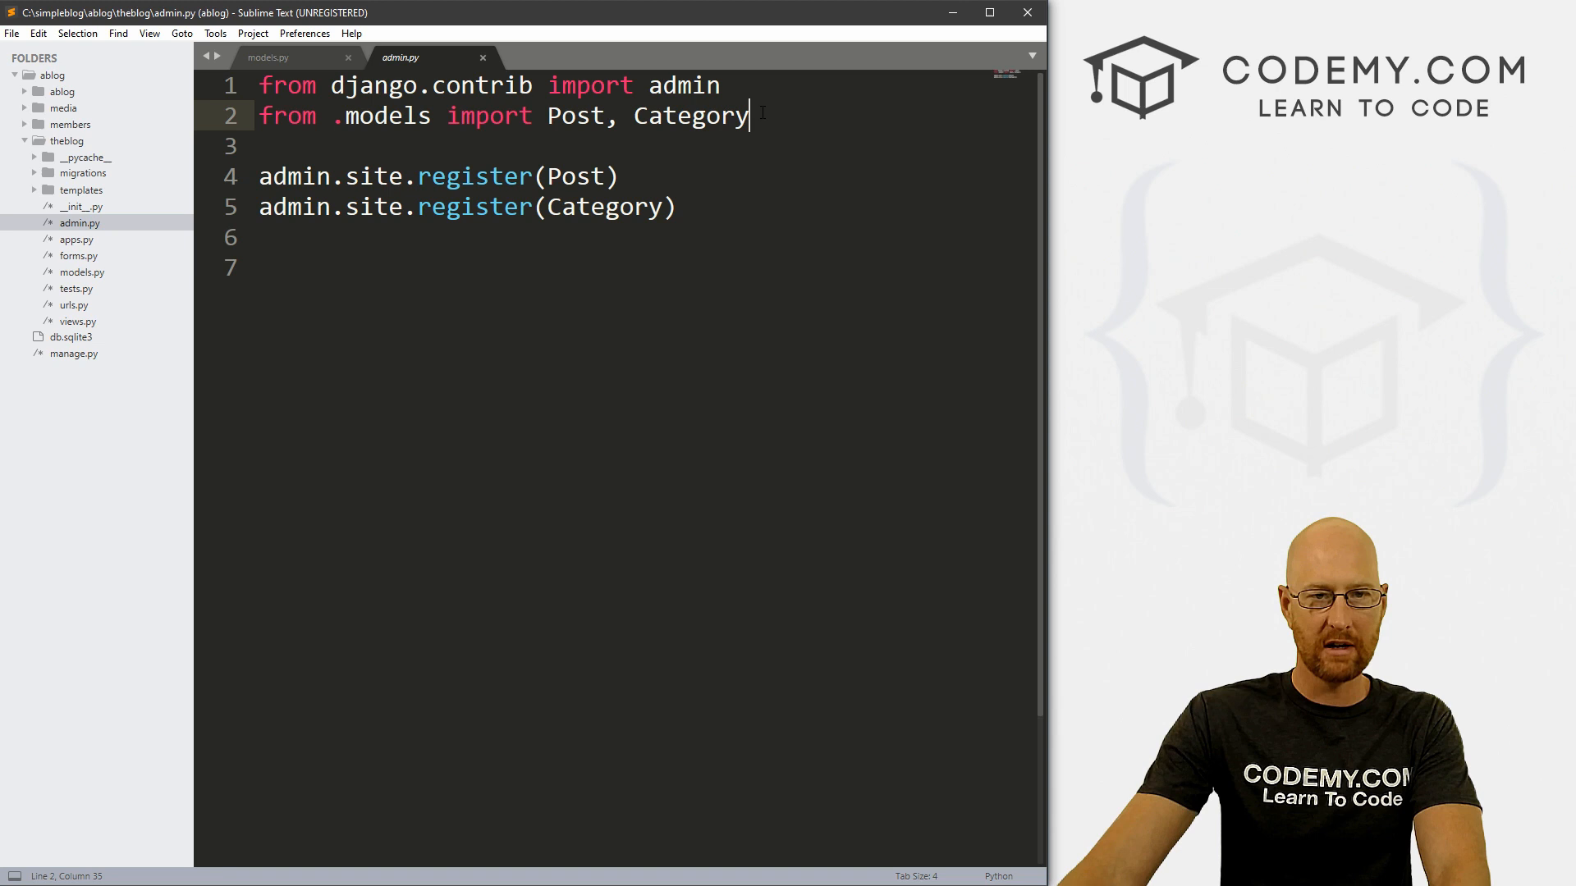
pyautogui.write(', Profile')
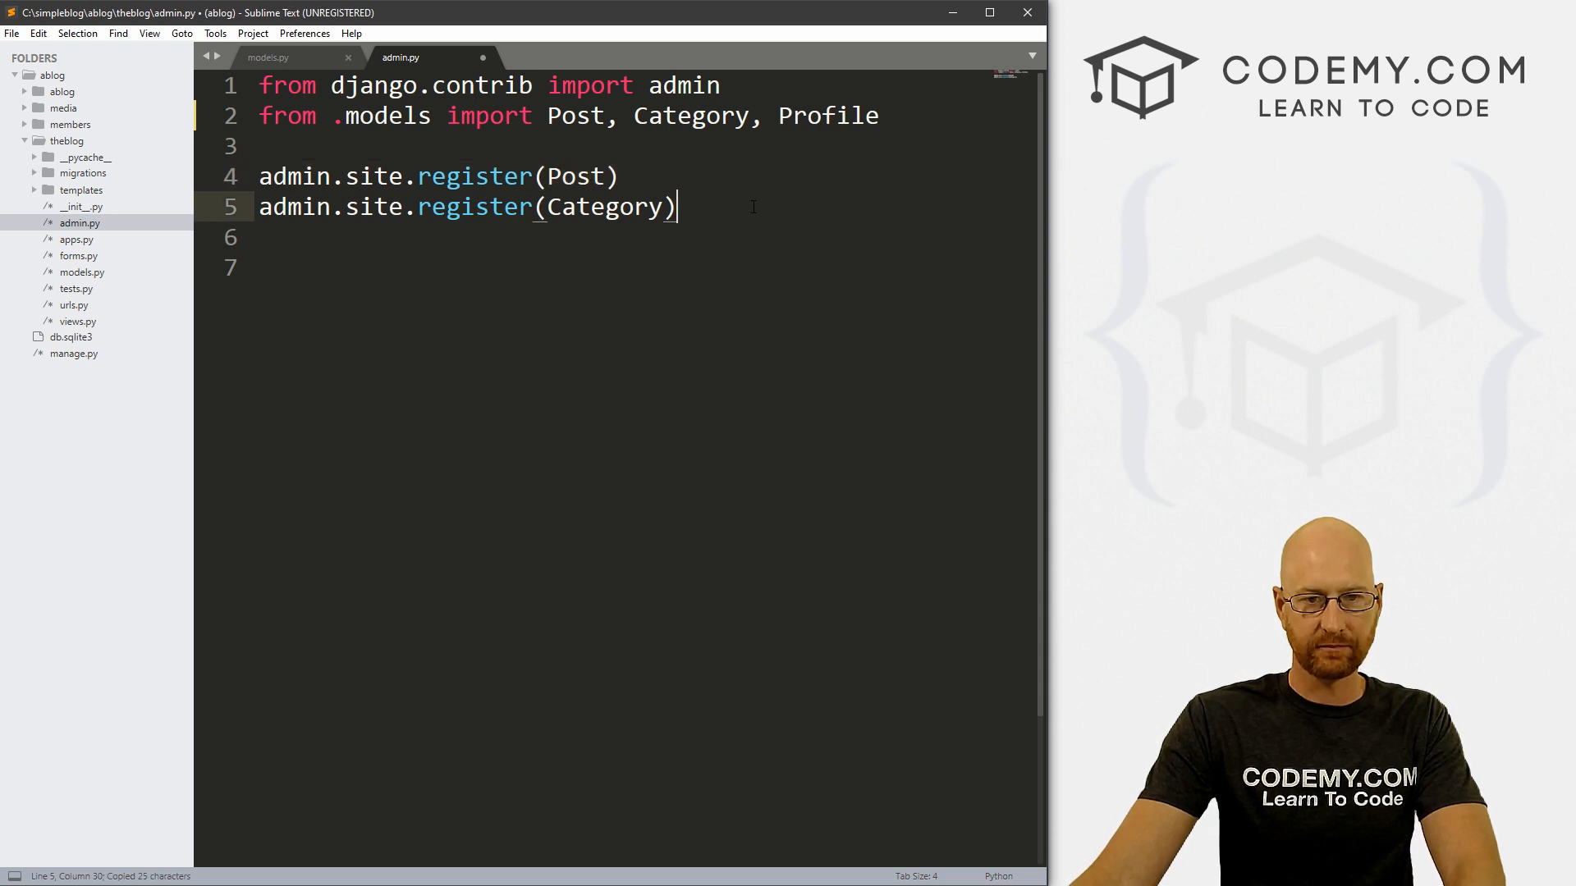
pyautogui.write('admin.site.register(P')
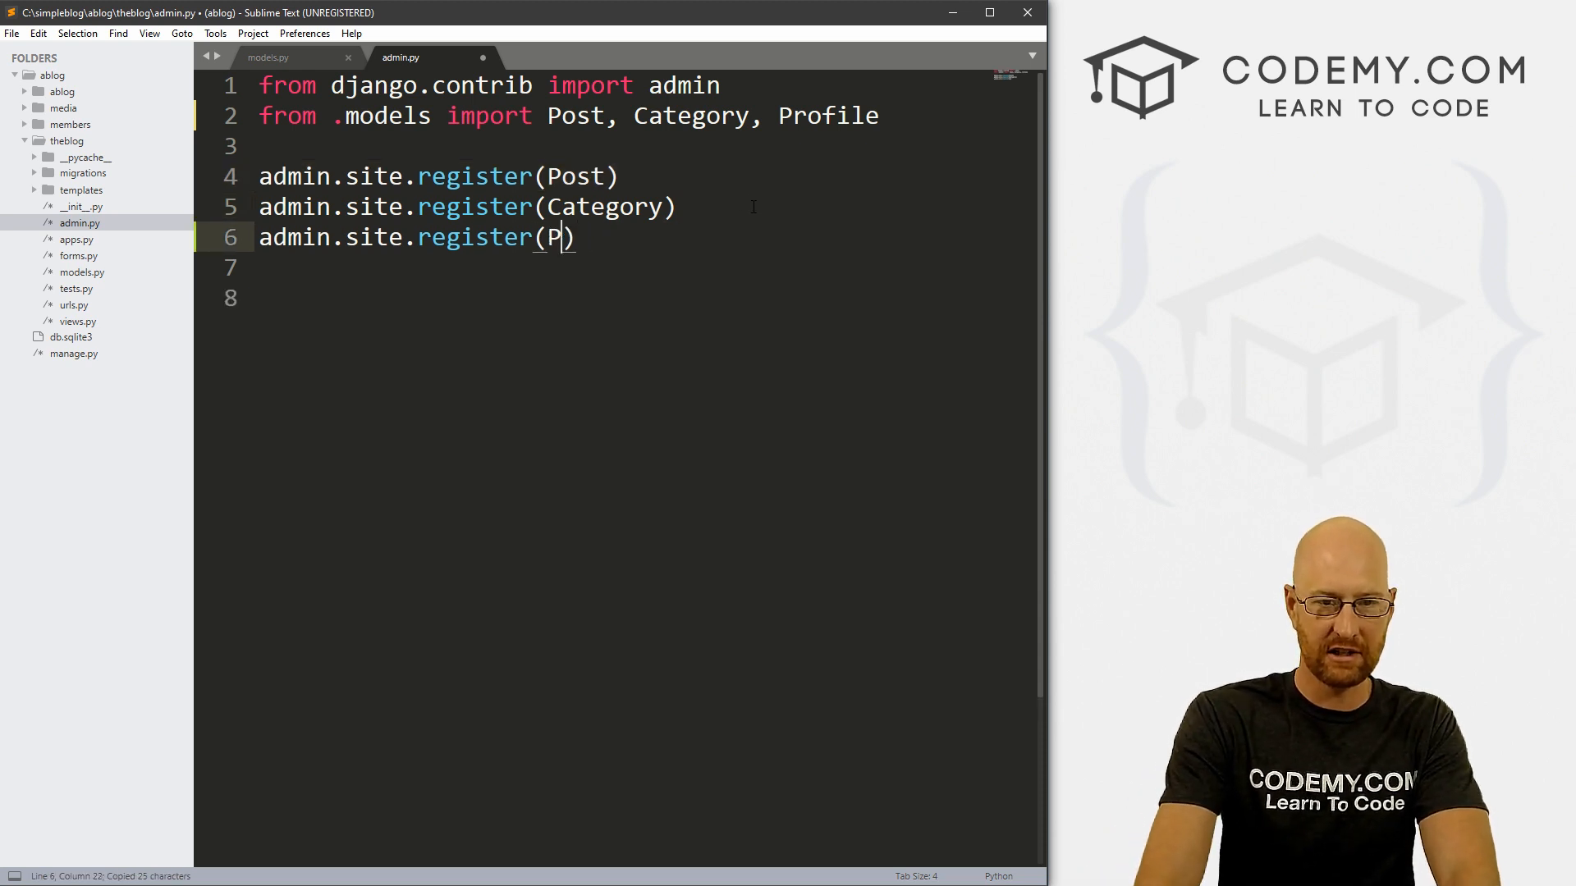
pyautogui.write('rofile')
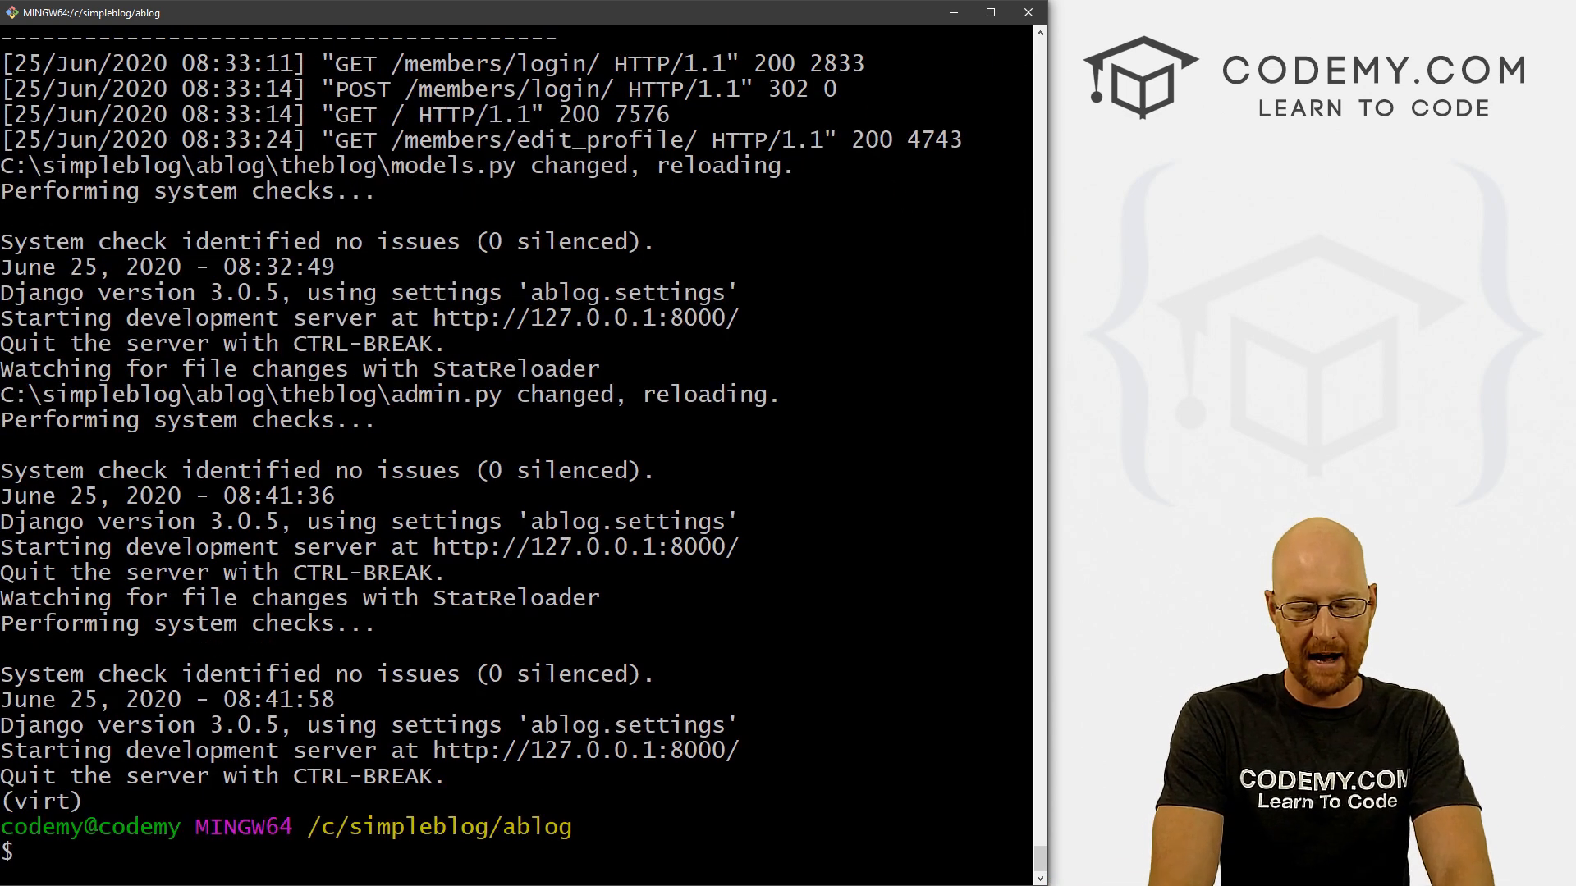
# Run manage.py makemigrations, migrate, then runserver in Git Bash.
pyautogui.write('pyth')
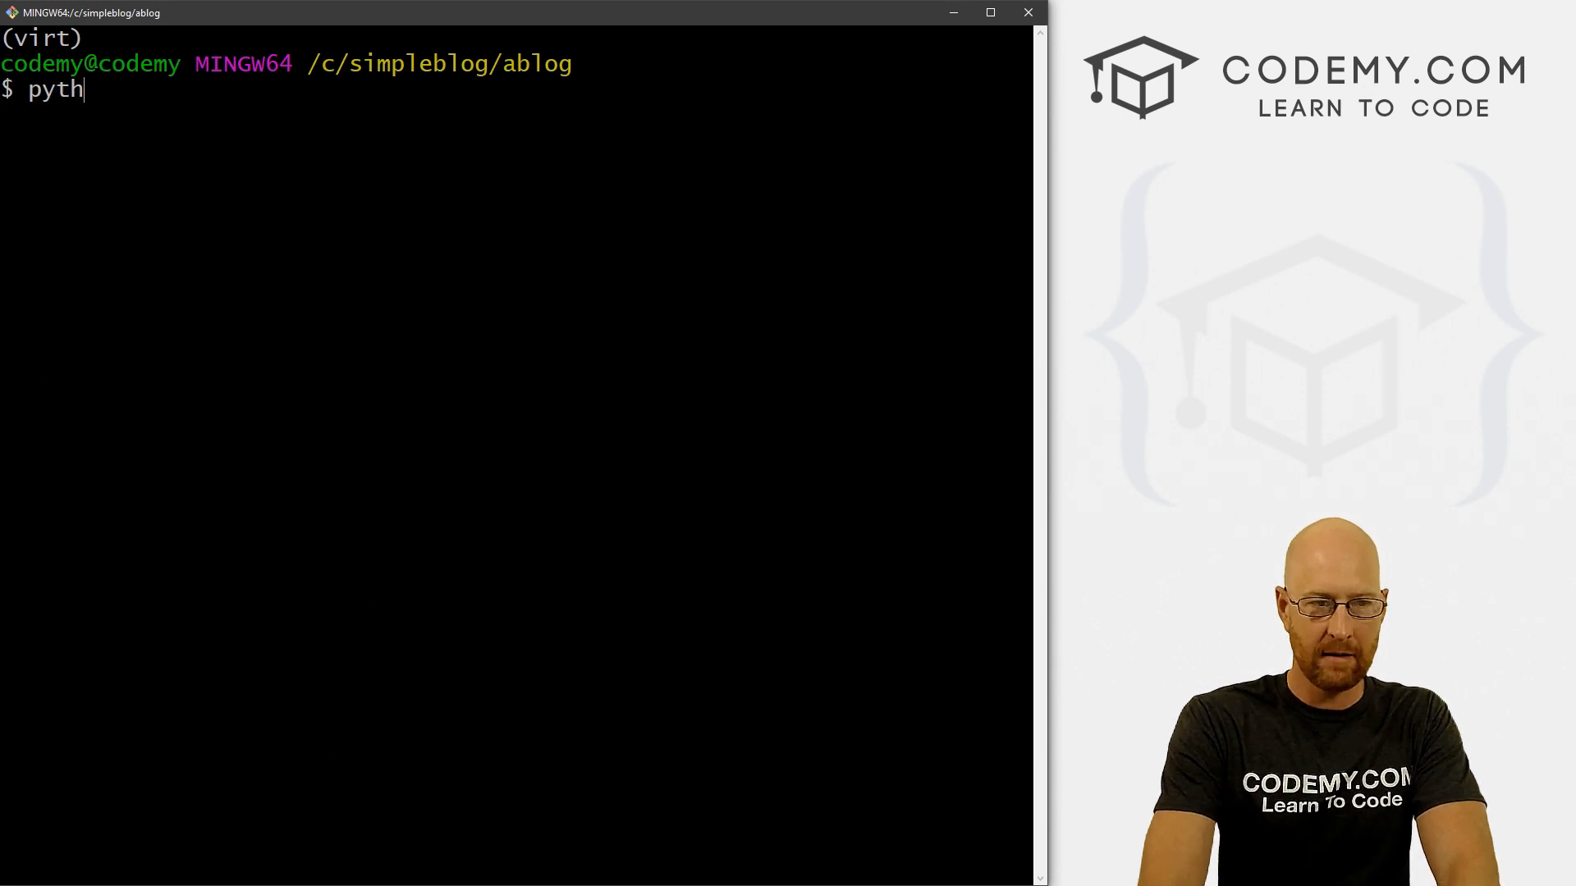
pyautogui.write('on manage.')
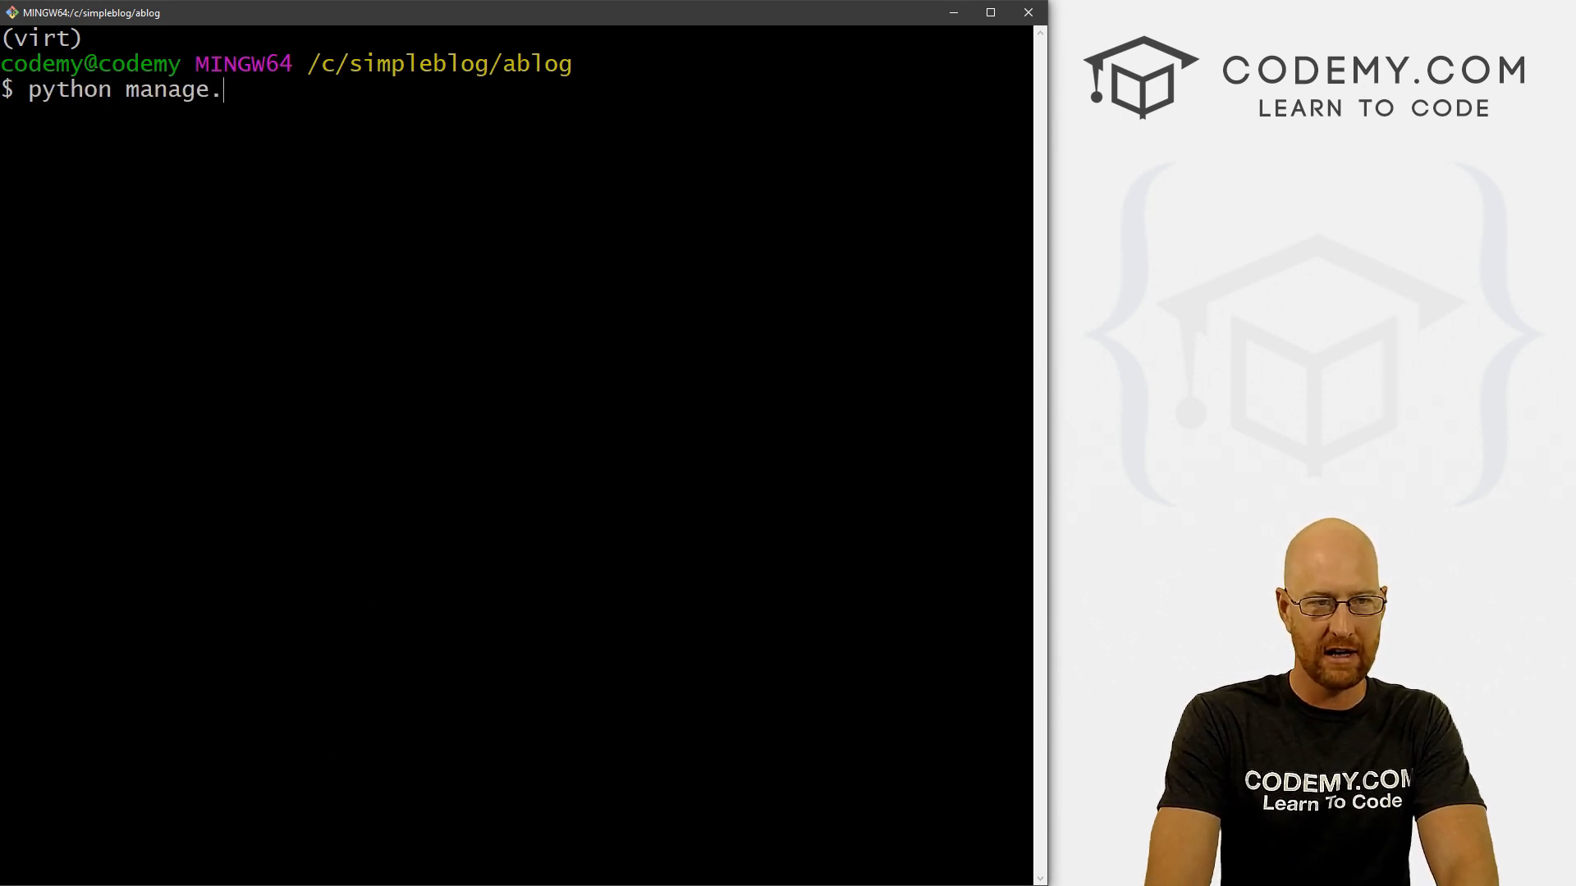
pyautogui.write('py makemigrations')
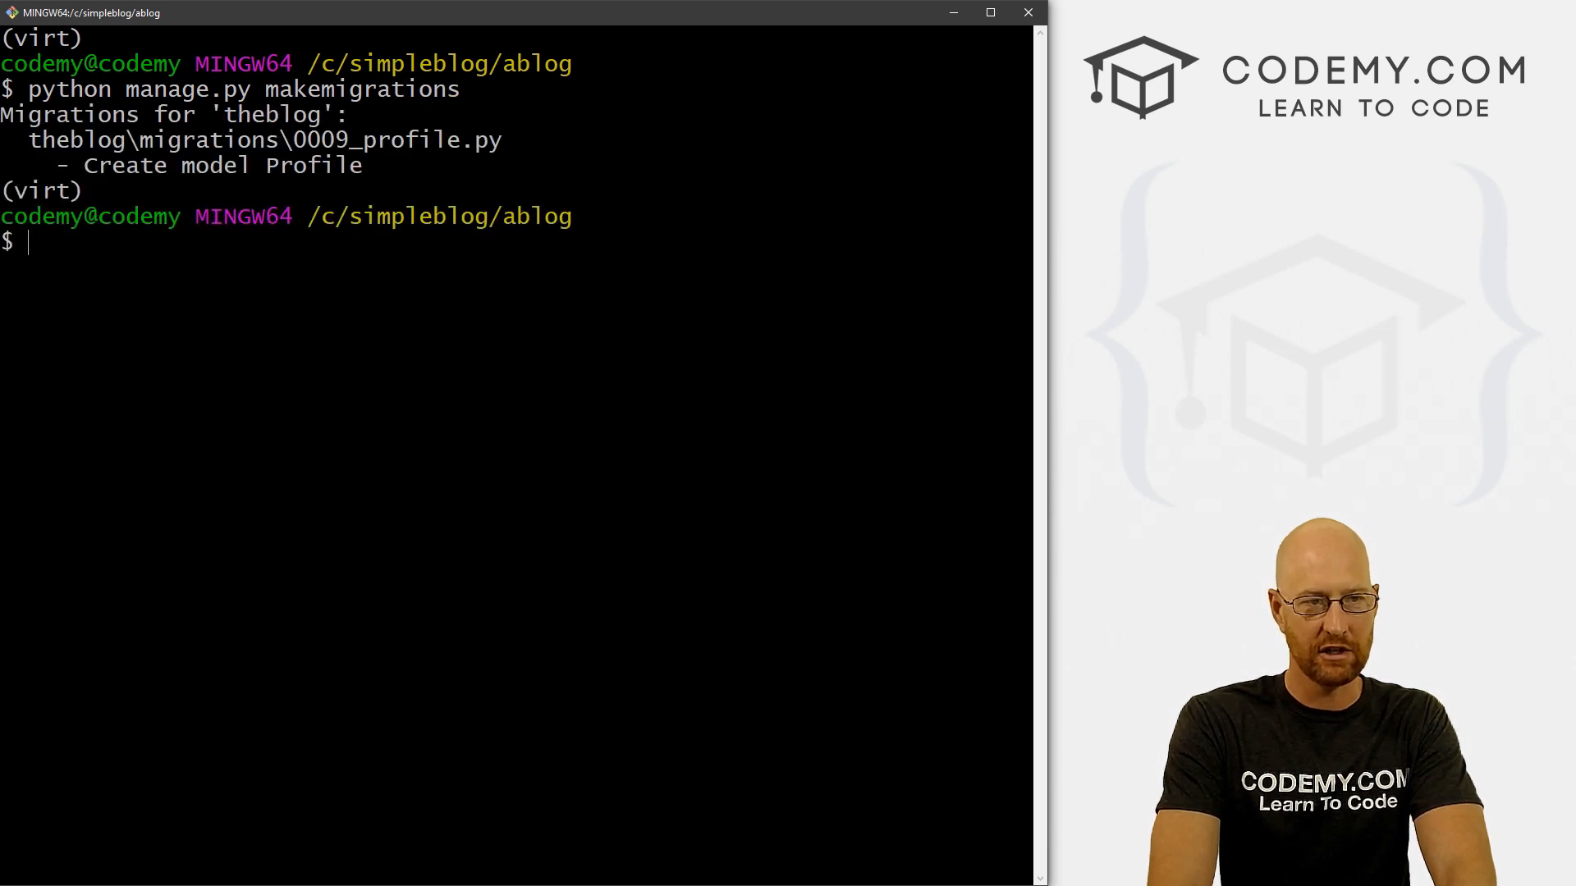
pyautogui.write('p')
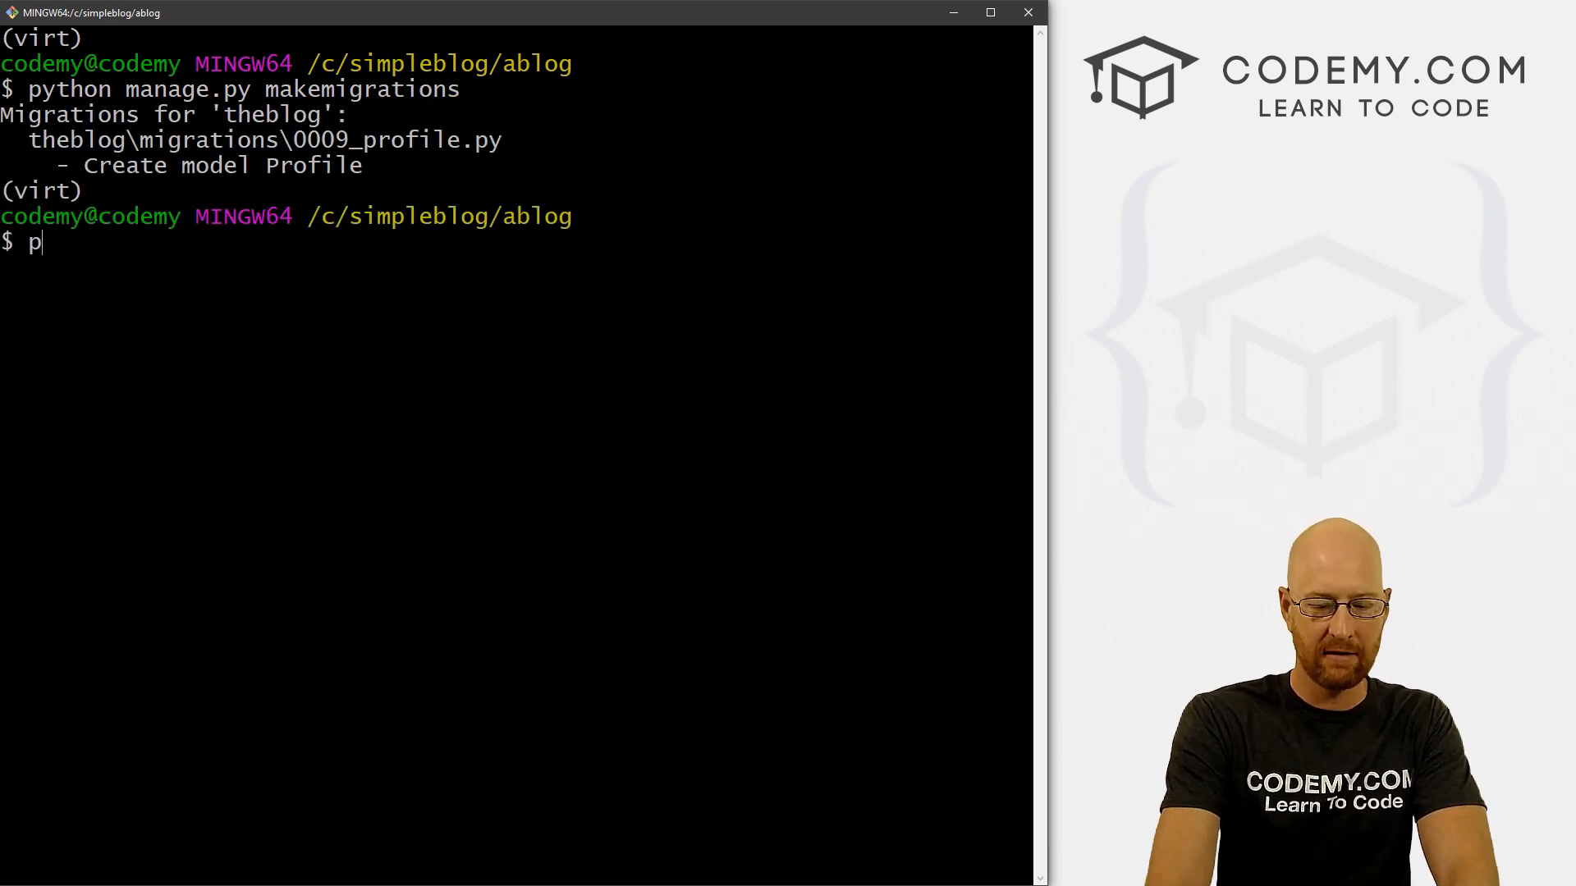
pyautogui.write('ython manage.py migrate')
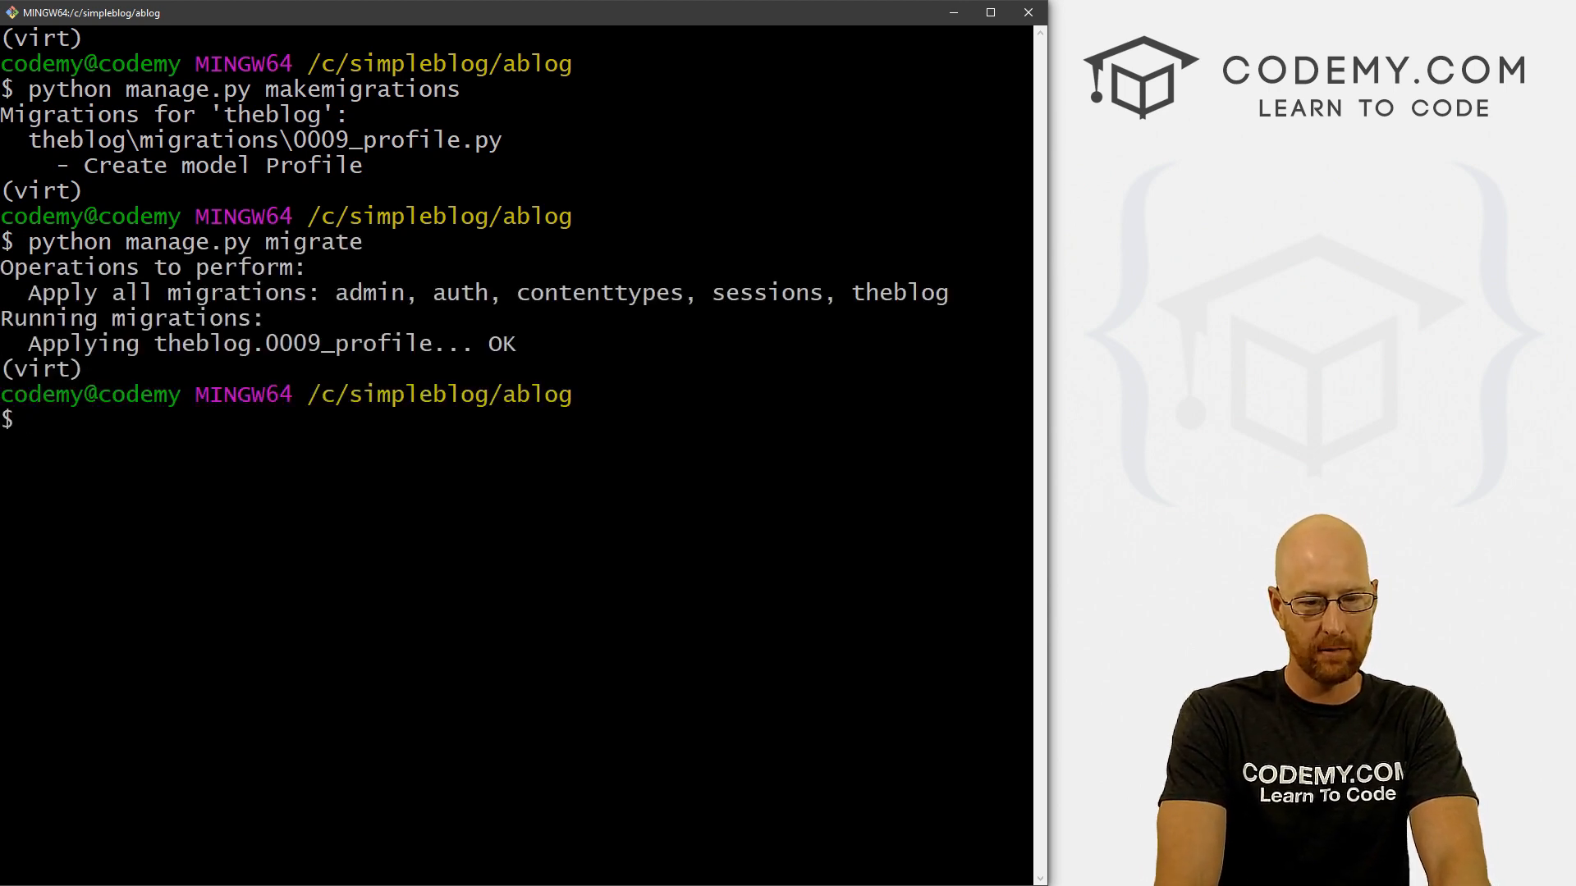
pyautogui.write('python manage')
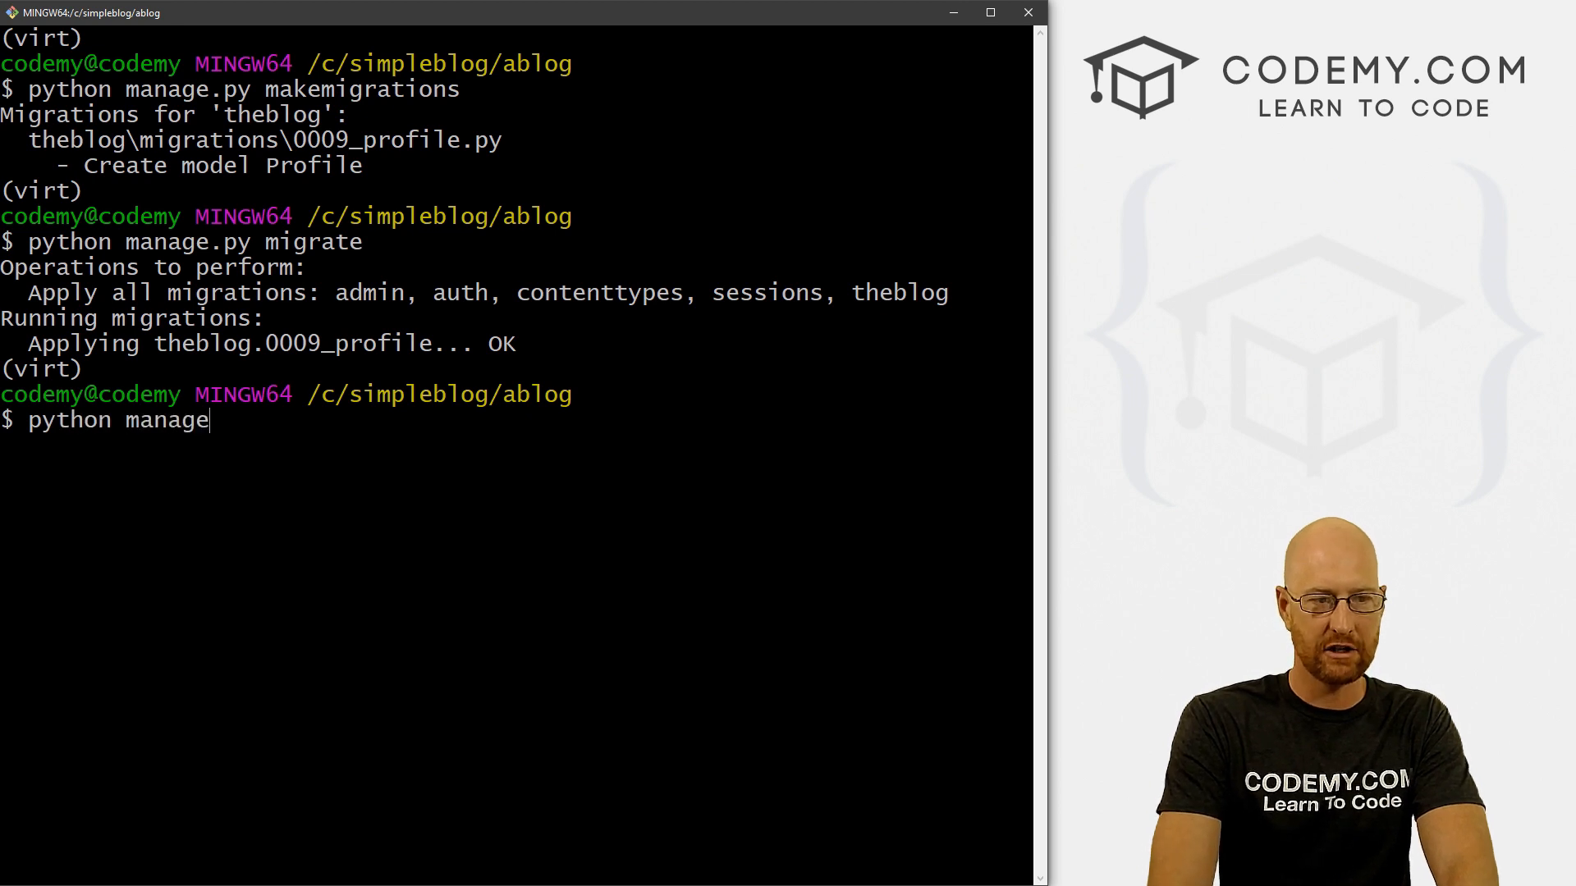
pyautogui.write('.py runserver')
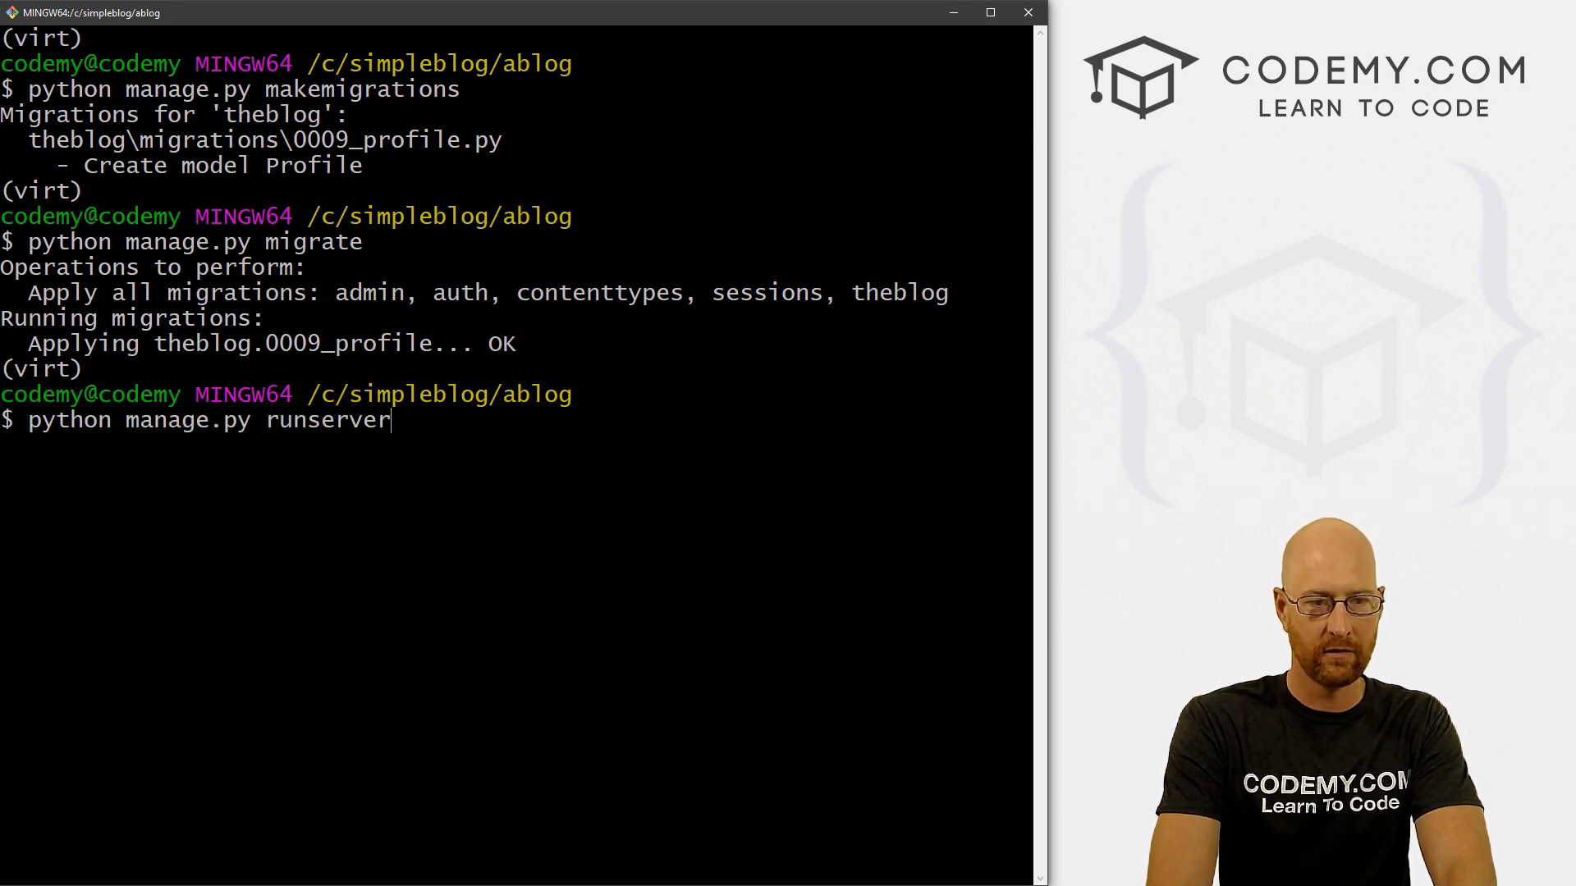
pyautogui.press('Enter')
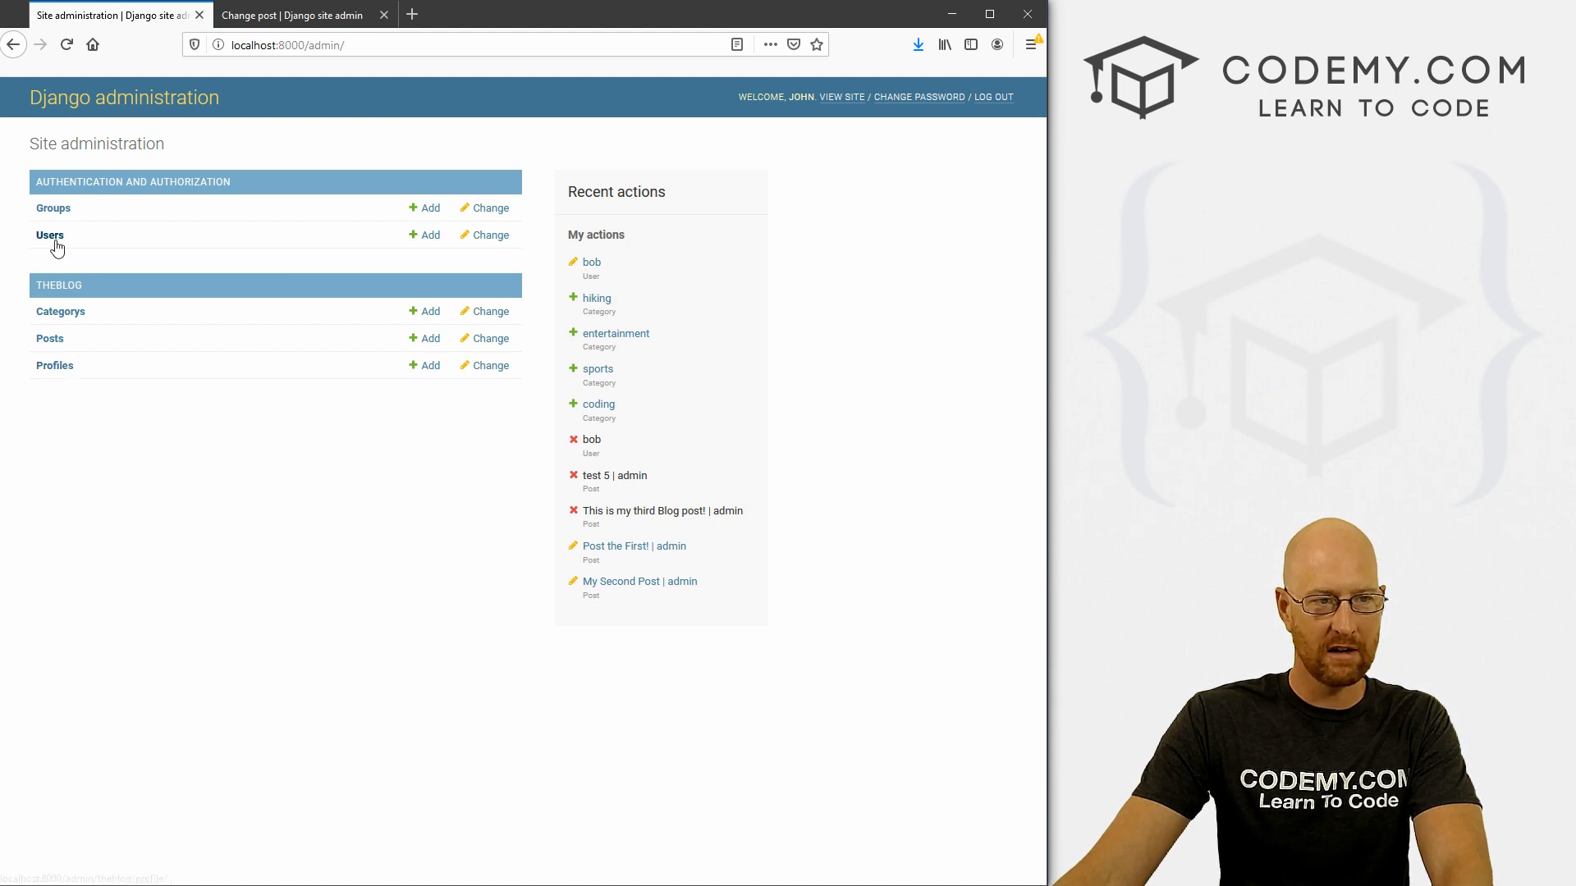
# Review the admin user's details under Users, then return to the admin home.
pyautogui.click(49, 234)
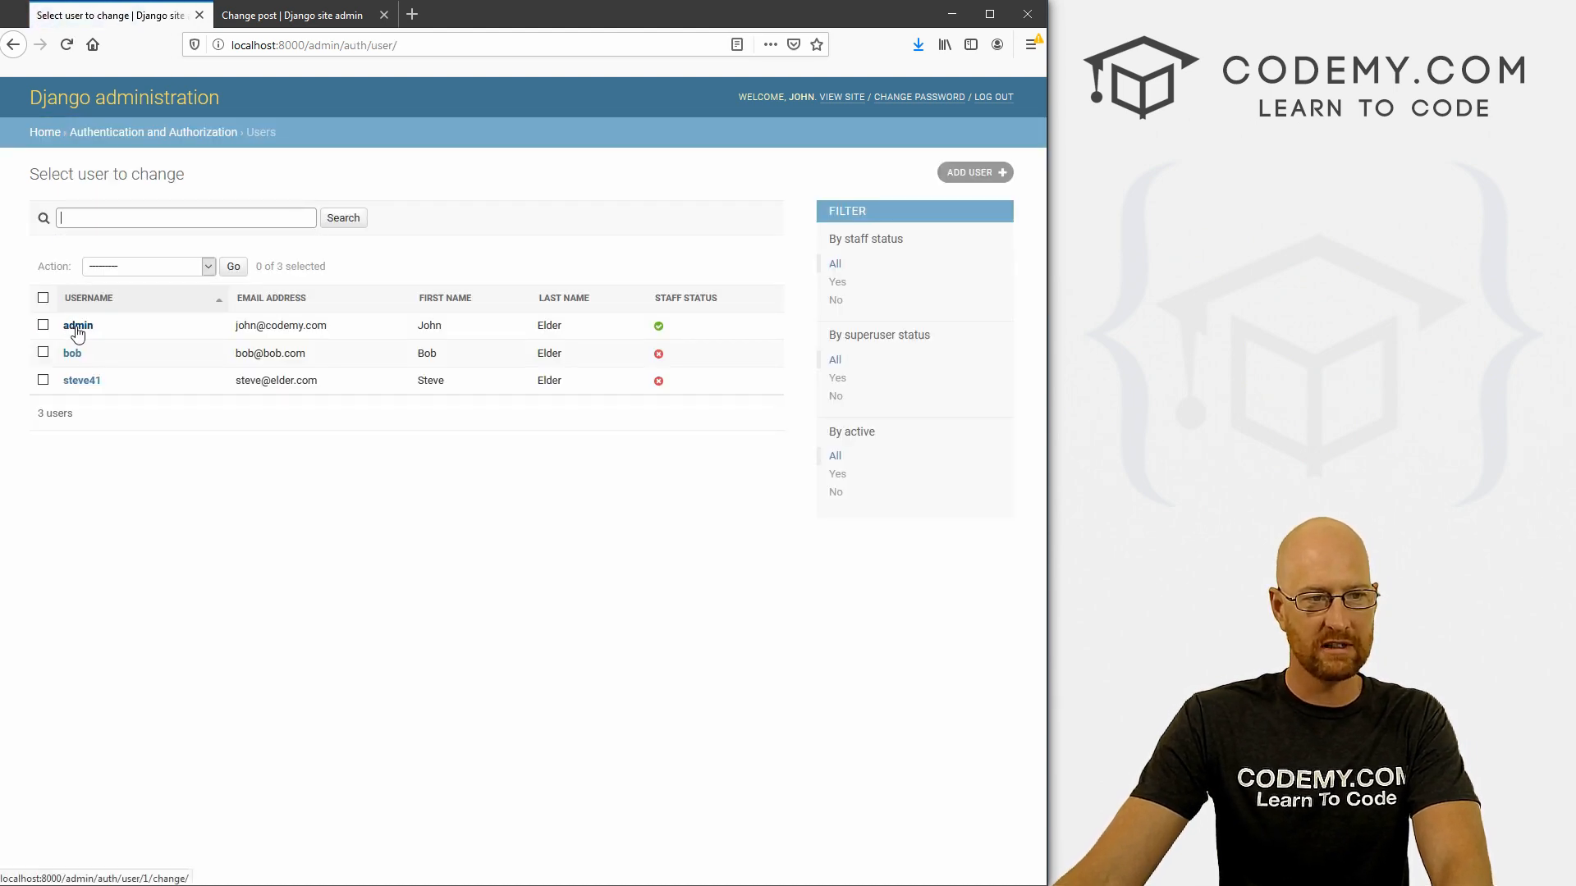
pyautogui.click(77, 325)
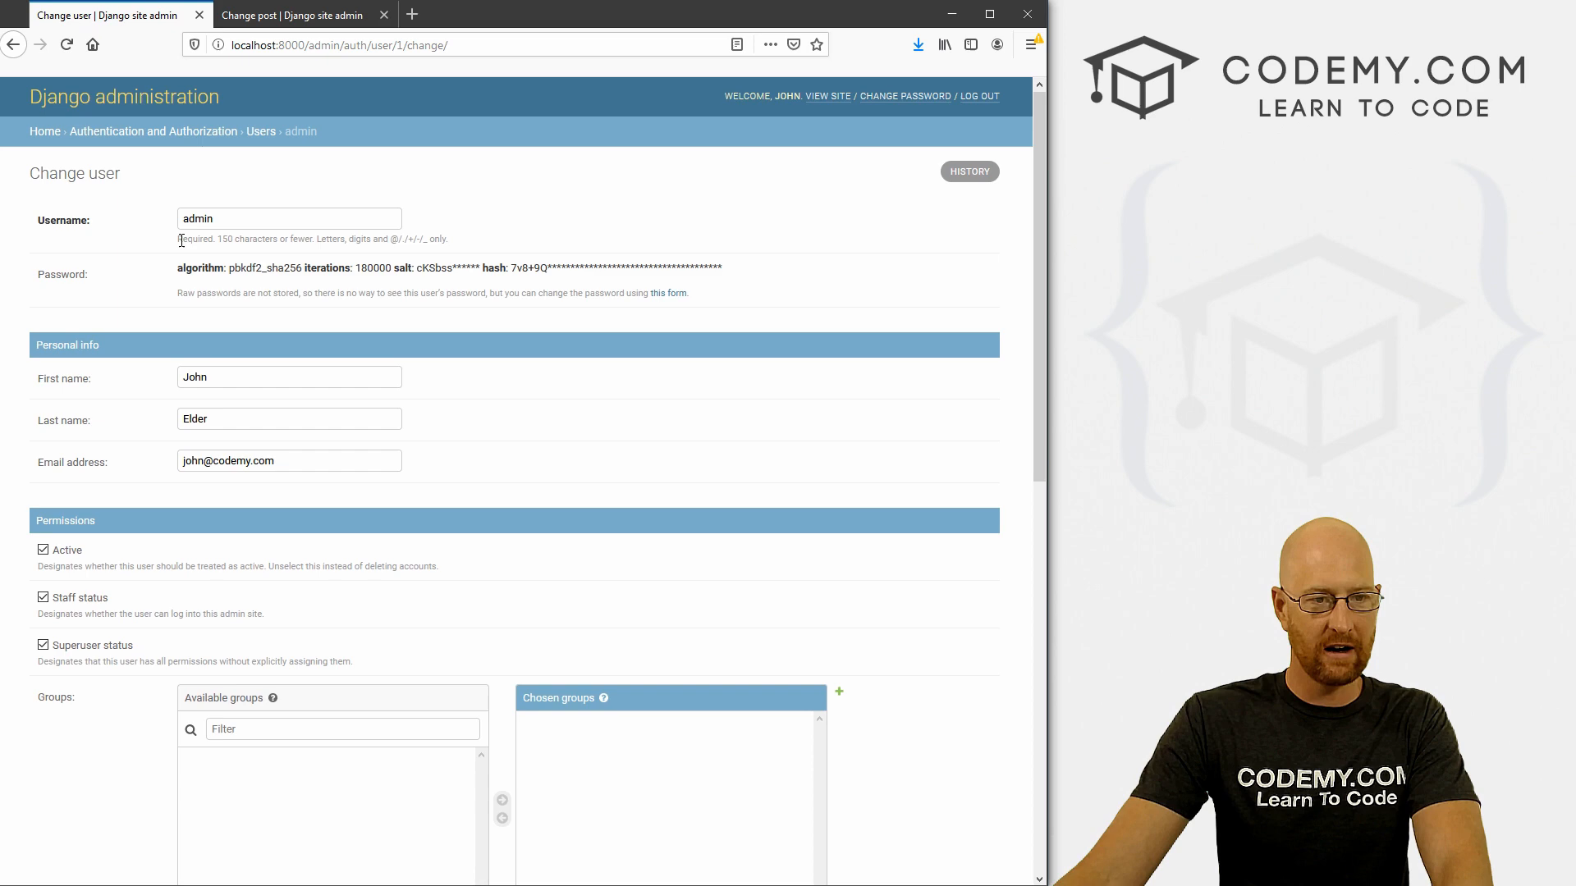
pyautogui.scroll(-3)
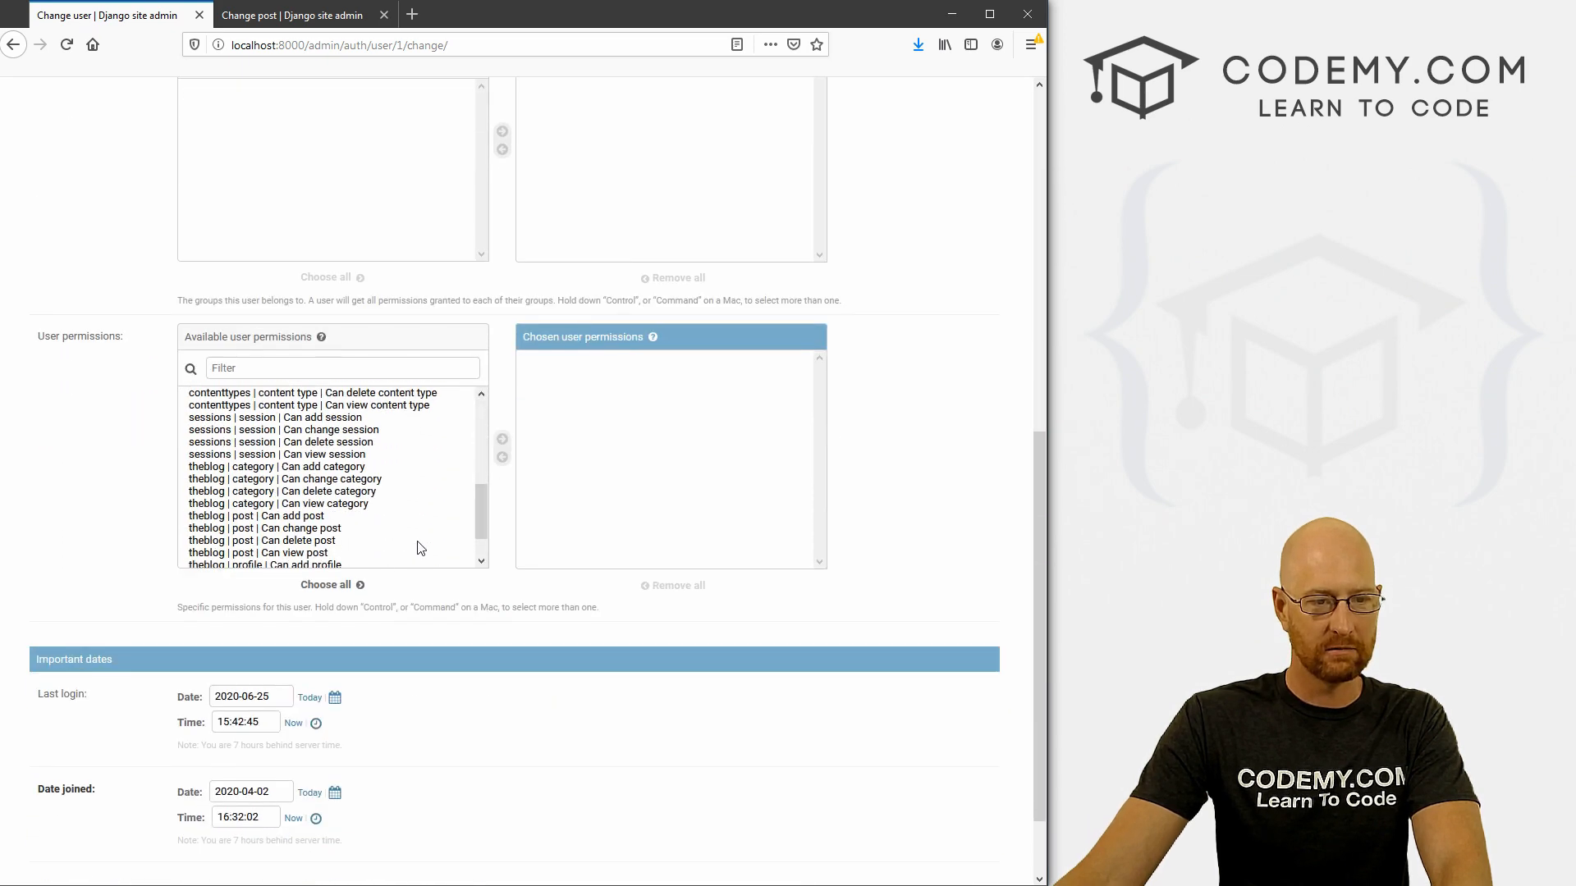
pyautogui.scroll(3)
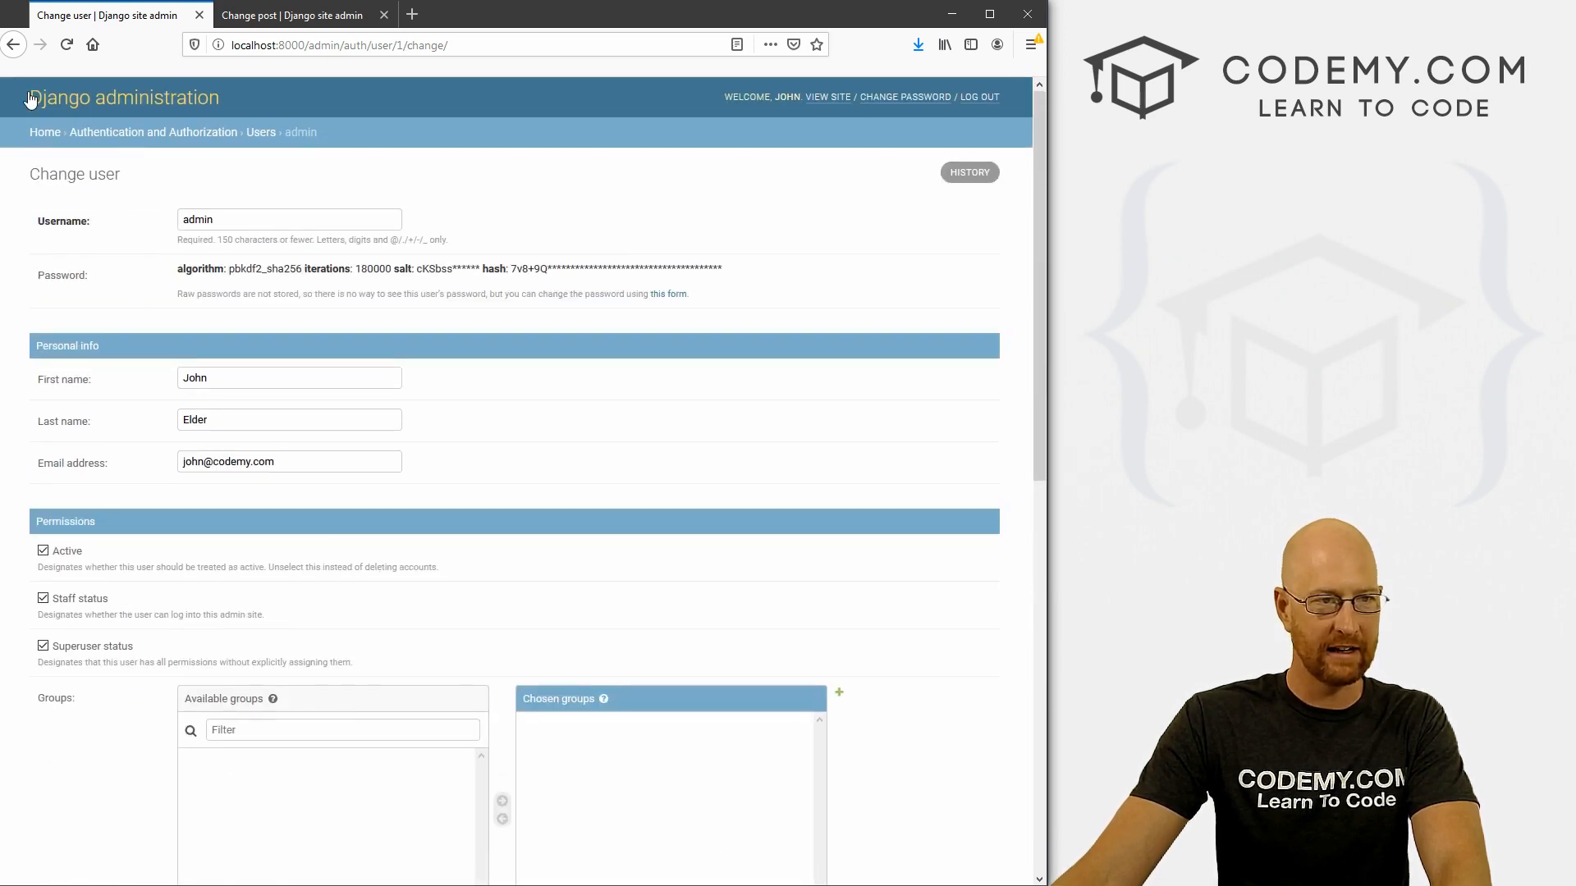
pyautogui.click(14, 44)
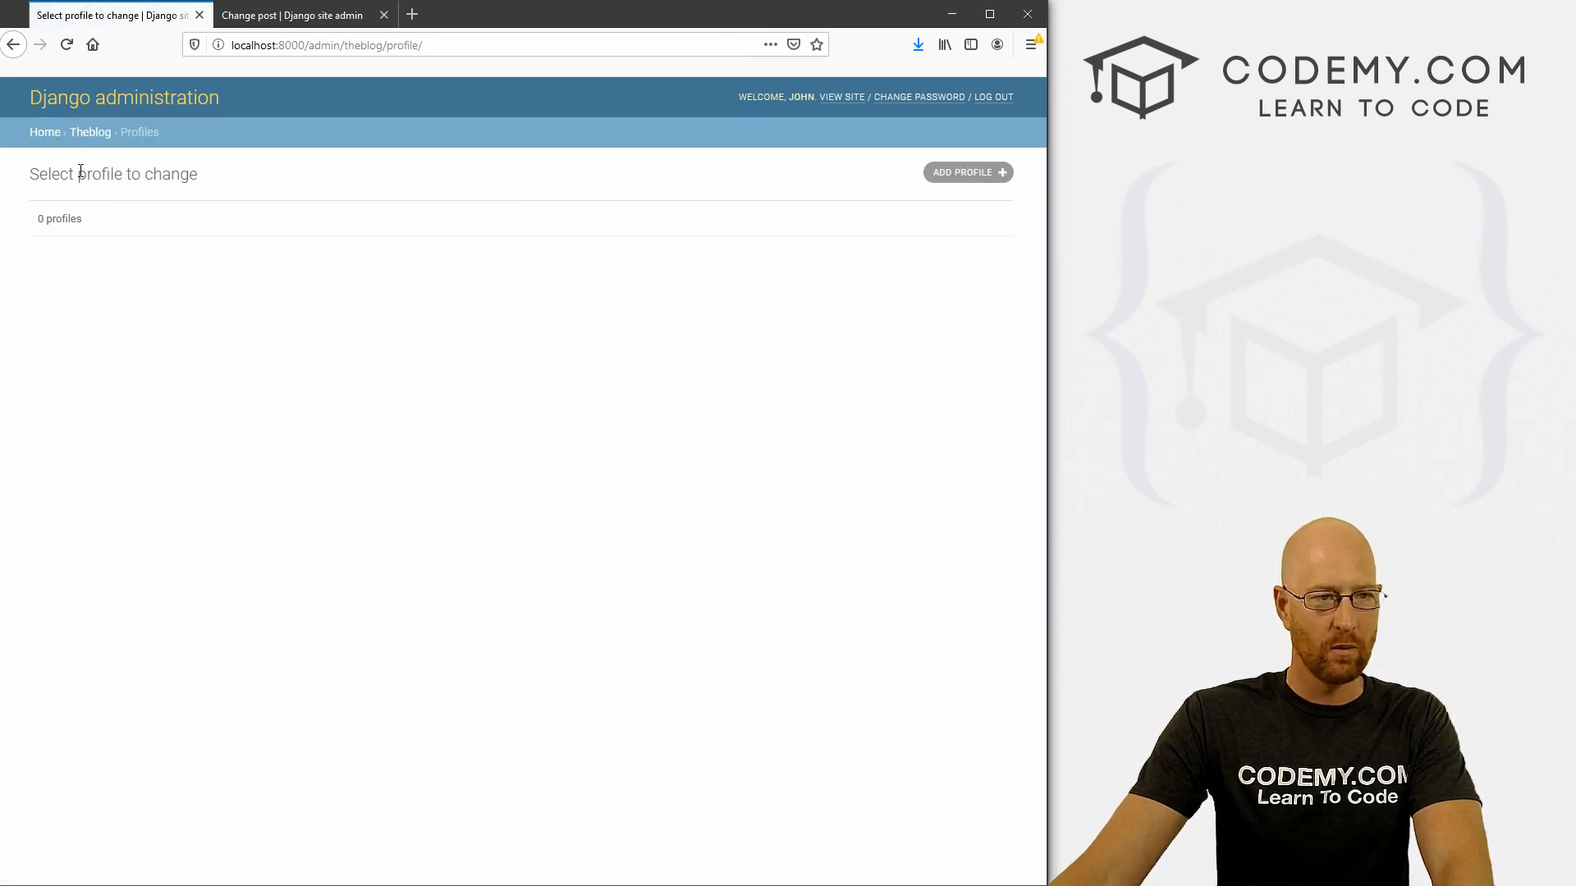
# Create a profile for the admin user with the bio 'admin user bio!!'.
pyautogui.click(967, 171)
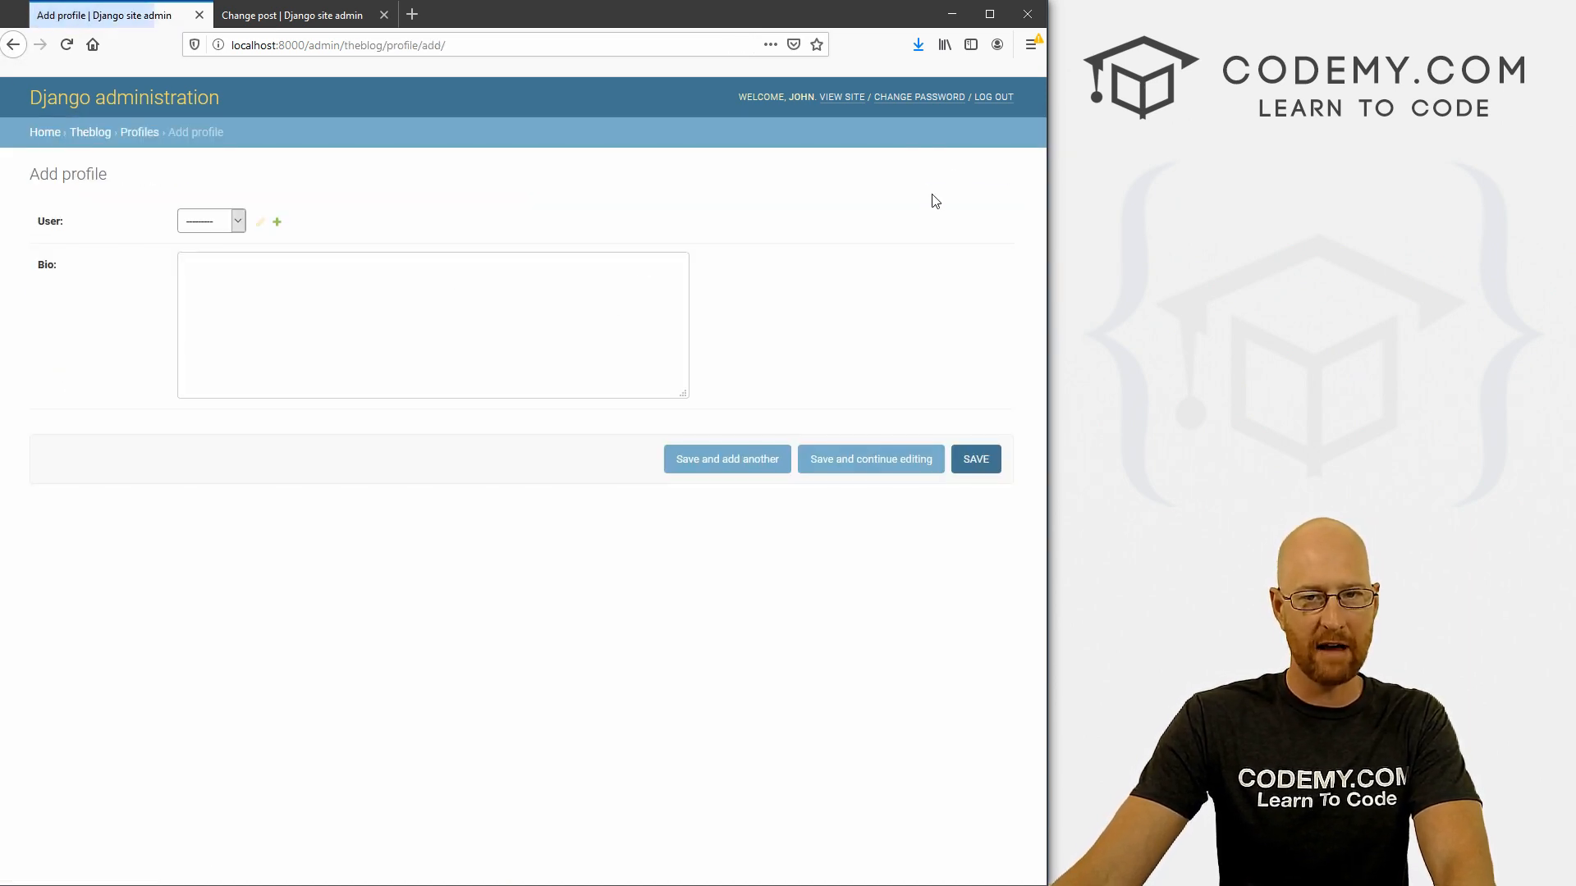
pyautogui.click(210, 220)
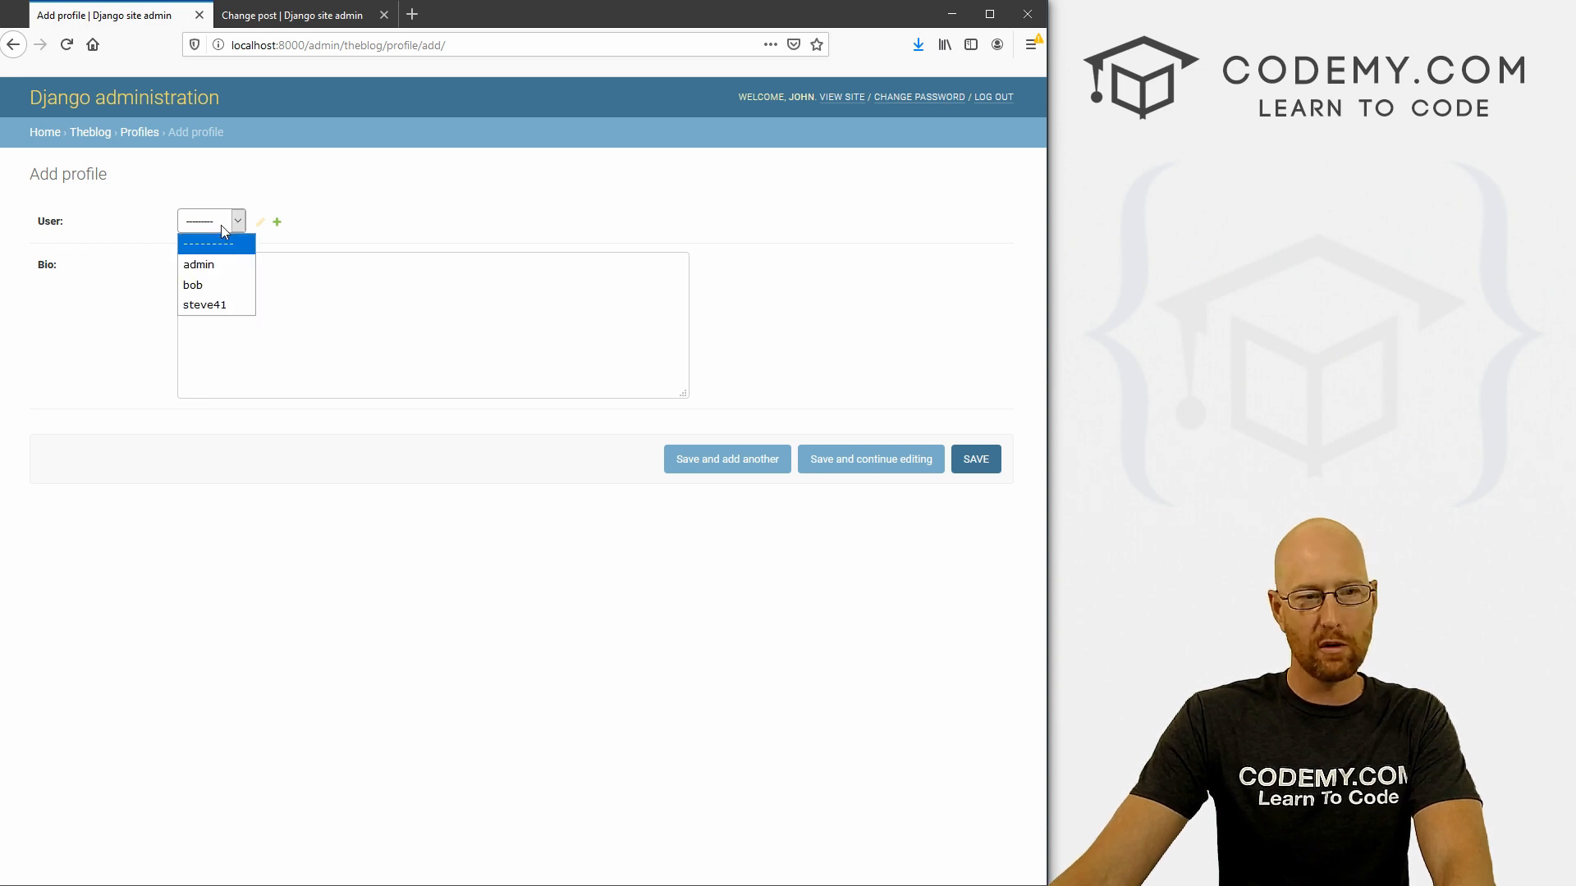
pyautogui.click(198, 263)
pyautogui.write('This is my')
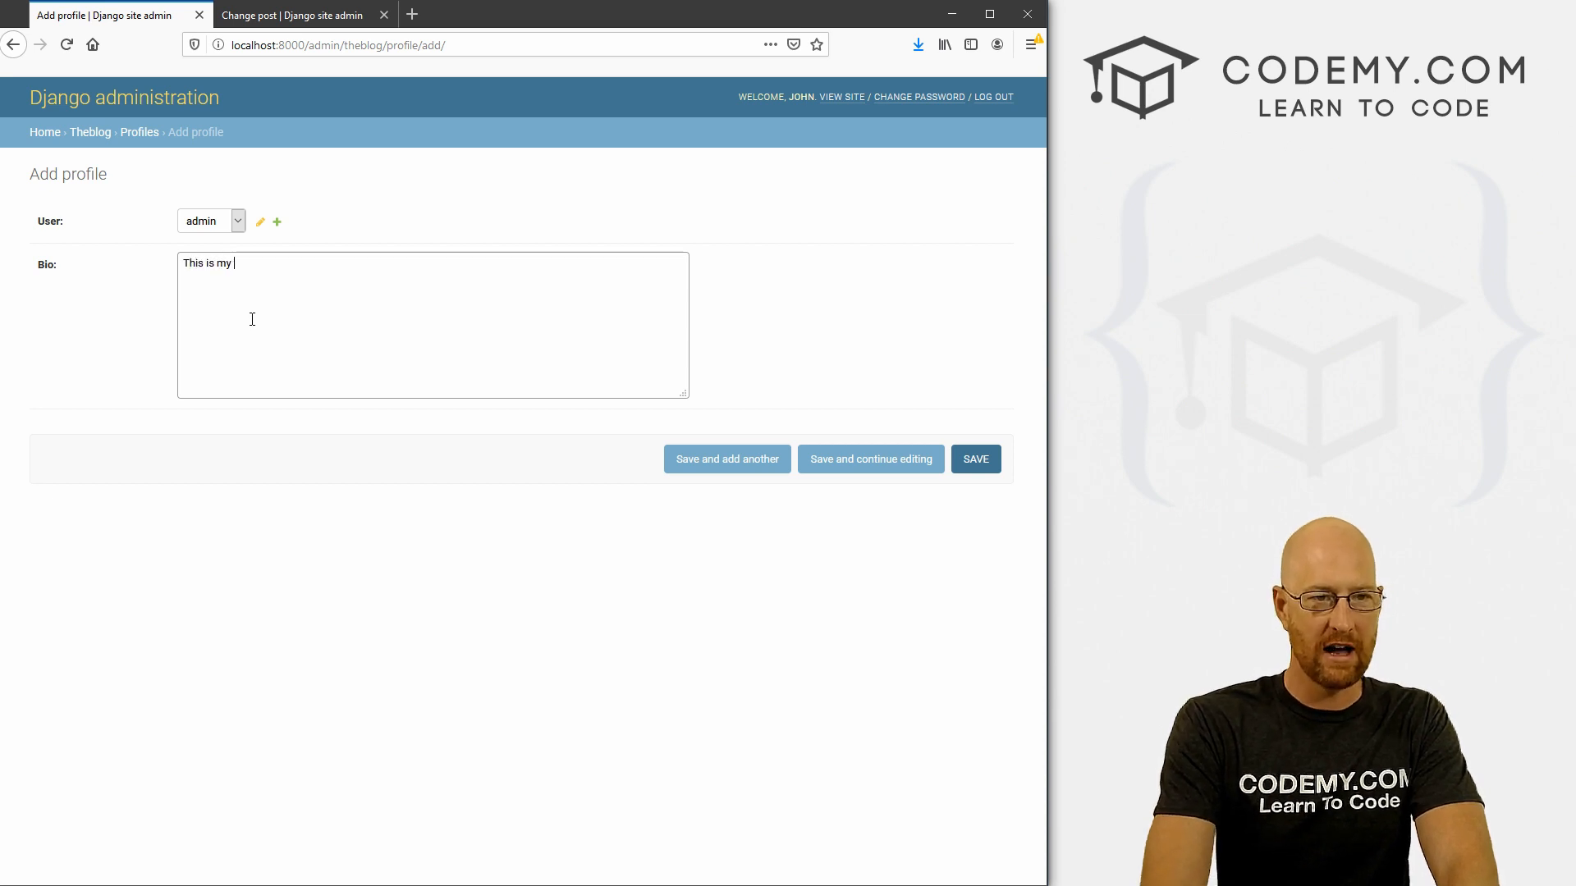
pyautogui.write('admin user b')
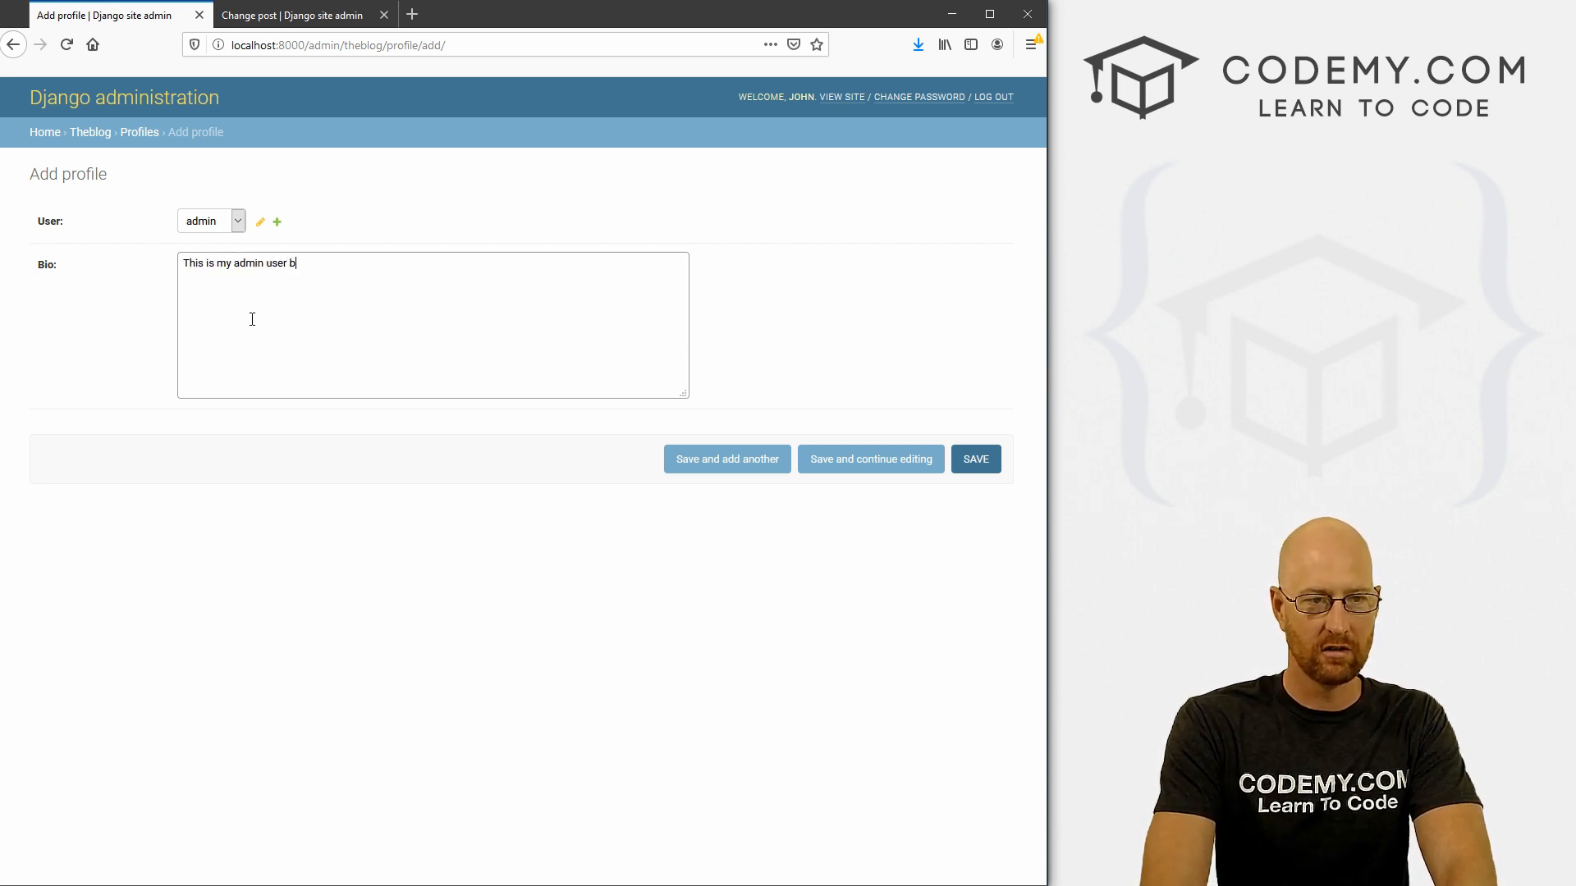
pyautogui.write('io!!')
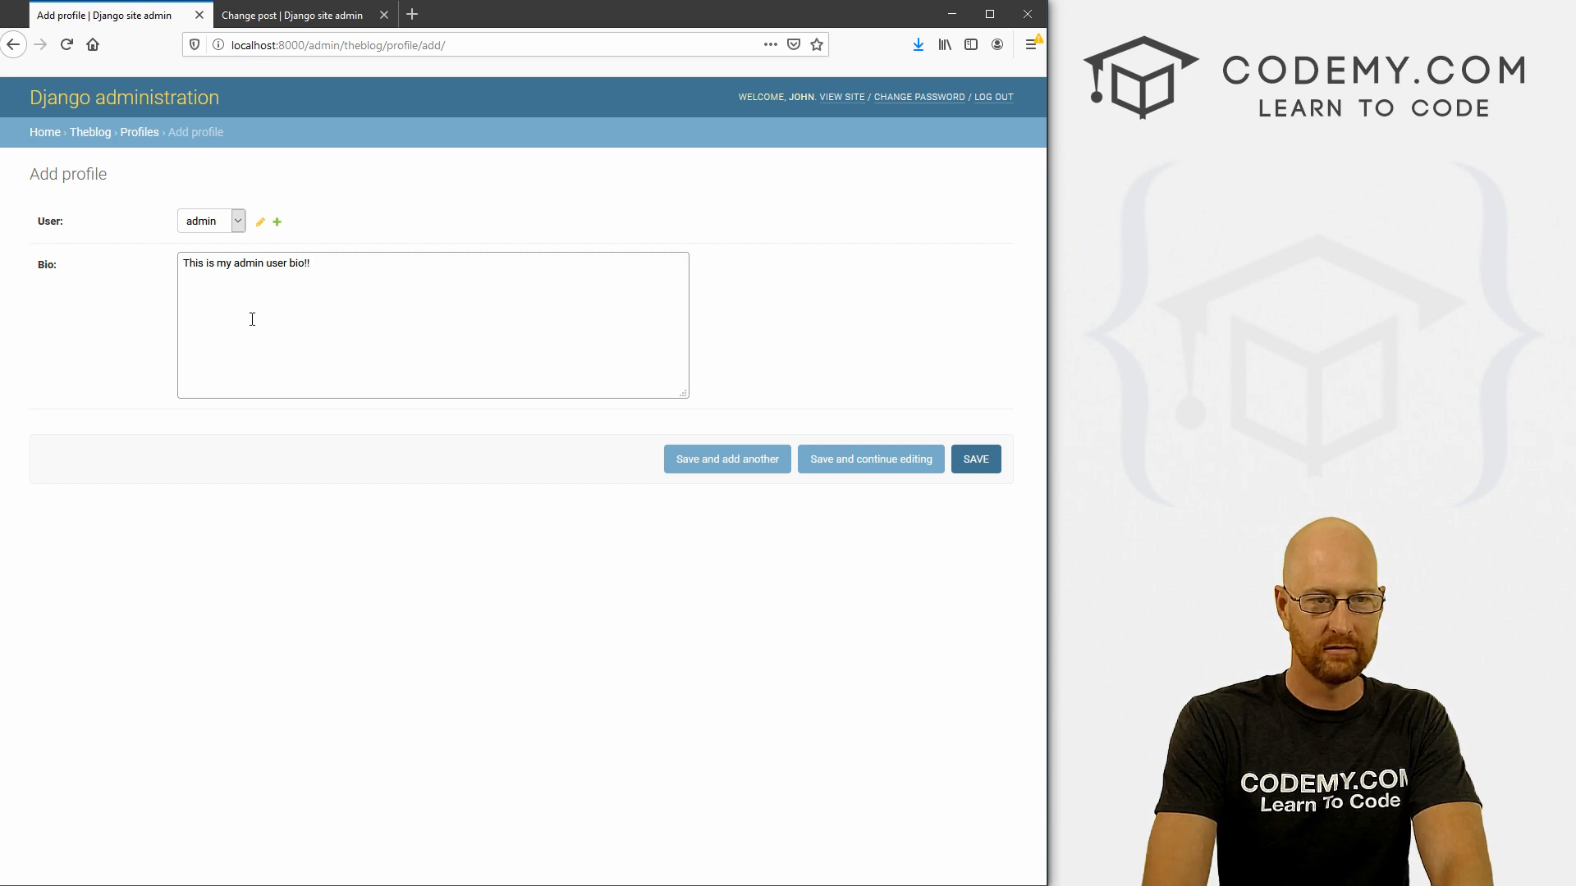
pyautogui.click(974, 459)
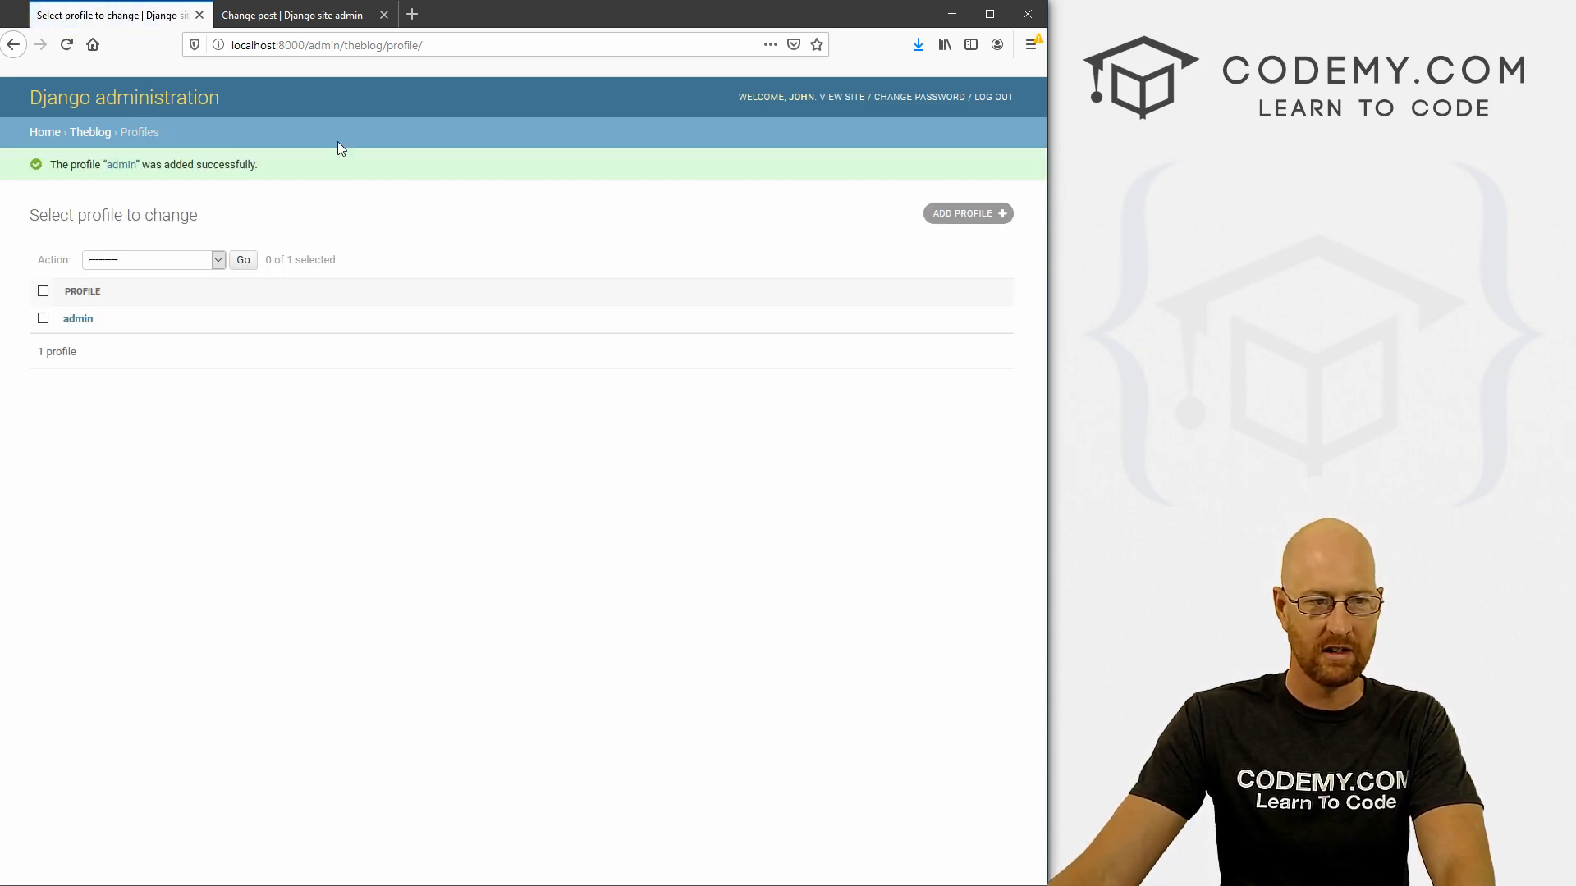
pyautogui.moveTo(77, 318)
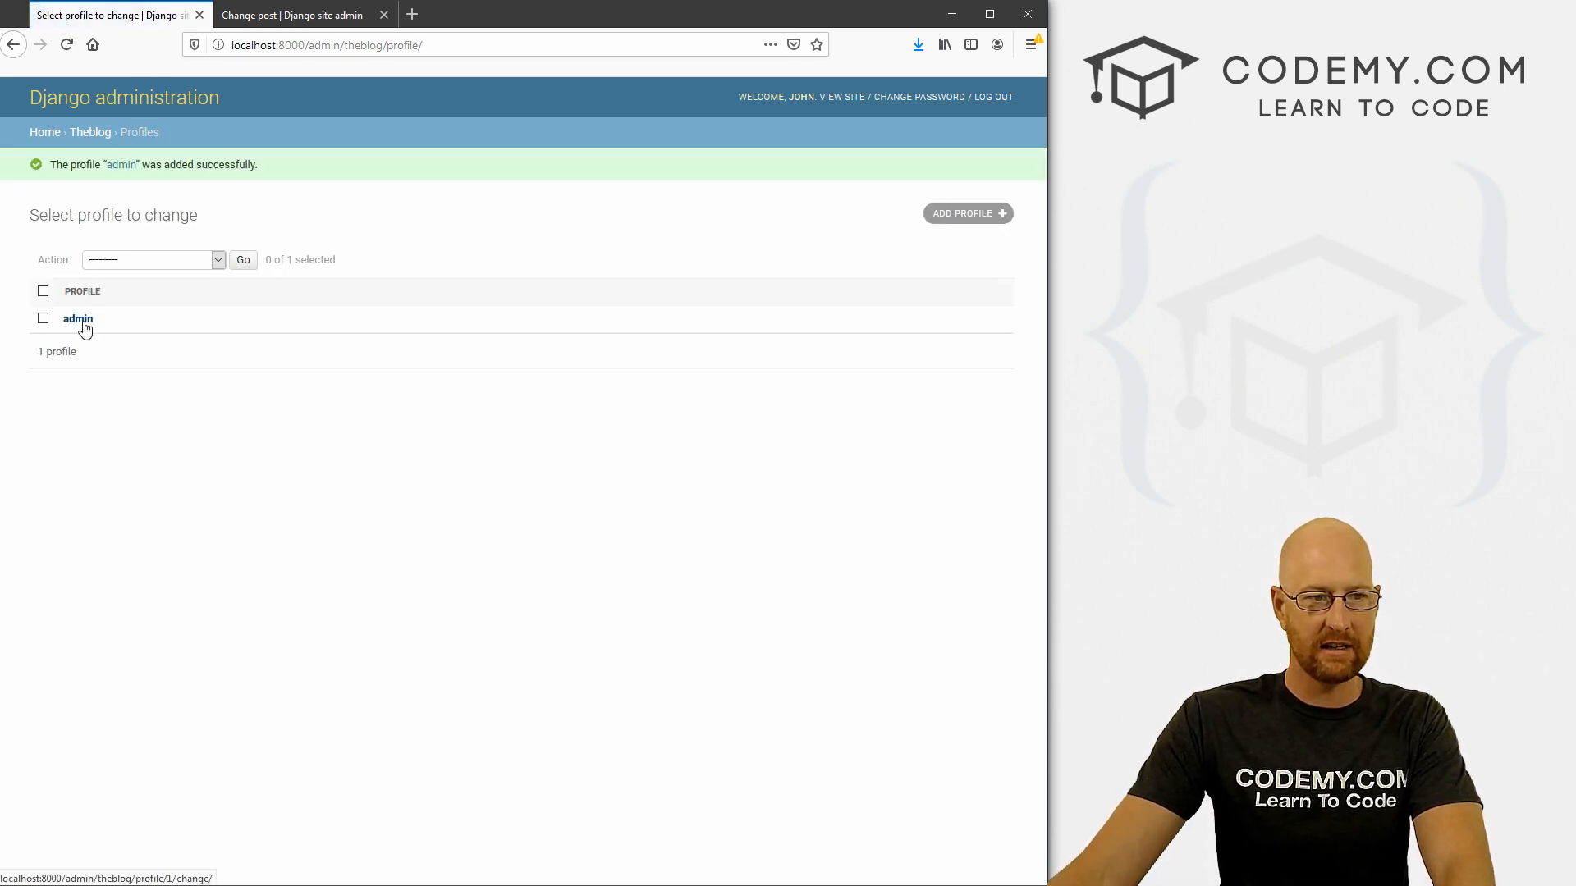
# Add bio profiles for bob and steve41, then open the public blog site.
pyautogui.click(77, 318)
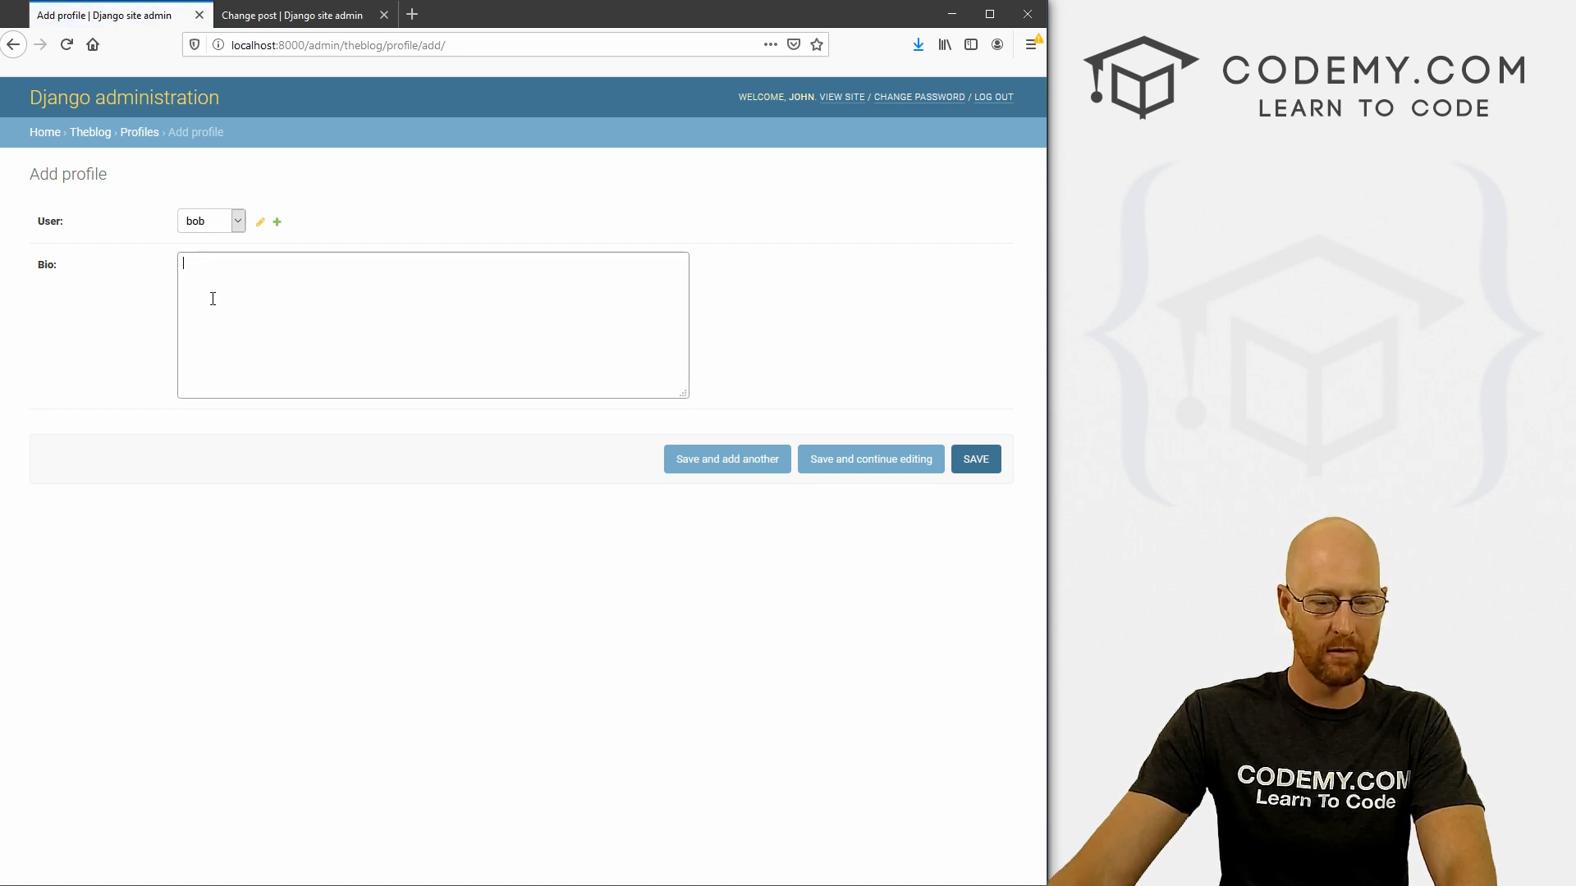
pyautogui.write('This is Bobs')
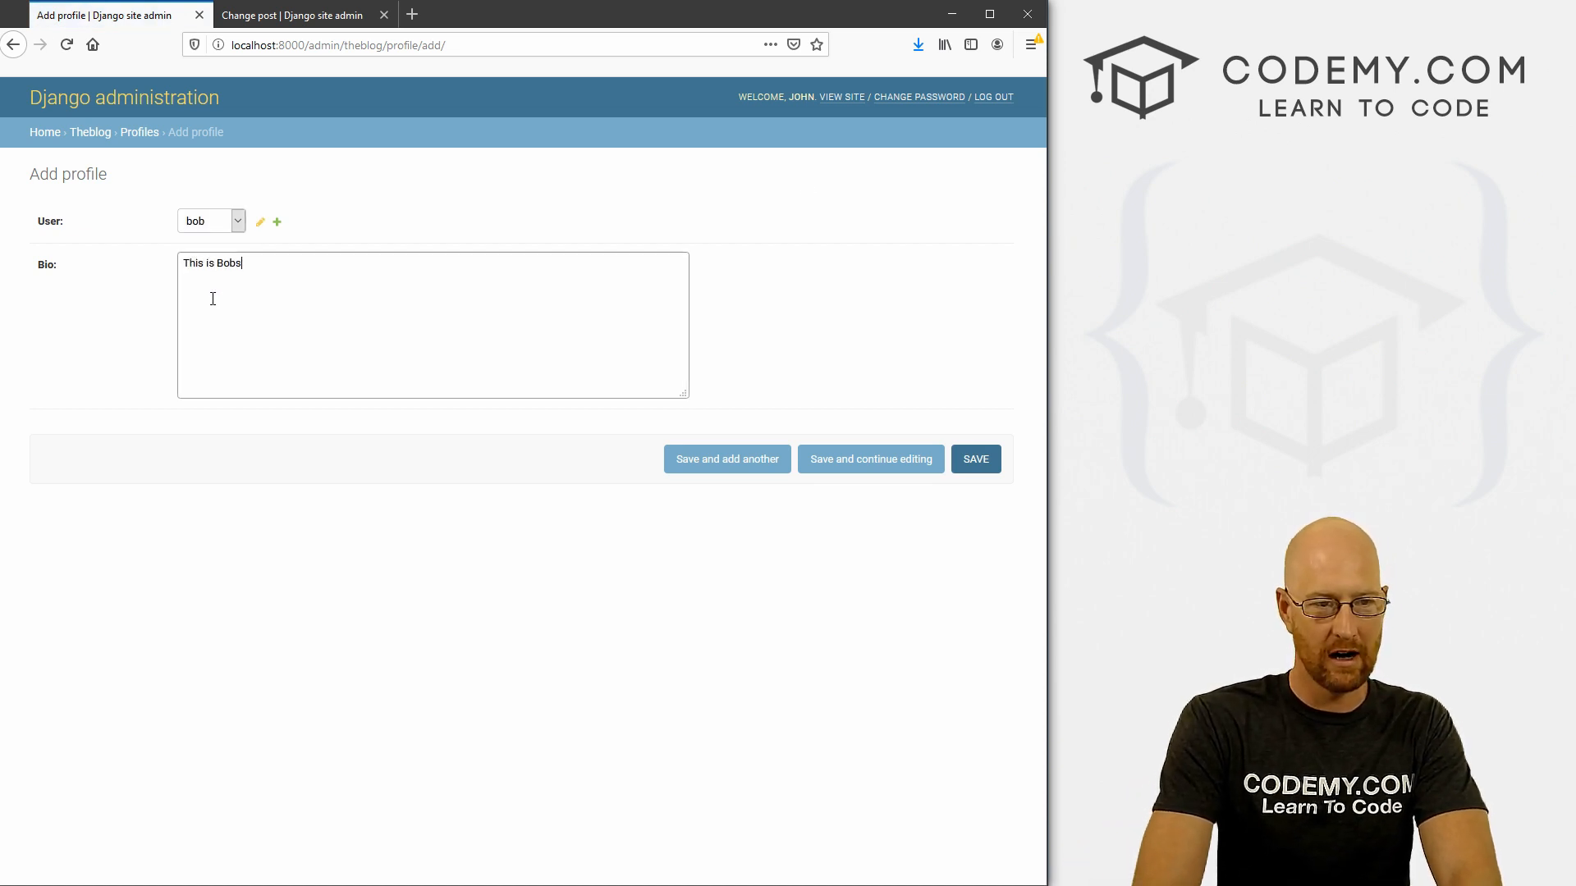
pyautogui.write("'s bio")
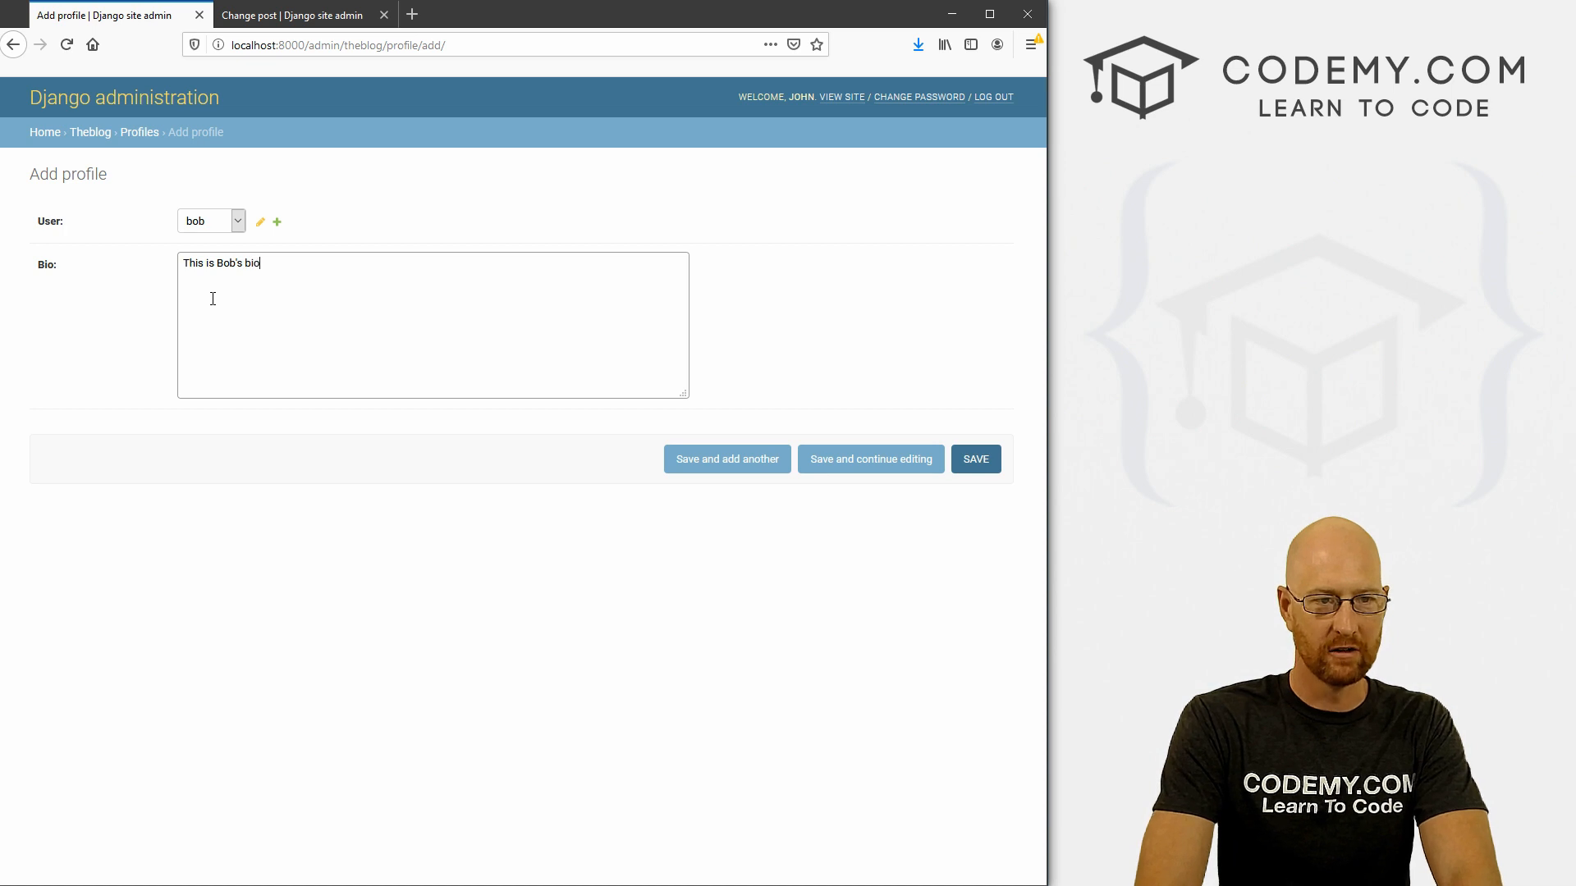
pyautogui.click(974, 458)
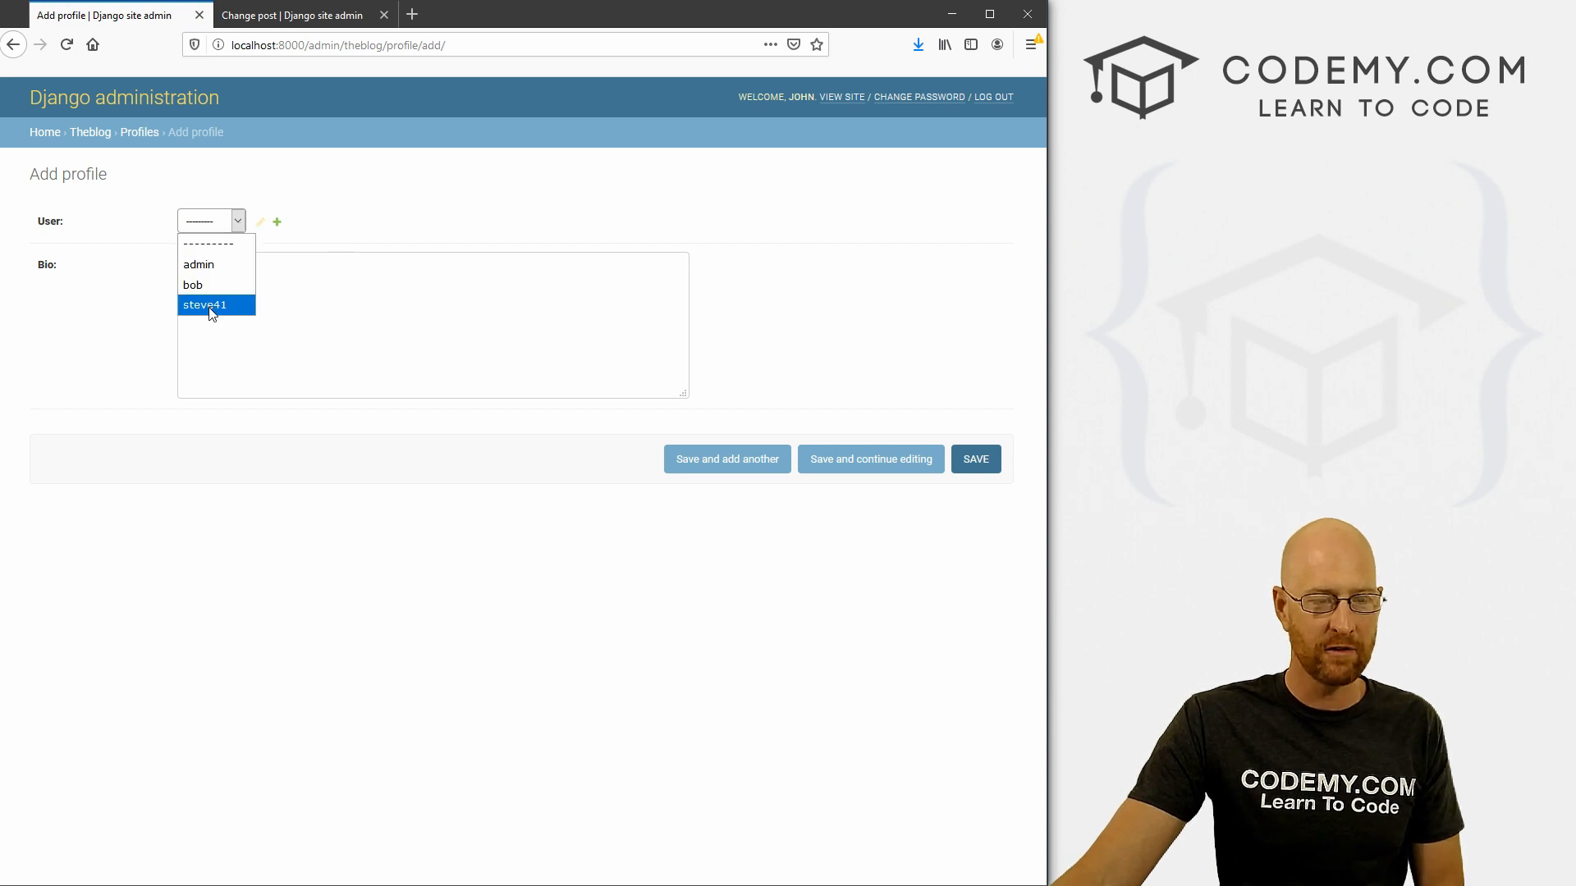
pyautogui.click(205, 304)
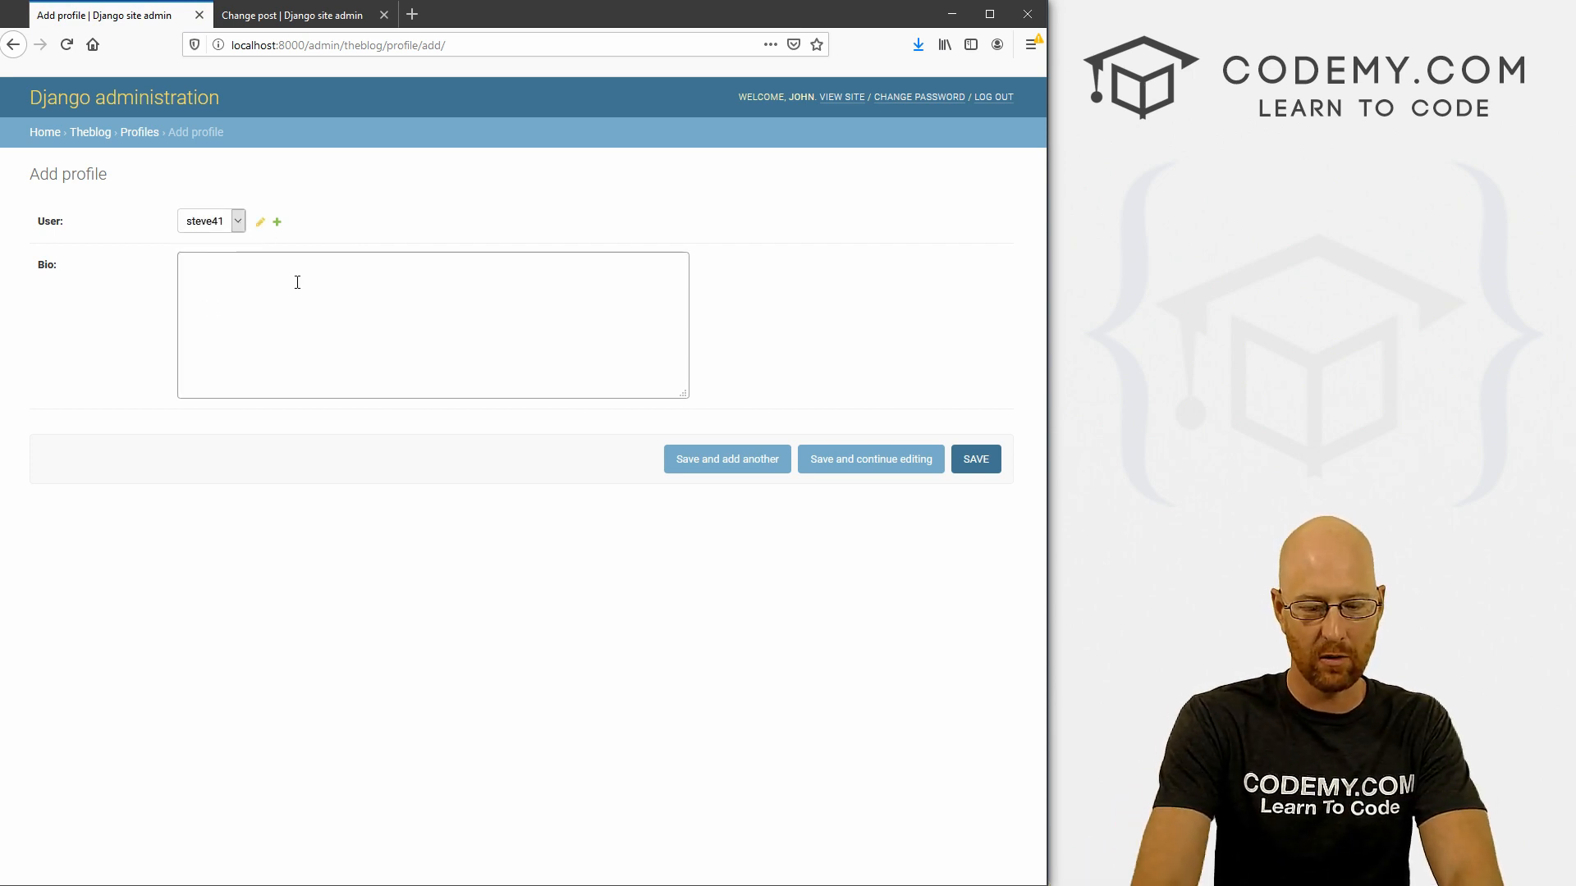
pyautogui.write("This is steve's")
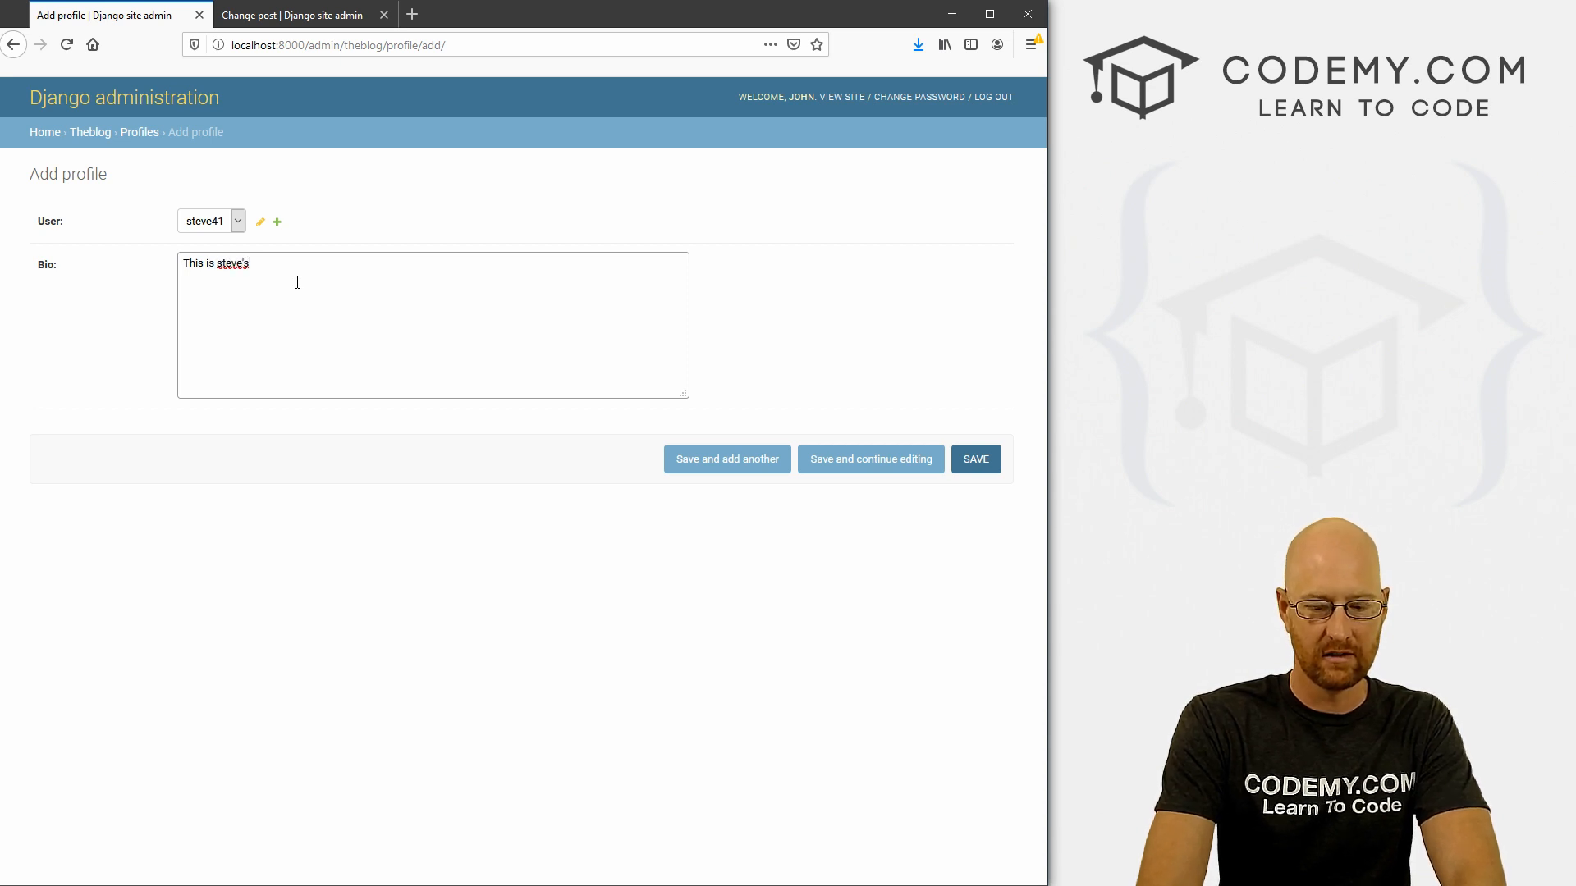
pyautogui.click(974, 459)
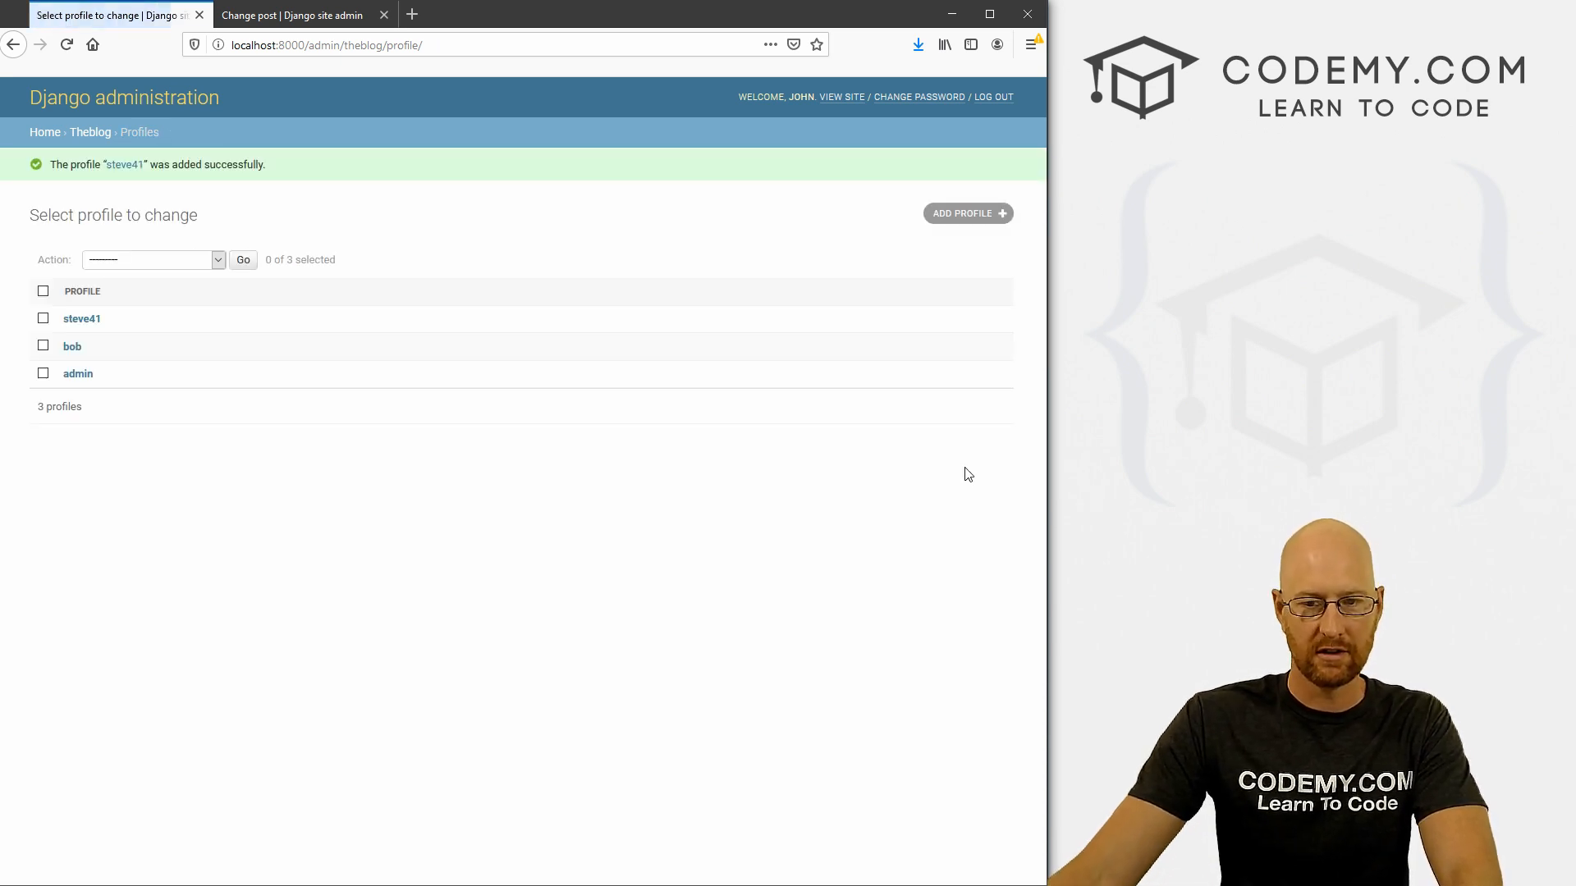
pyautogui.moveTo(77, 372)
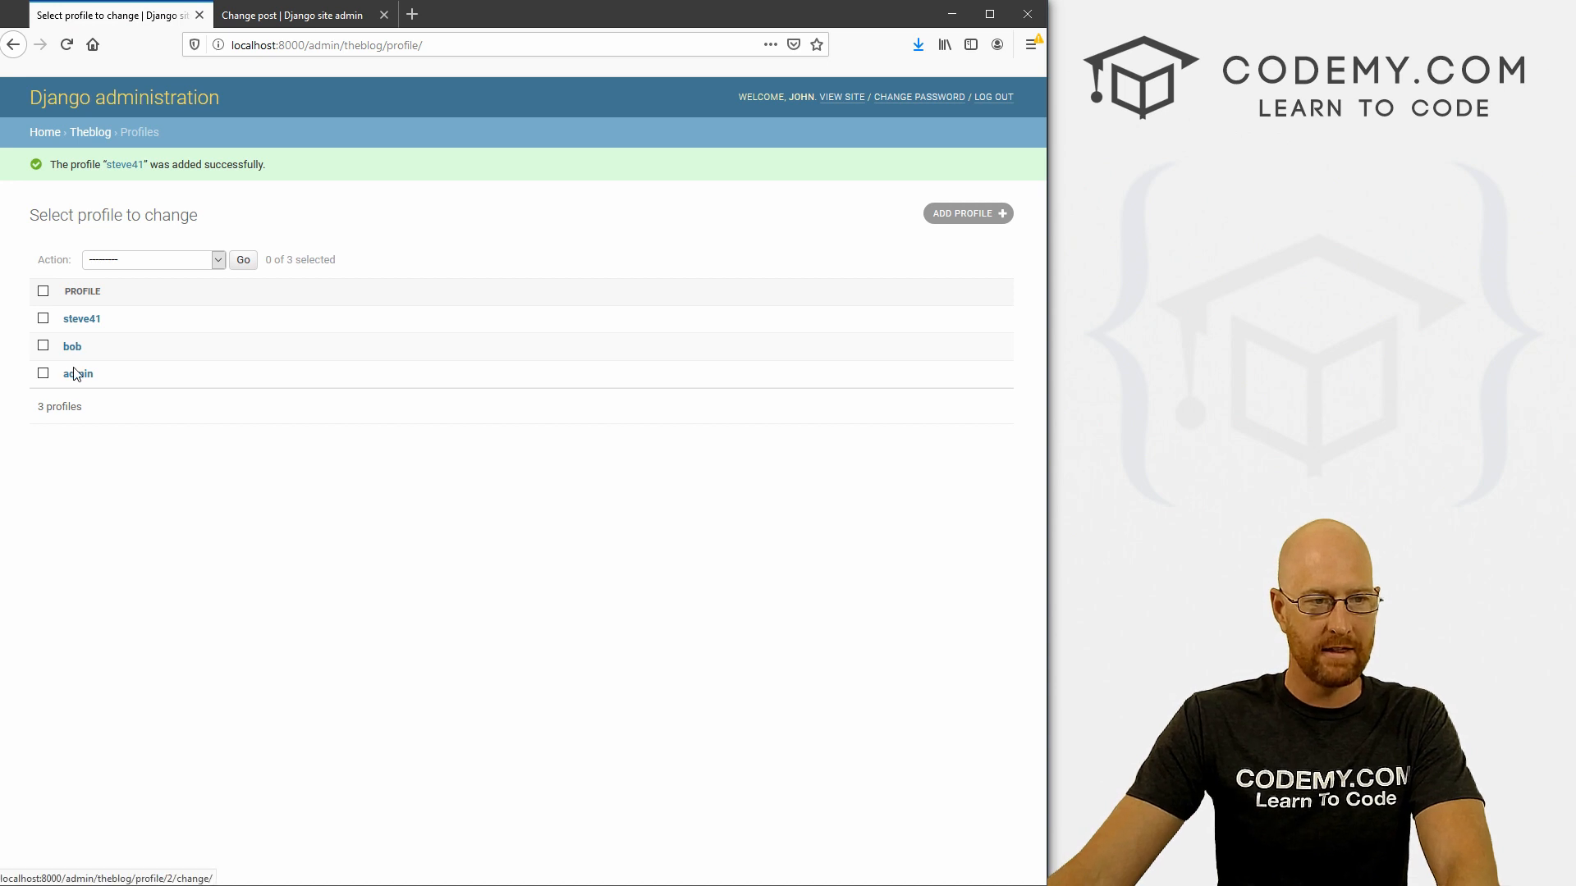
pyautogui.click(77, 373)
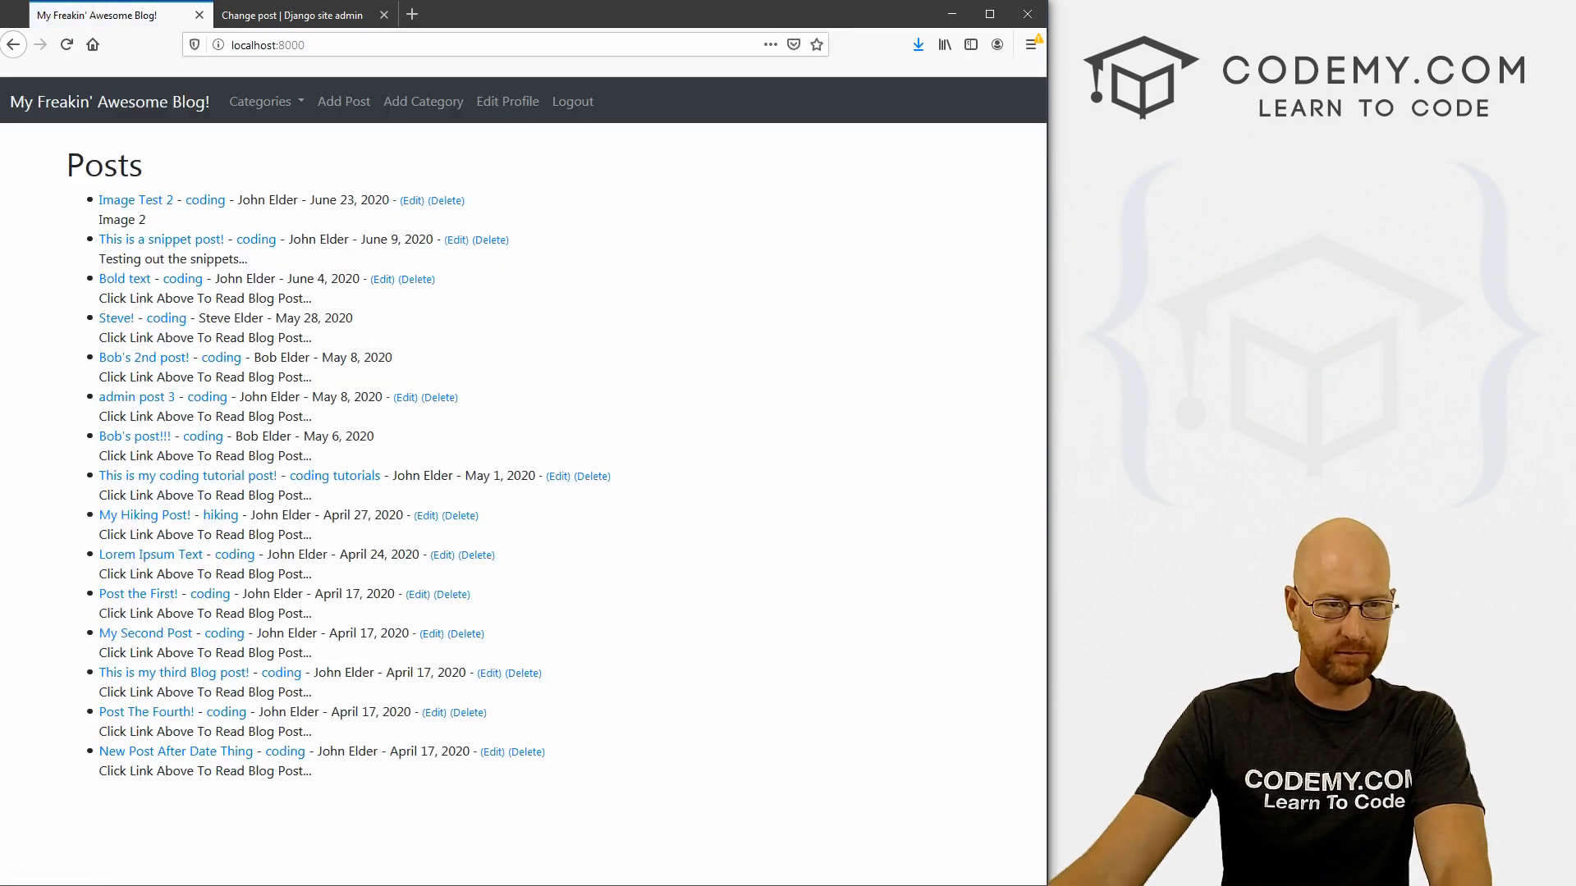
# Switch from Firefox back to Sublime Text showing admin.py.
pyautogui.click(507, 100)
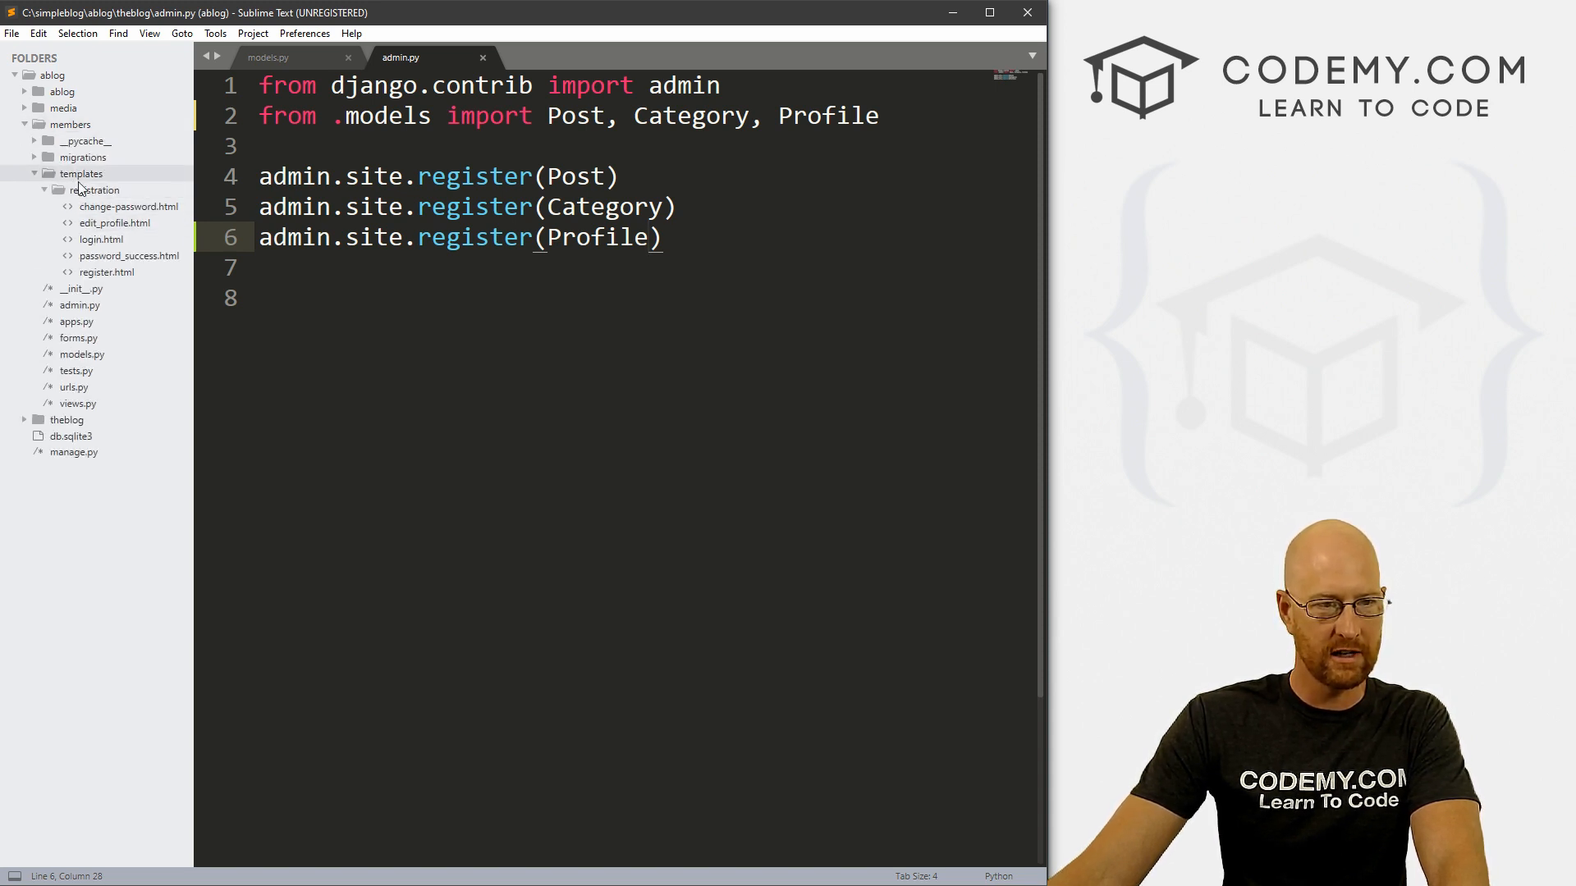
# Insert {{ user.profile.bio }} above the form in edit_profile.html.
pyautogui.click(113, 222)
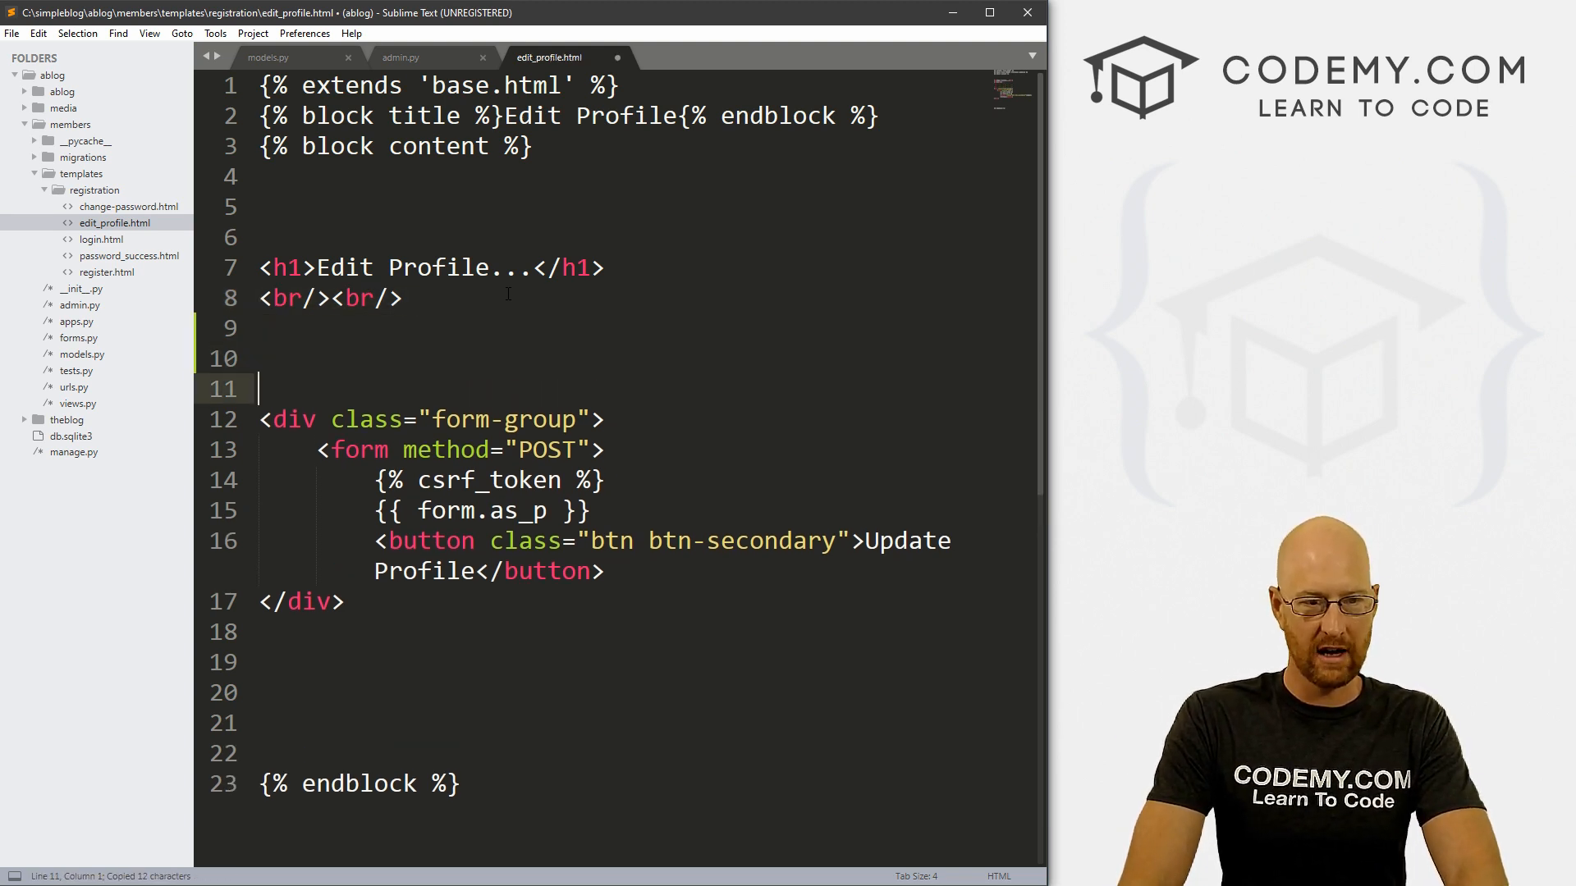
pyautogui.write('{}')
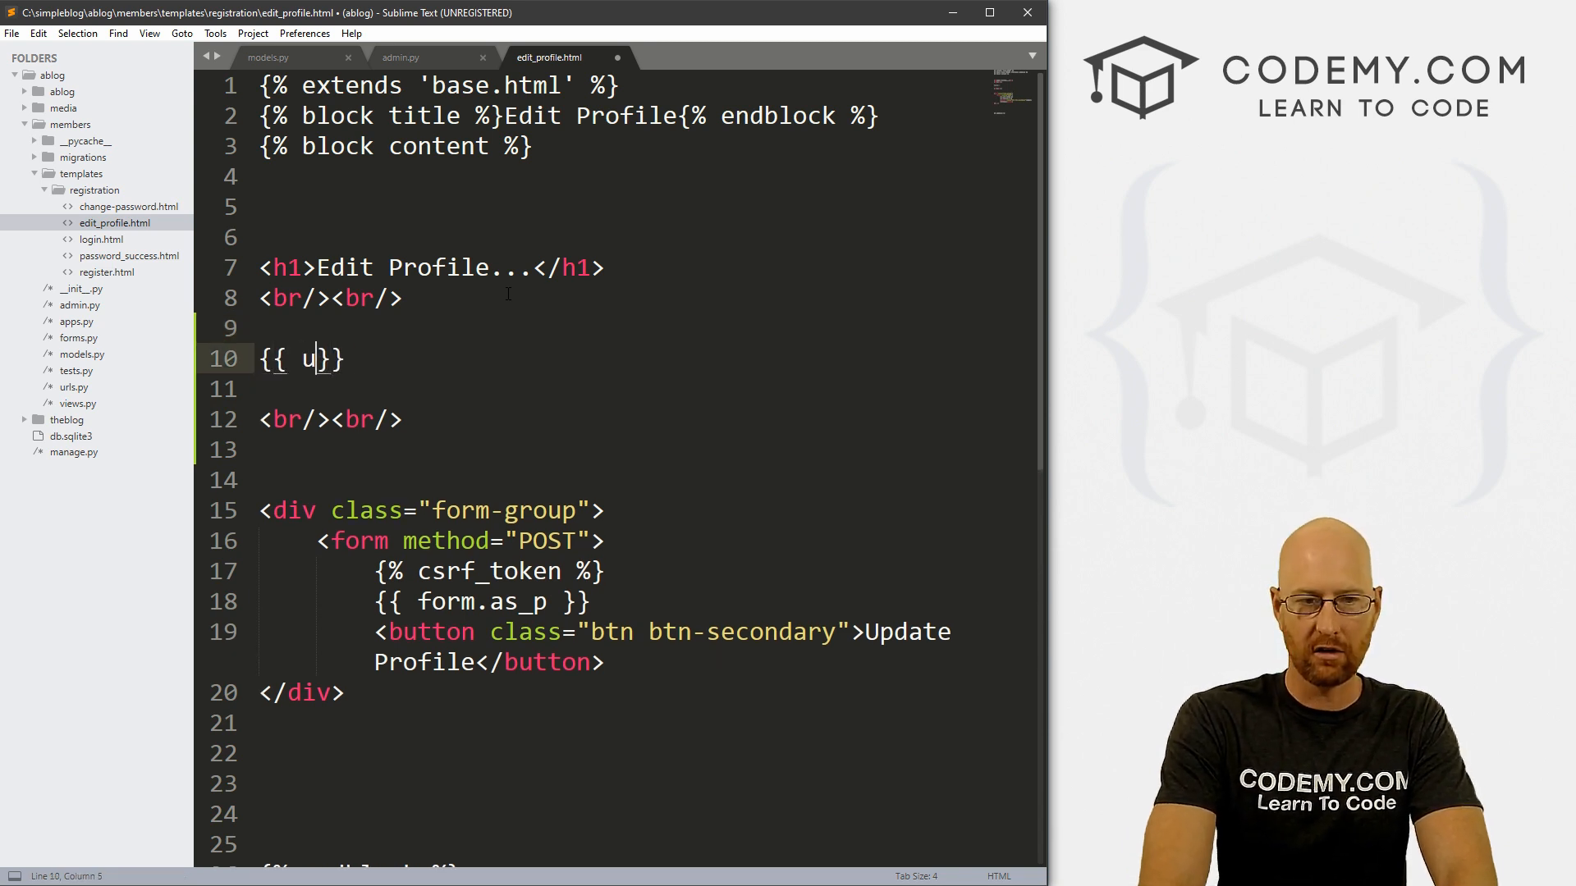
pyautogui.write('ser.pri')
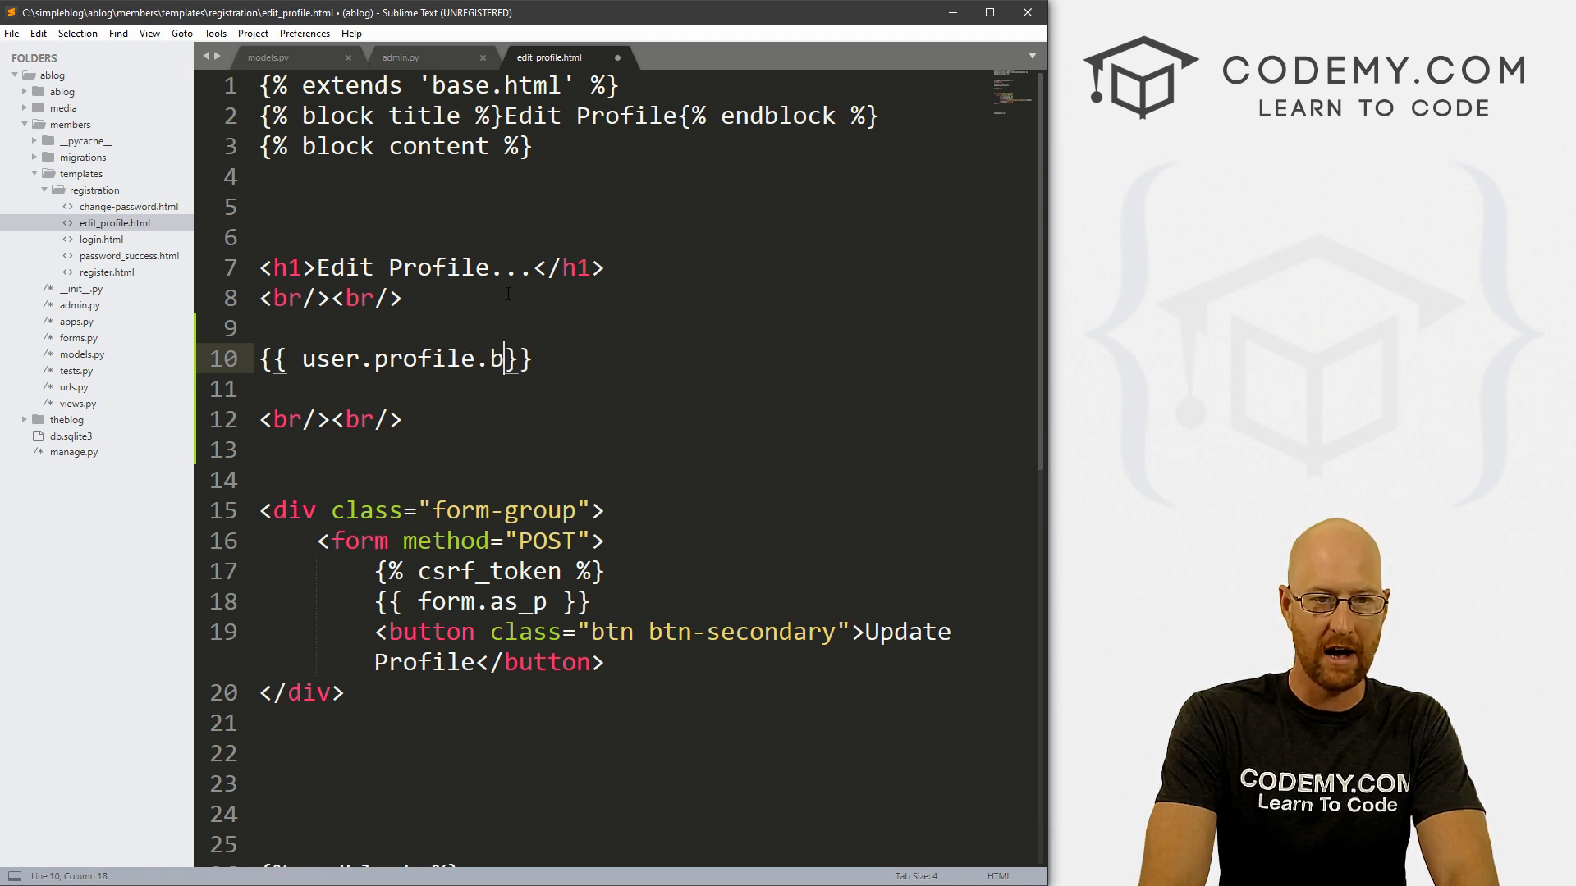
pyautogui.write('io')
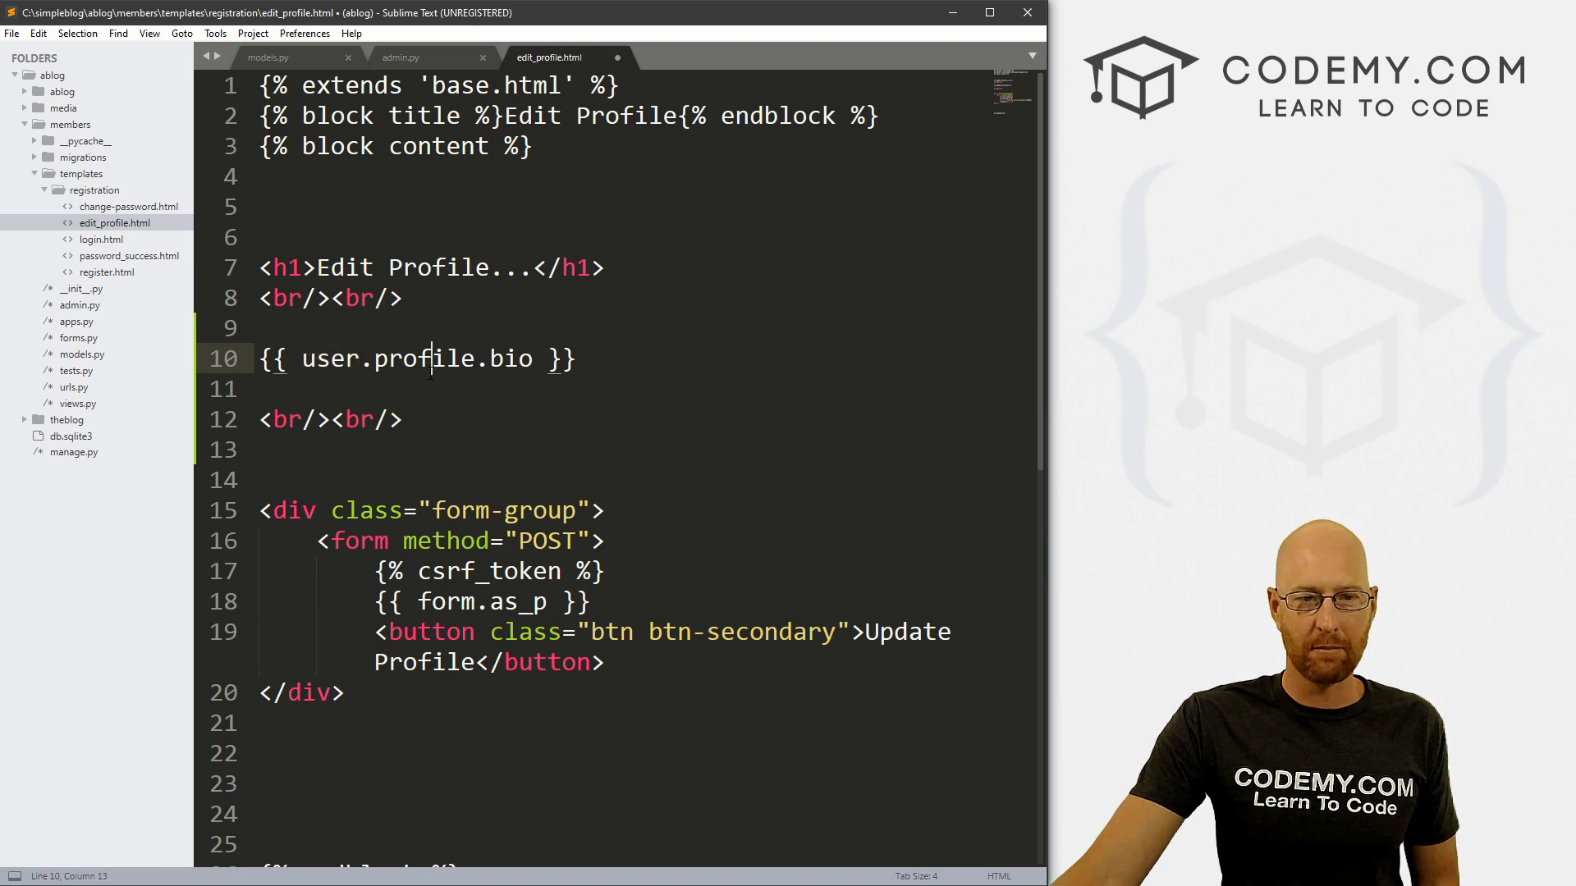
# Check the tag's 'profile' and 'bio' names against the Profile model in models.py.
pyautogui.doubleClick(419, 358)
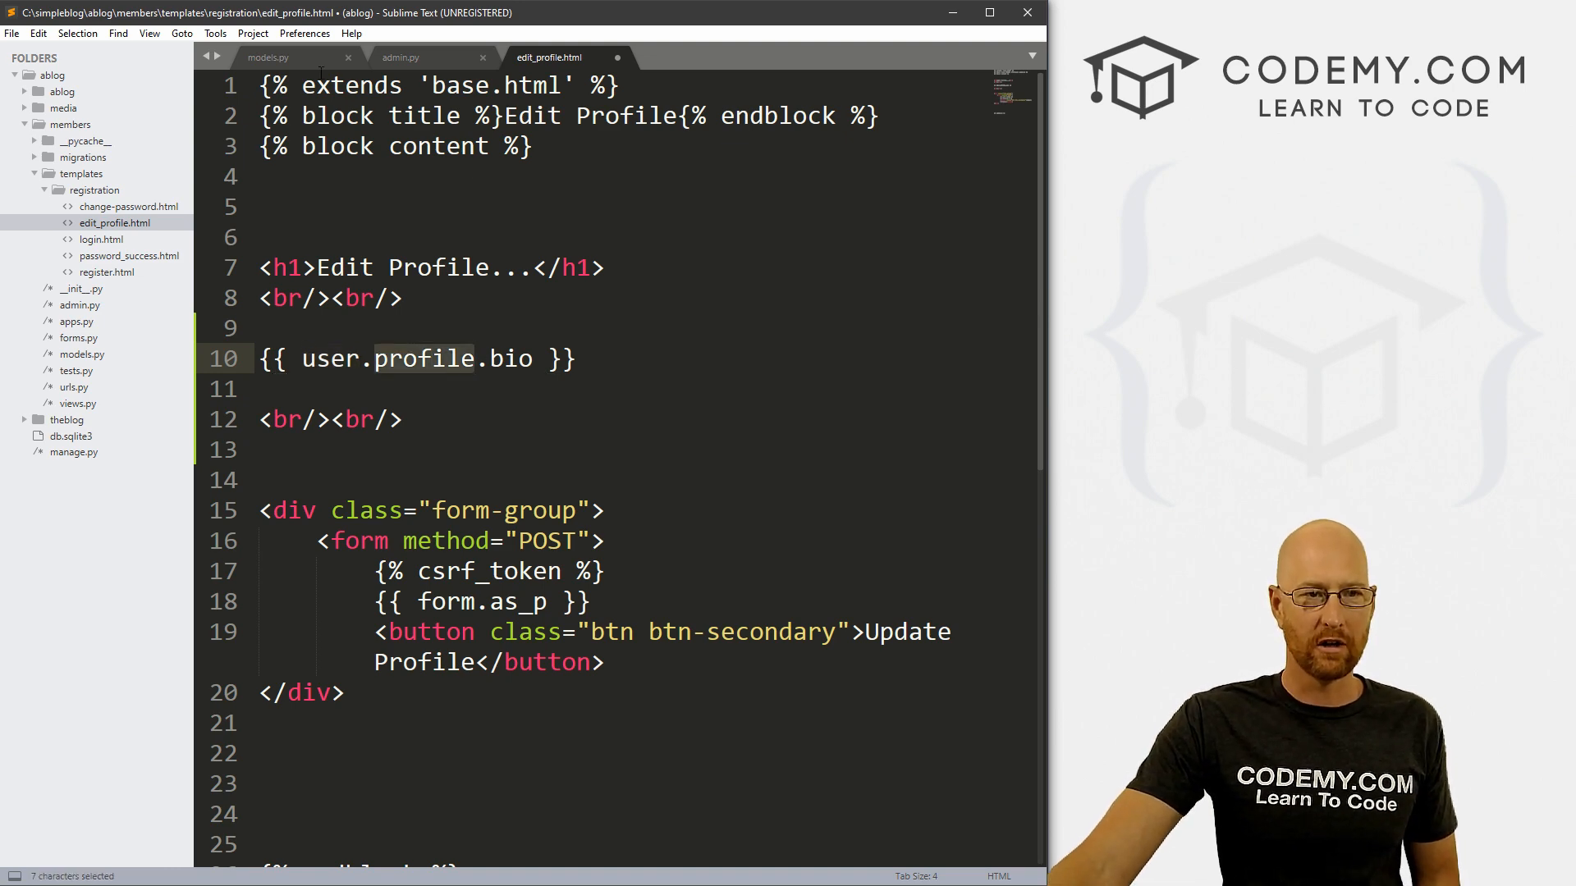
pyautogui.click(268, 57)
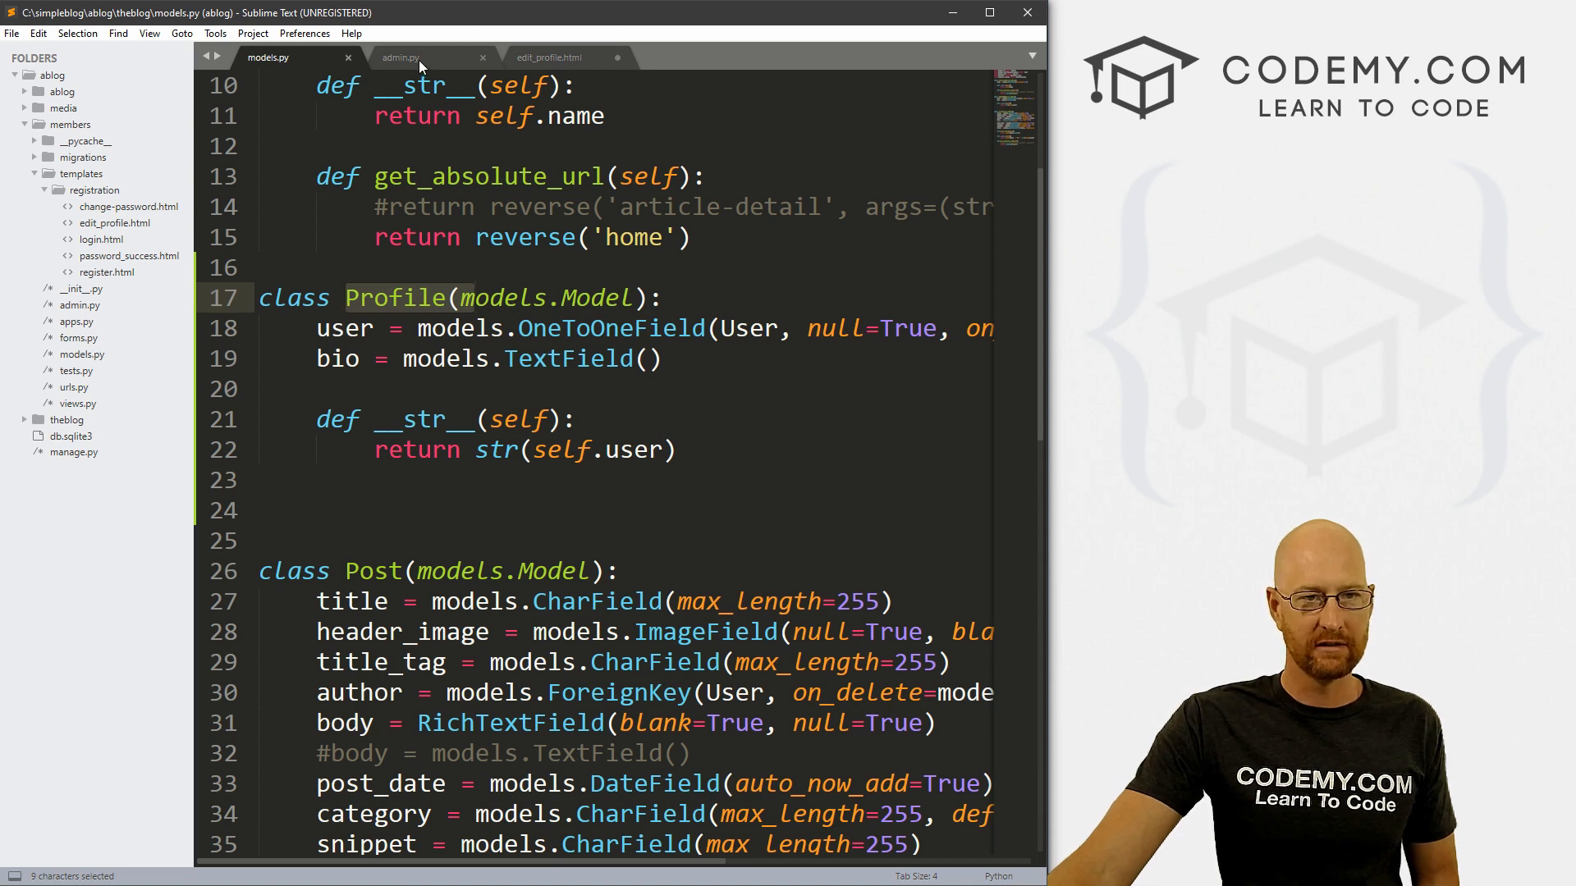
pyautogui.click(548, 57)
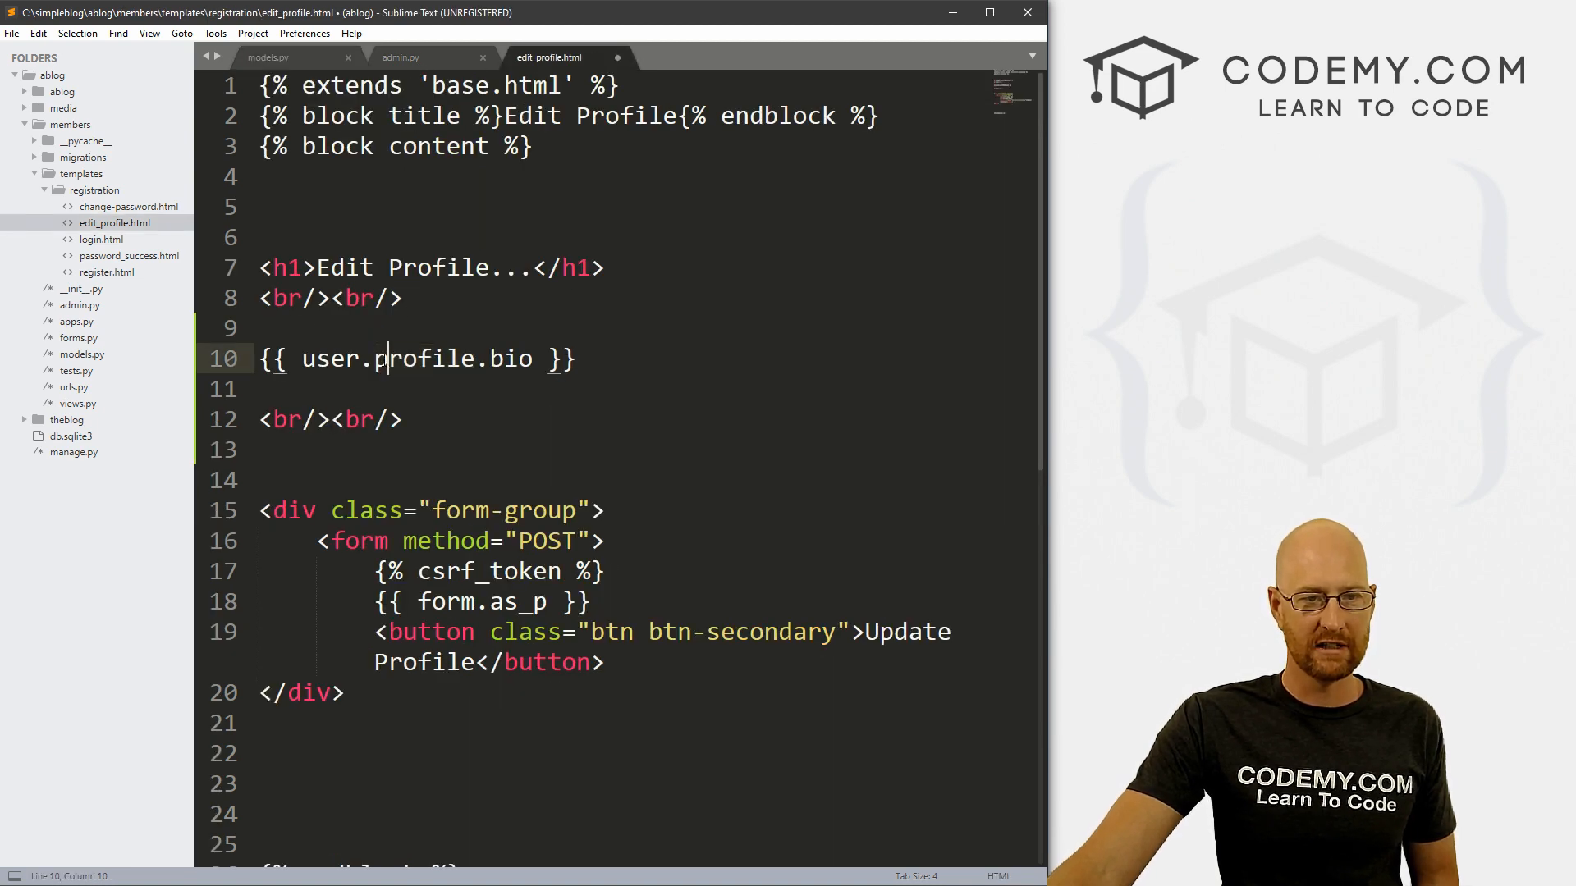
pyautogui.doubleClick(421, 359)
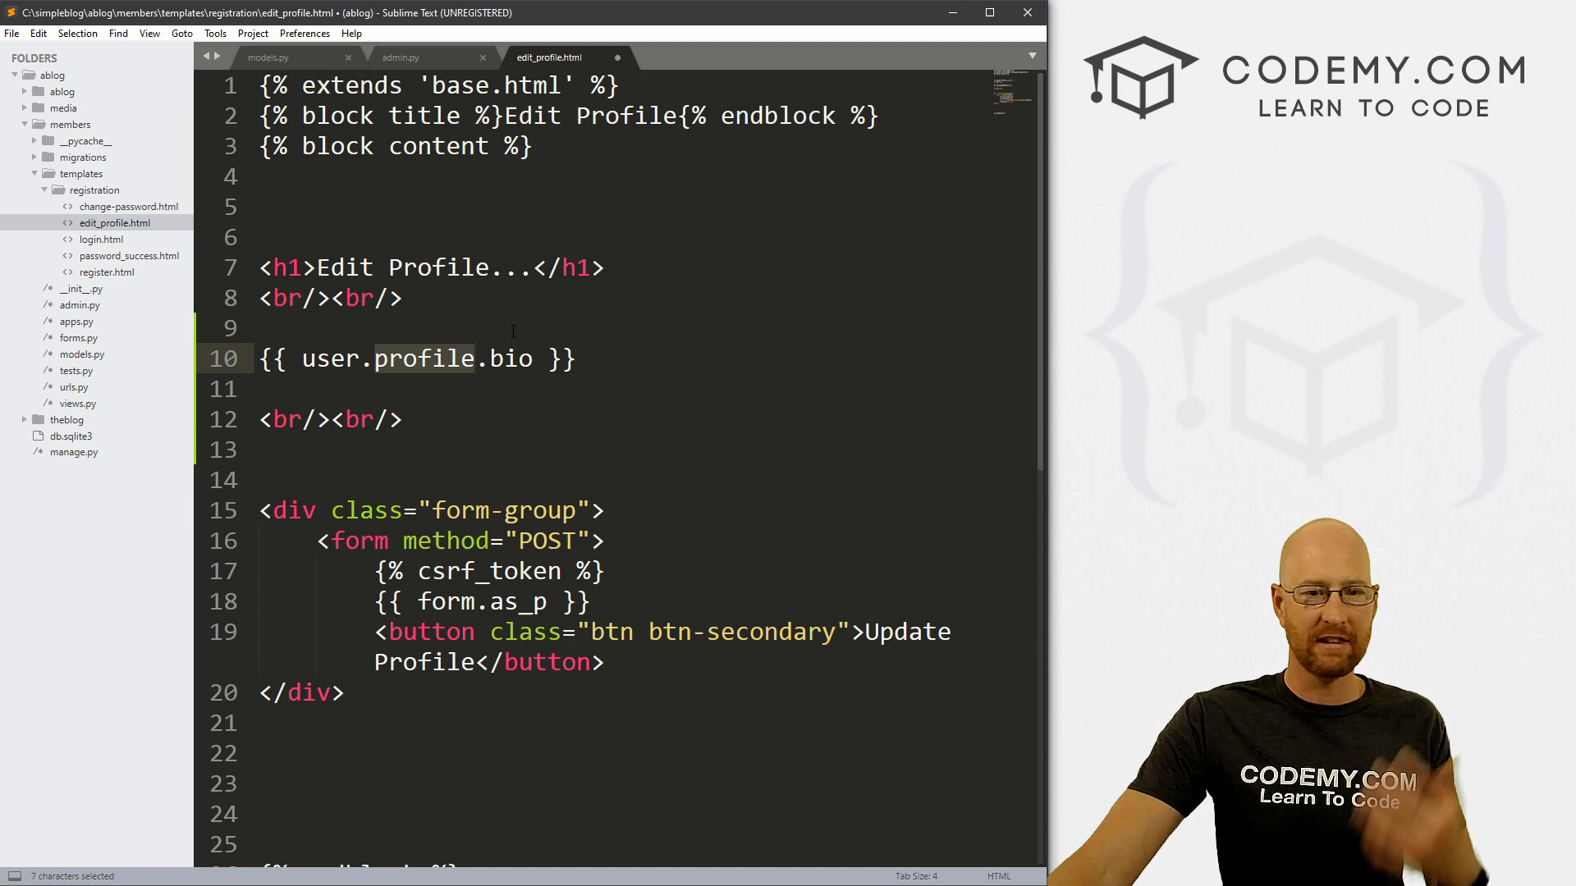
pyautogui.doubleClick(511, 358)
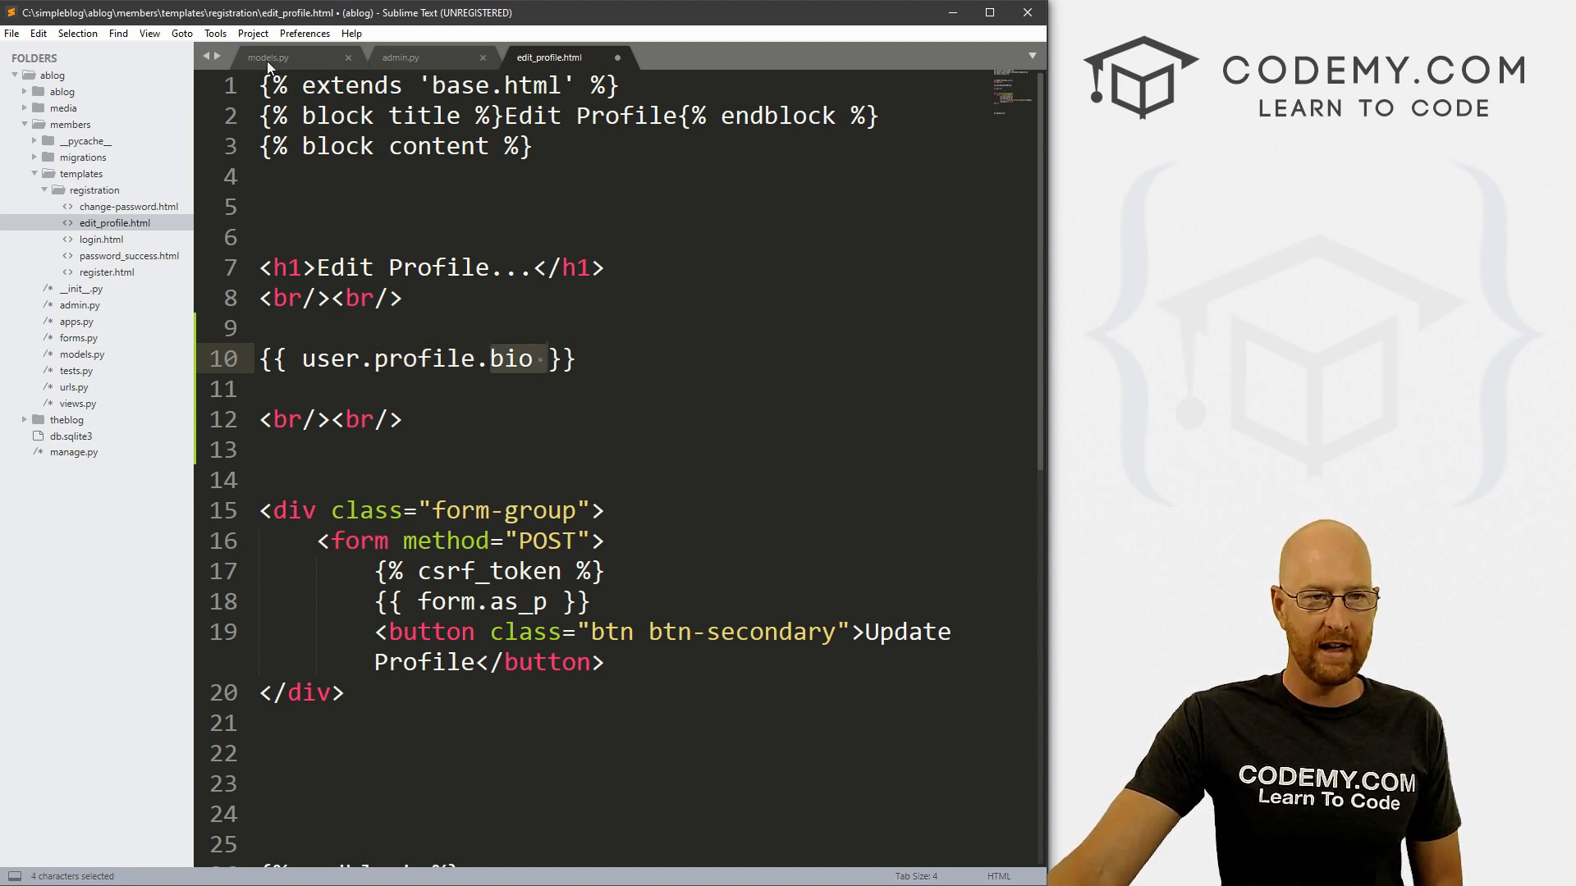
pyautogui.click(268, 58)
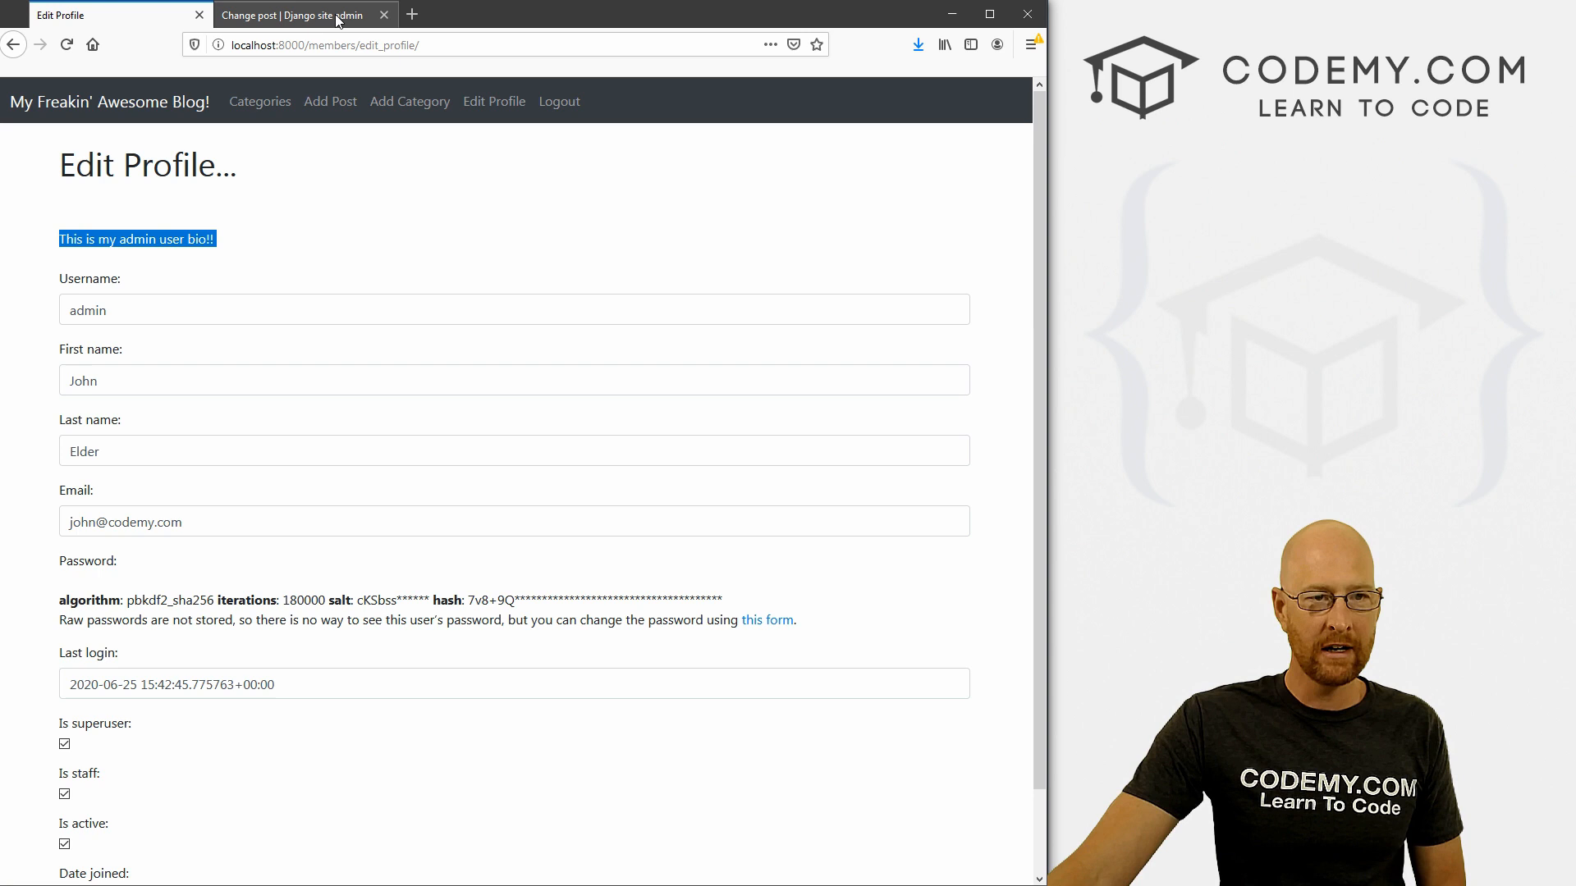
# Append 'I just update…' to the admin profile's Bio field in Django admin and save.
pyautogui.click(295, 14)
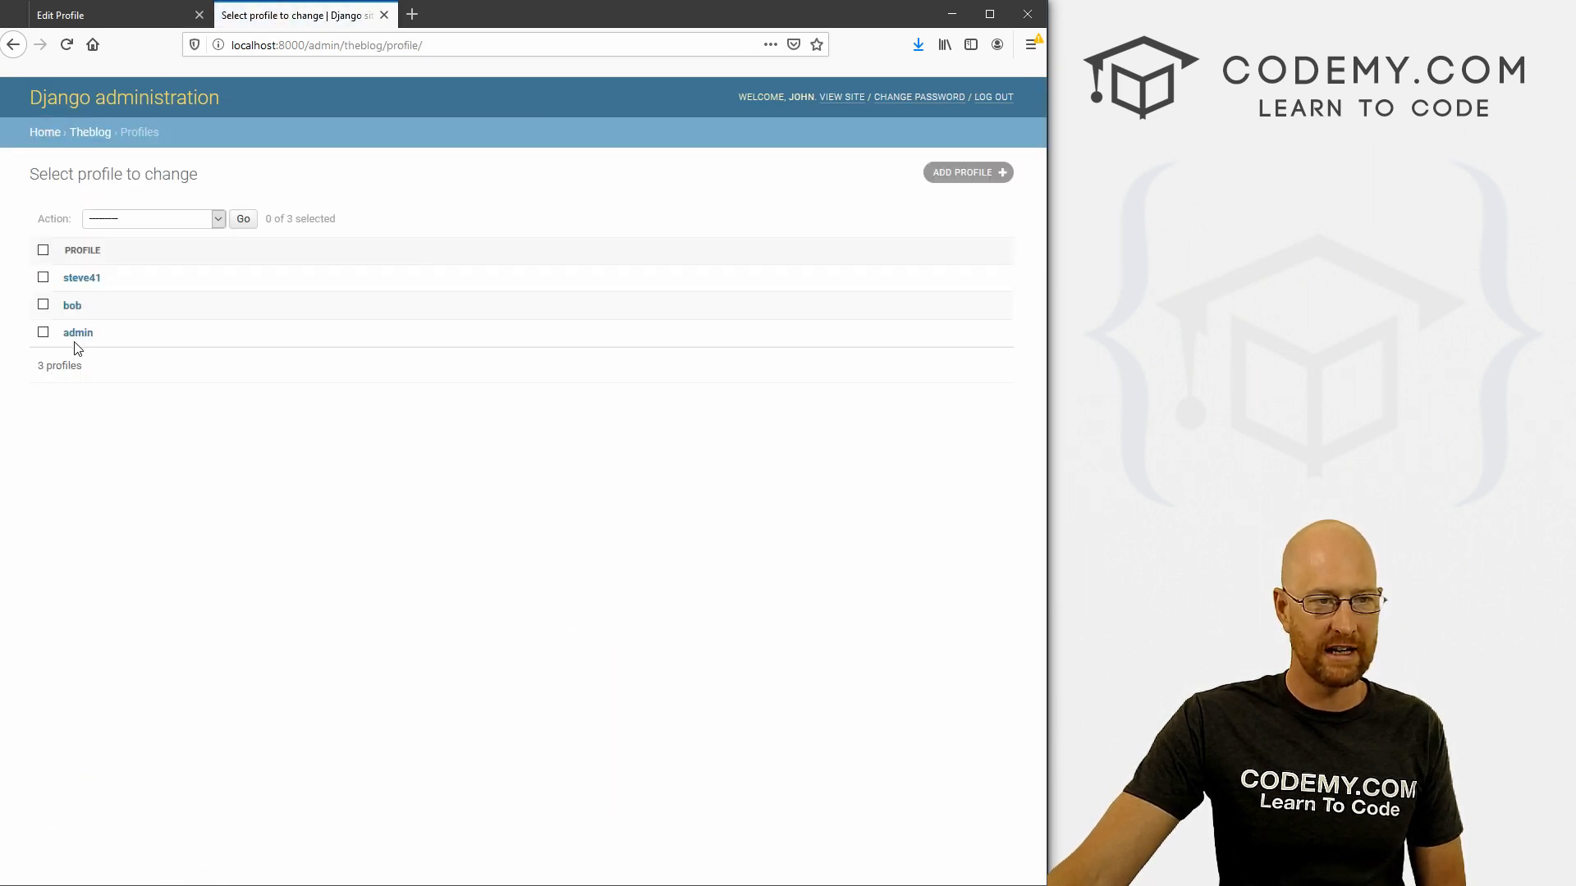
pyautogui.click(77, 331)
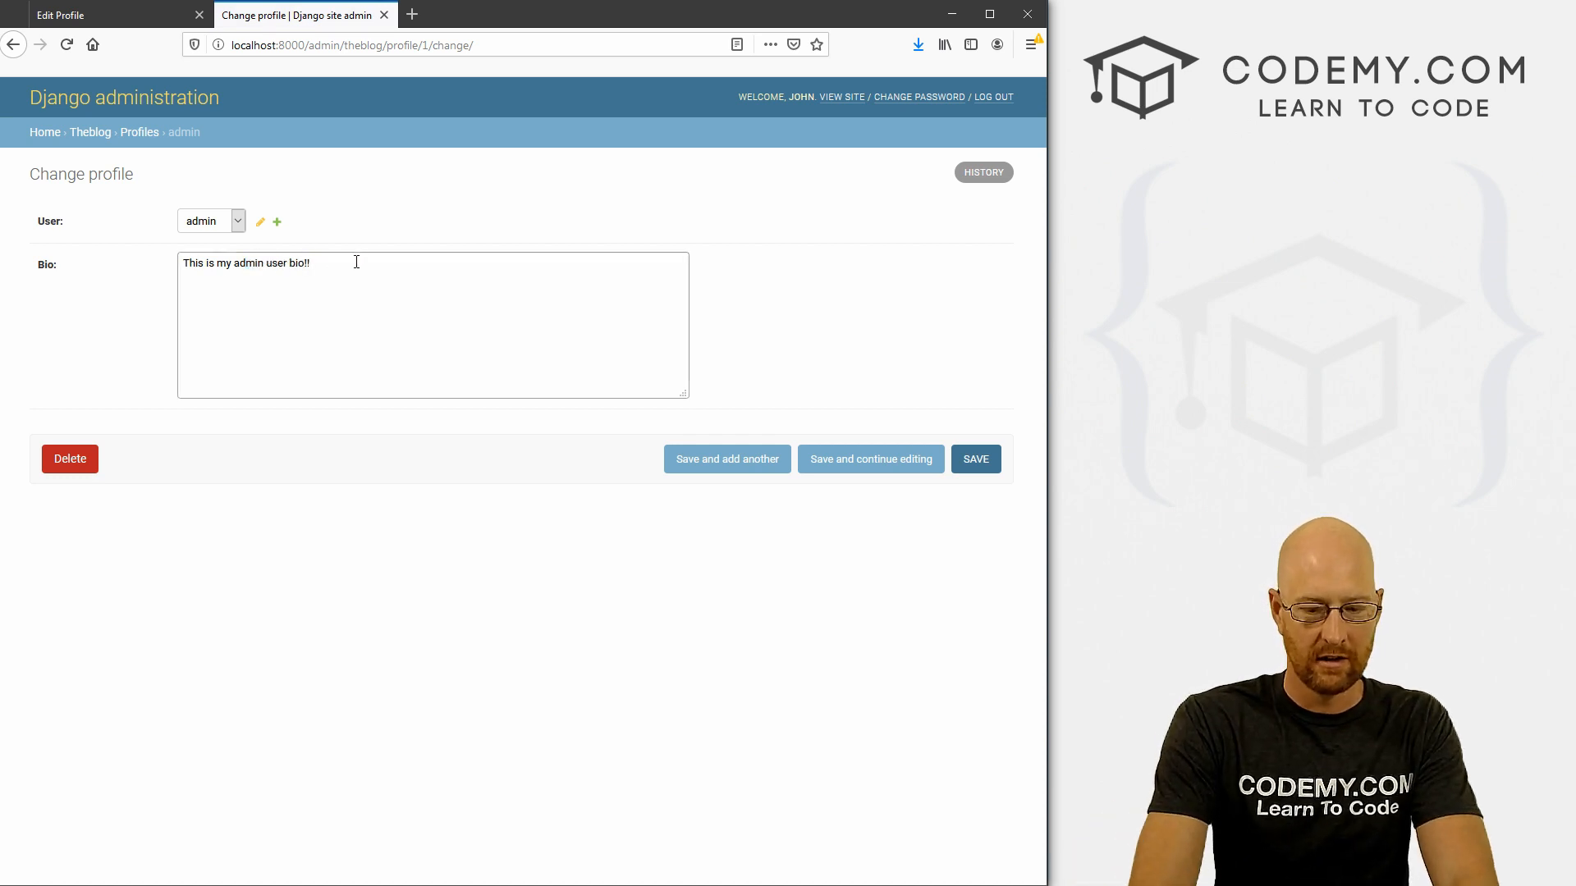
pyautogui.write('I just updated it!!!')
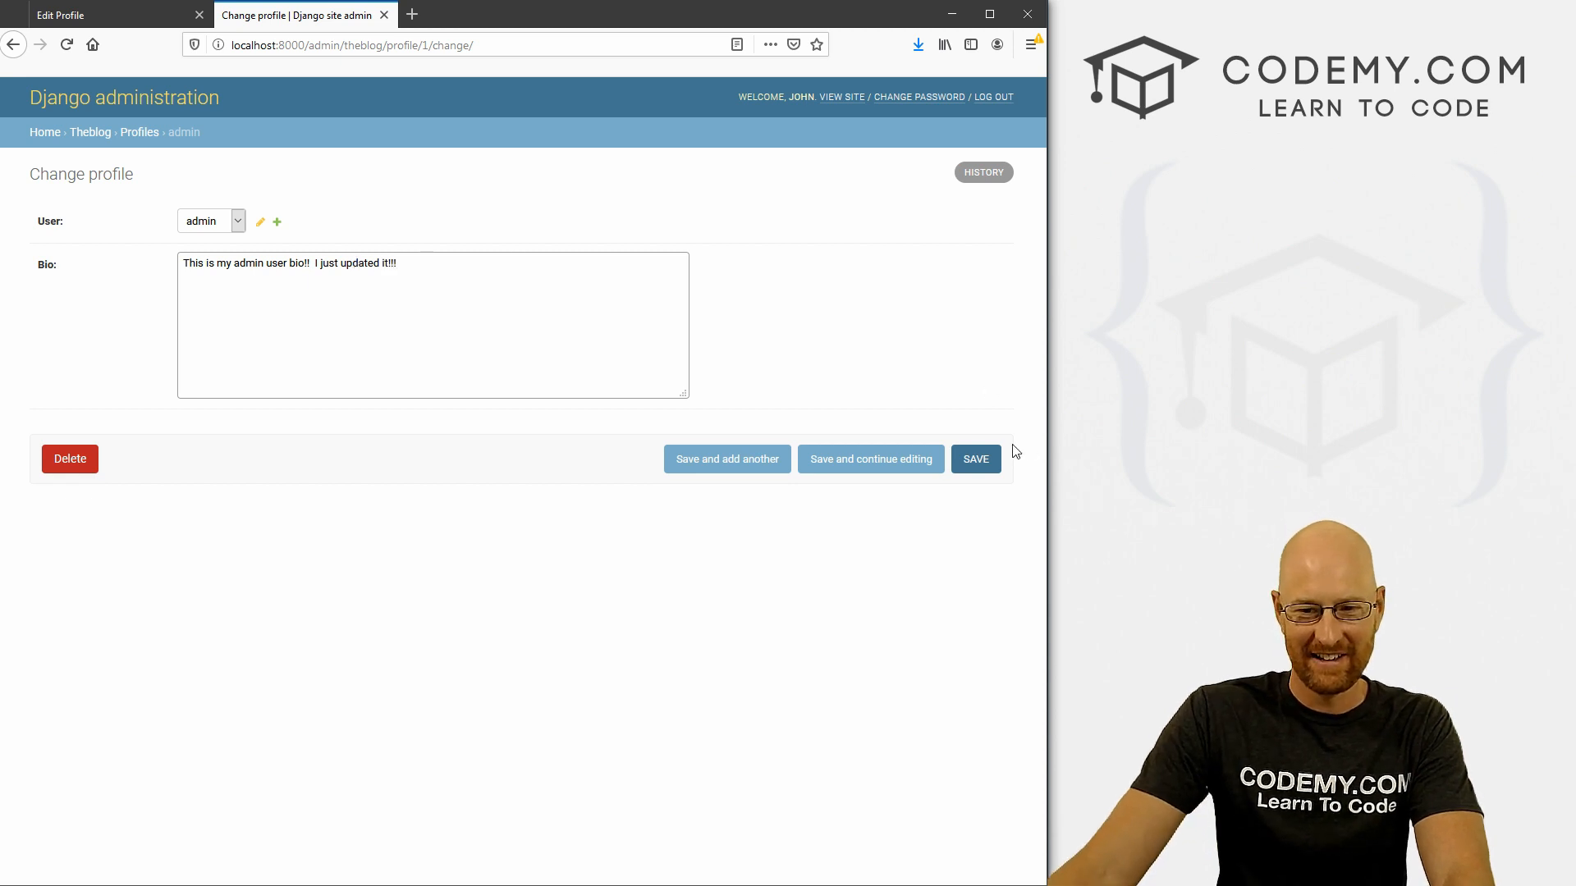
pyautogui.click(111, 14)
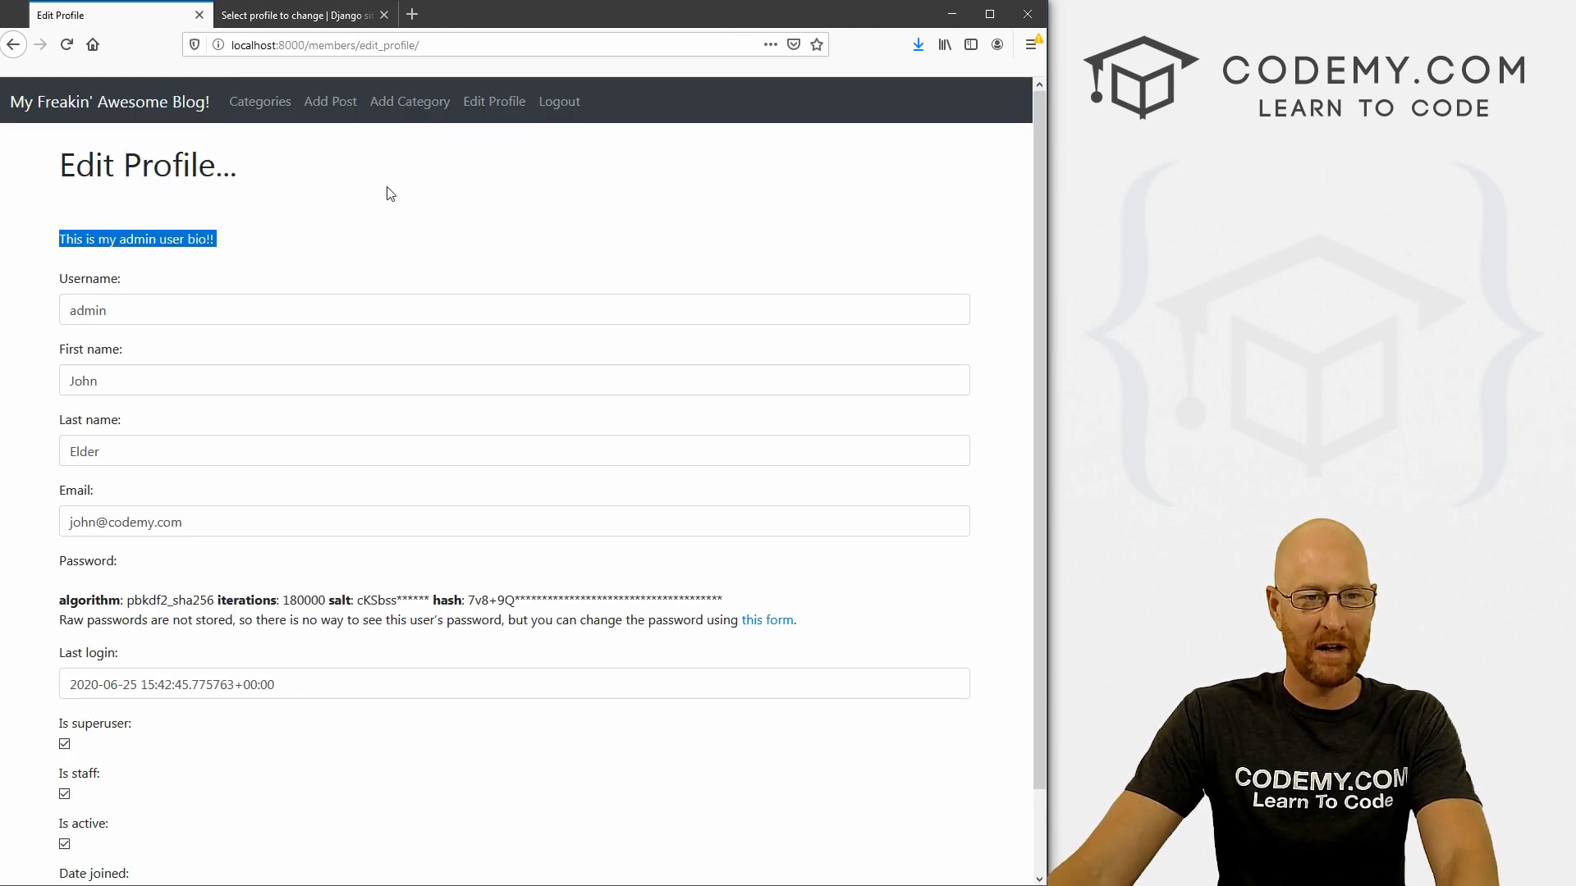
# Show the bio ending 'I just updated it!!!' on Edit Profile and highlight it.
pyautogui.write('I just updated it!!!')
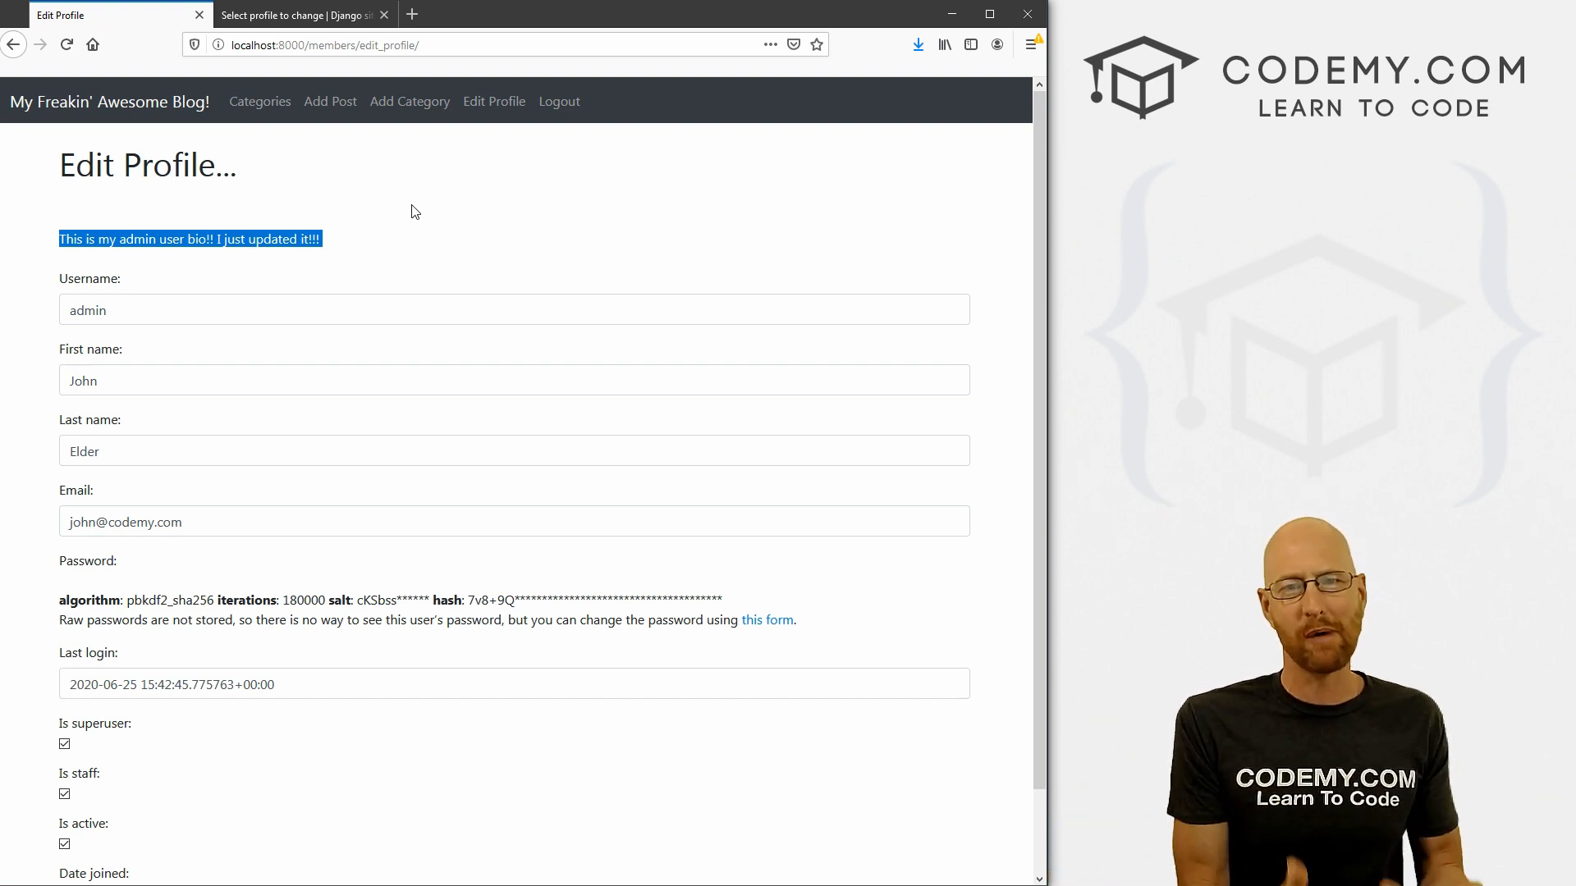
pyautogui.moveTo(413, 233)
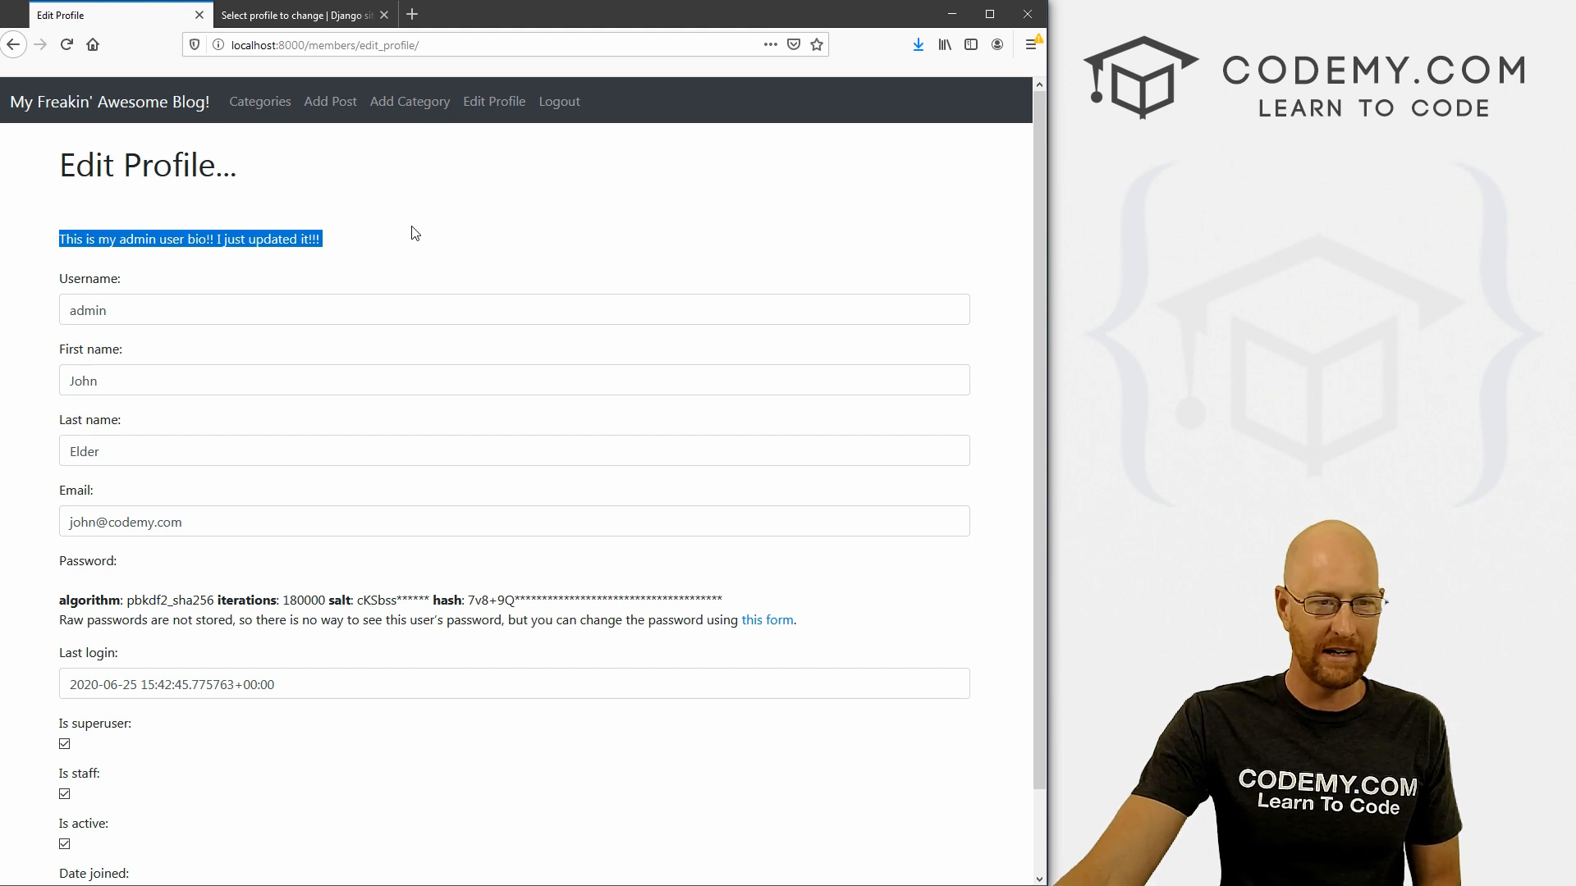
pyautogui.scroll(-3)
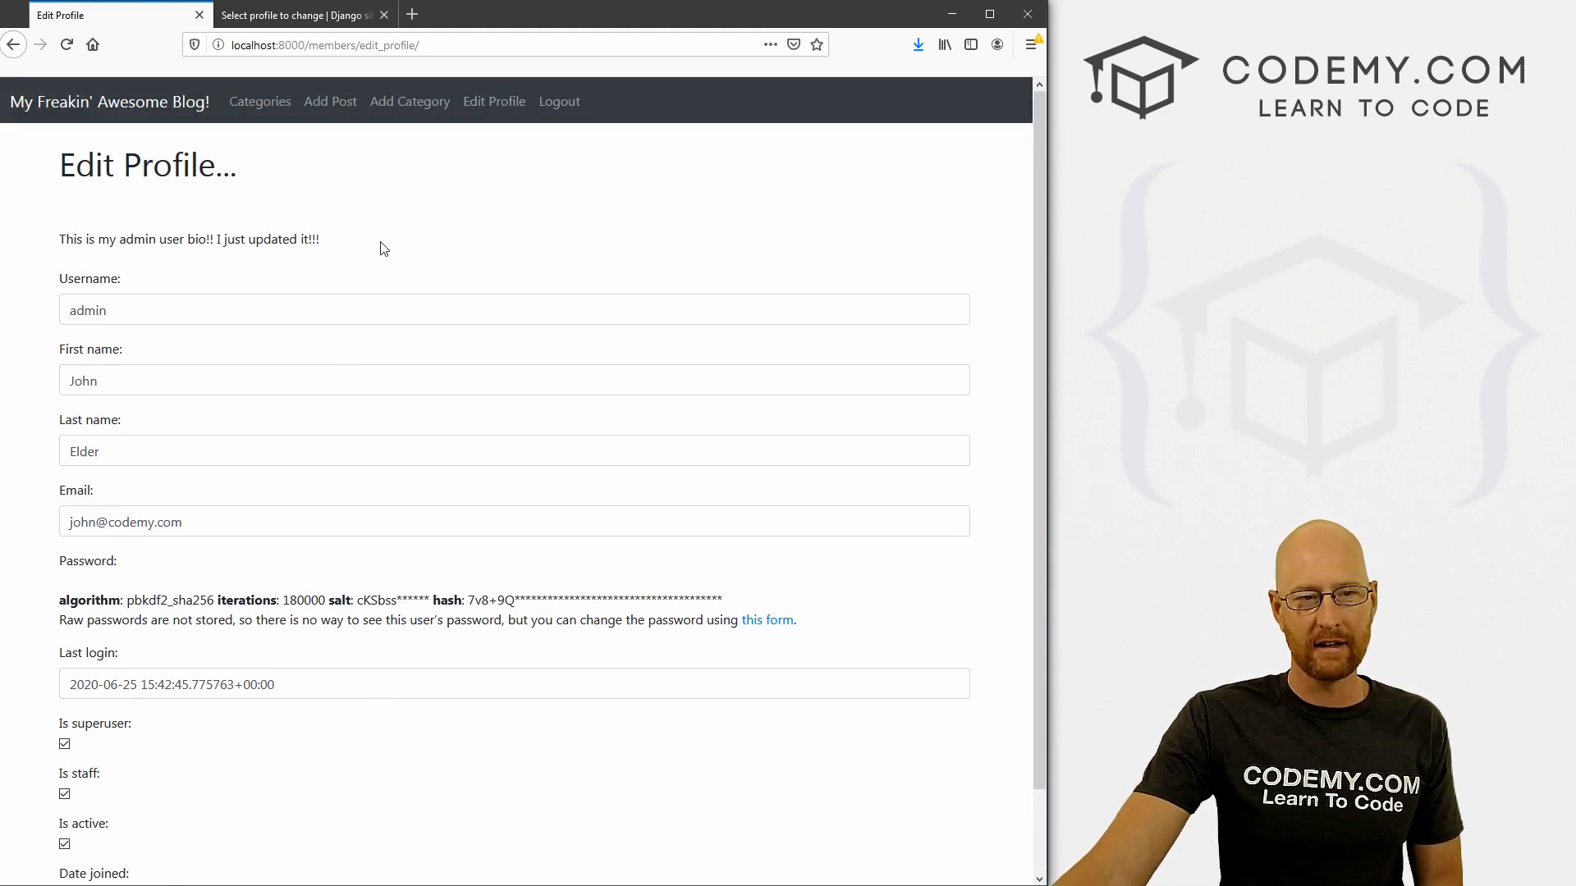
pyautogui.moveTo(198, 238); pyautogui.dragTo(323, 238)
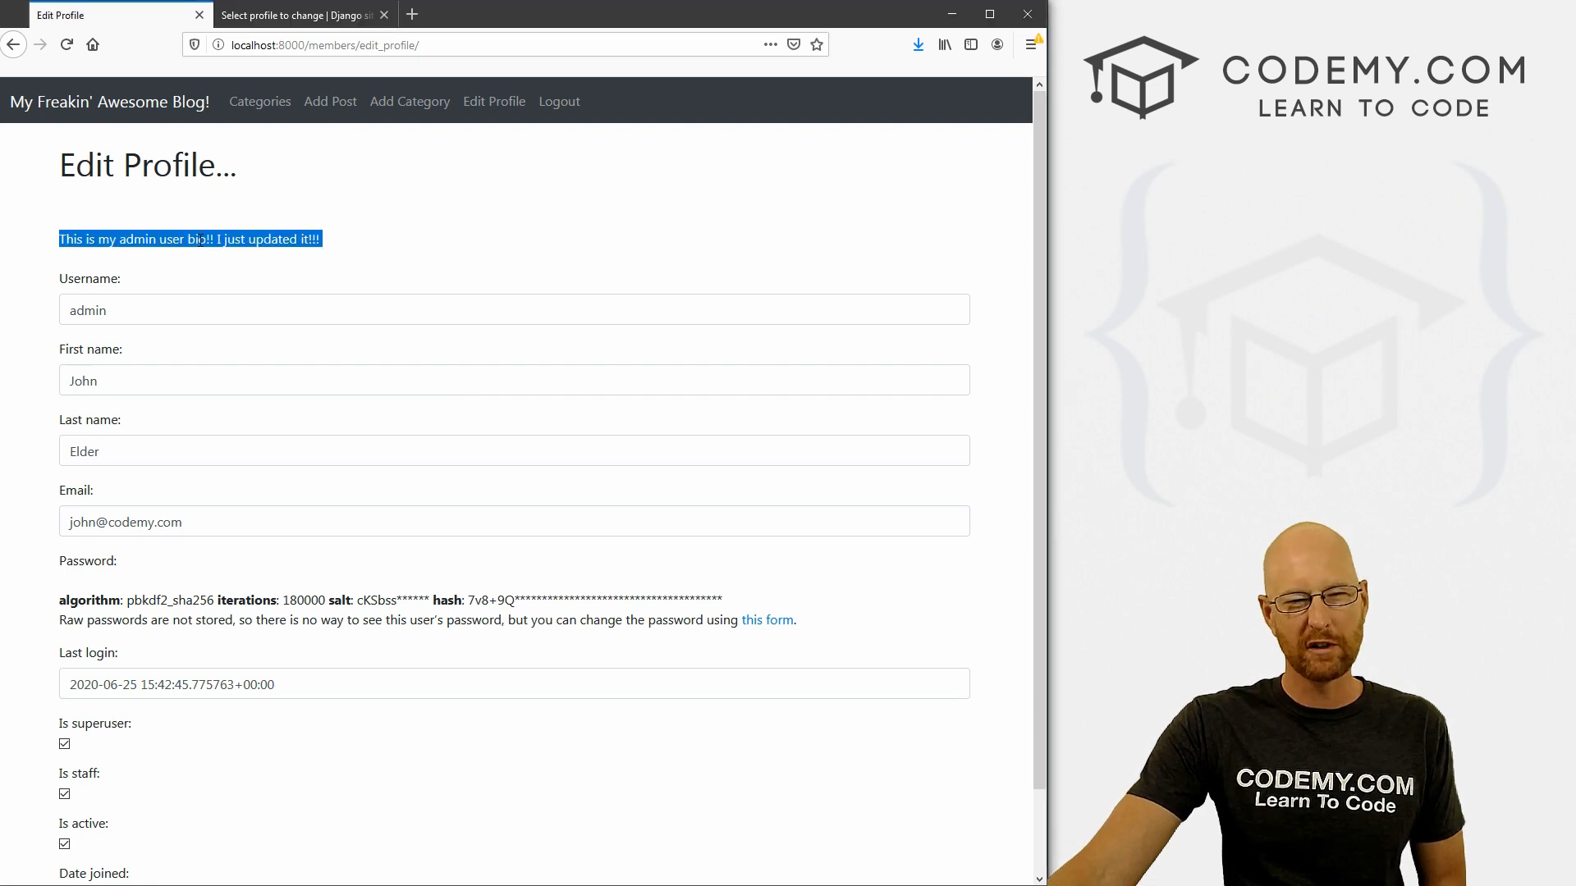
pyautogui.click(515, 218)
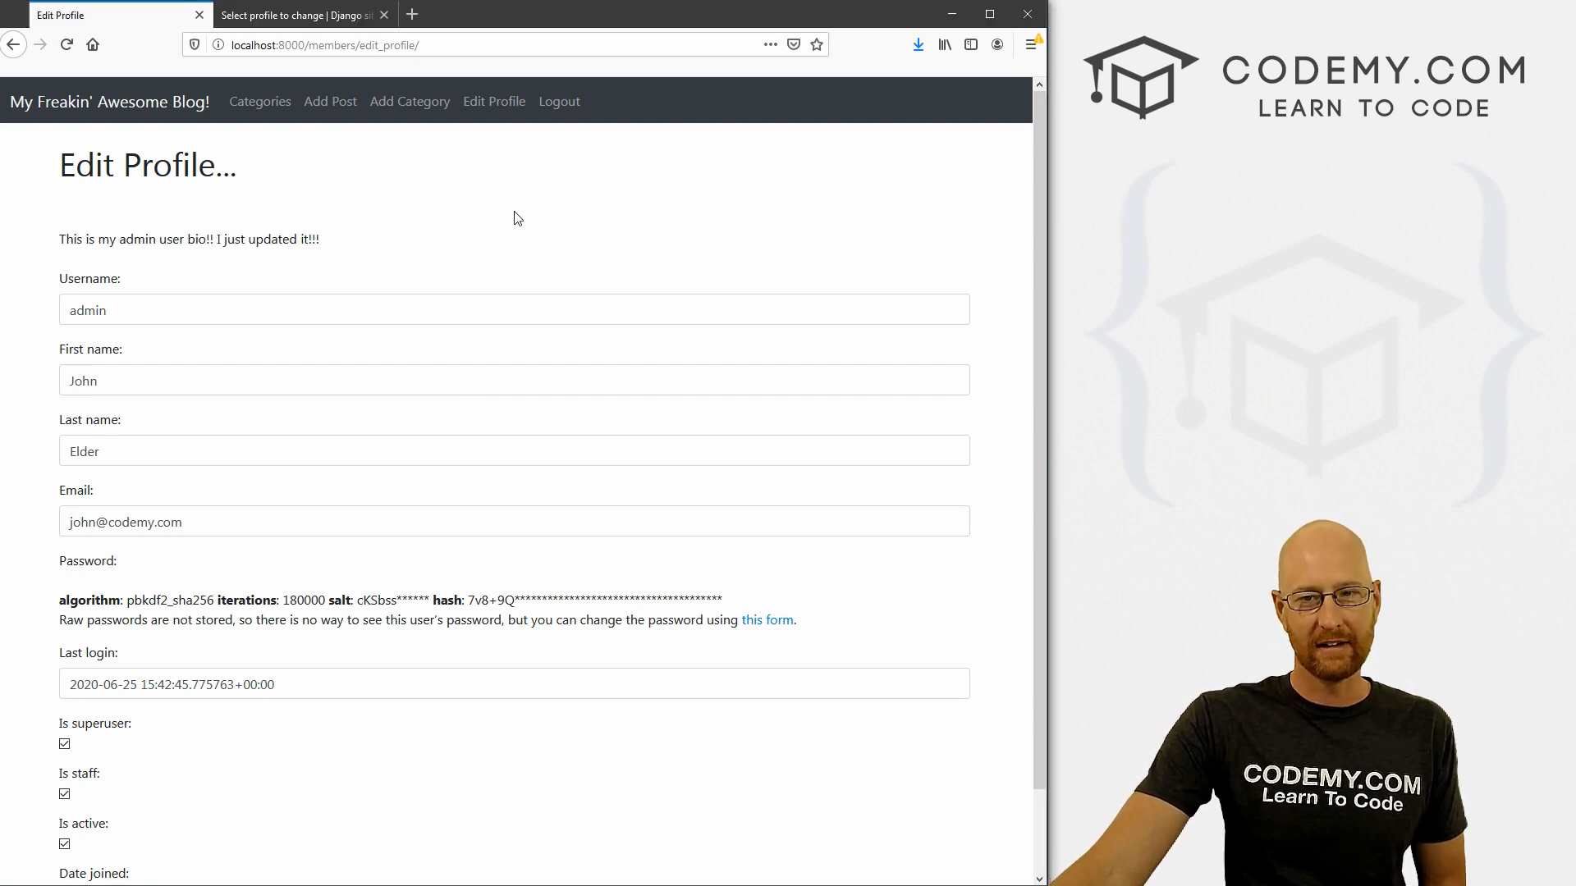